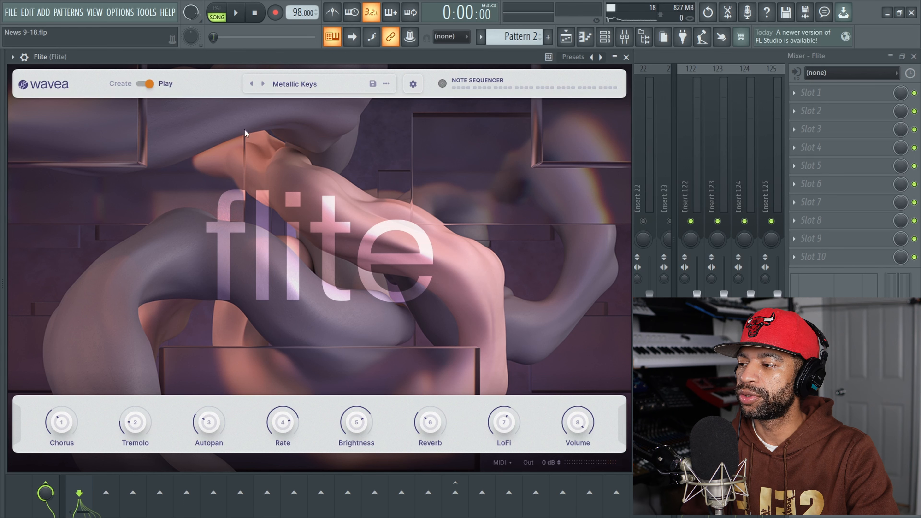
mouse_move(340, 131)
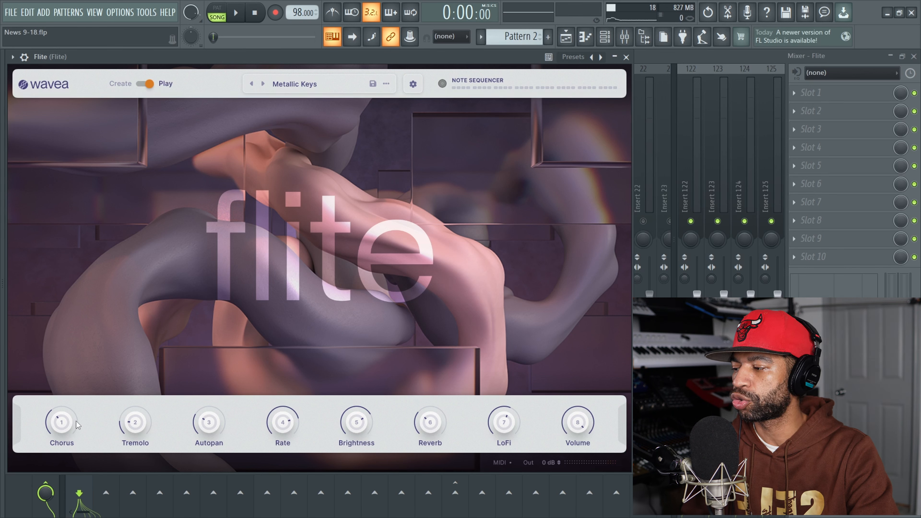
mouse_move(567, 412)
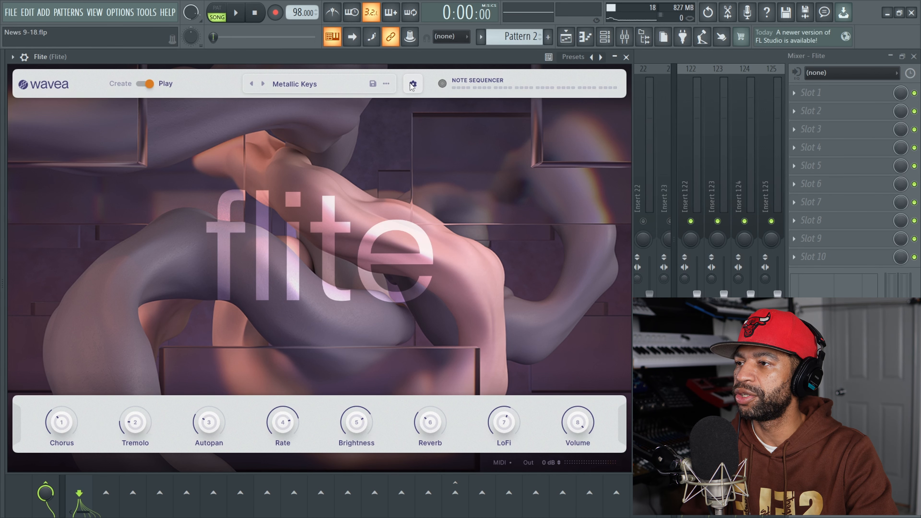
- Check Flite's settings and briefly try Create mode before returning to the free Play version
click(411, 84)
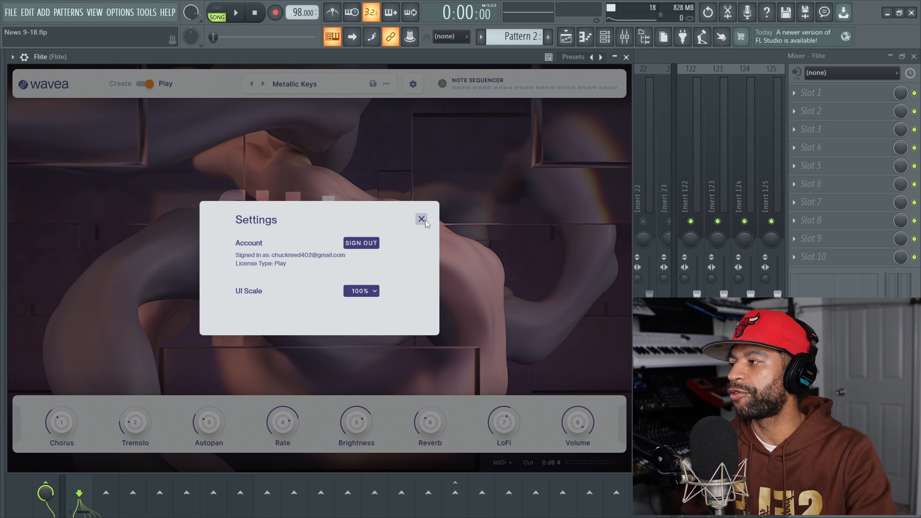
click(421, 220)
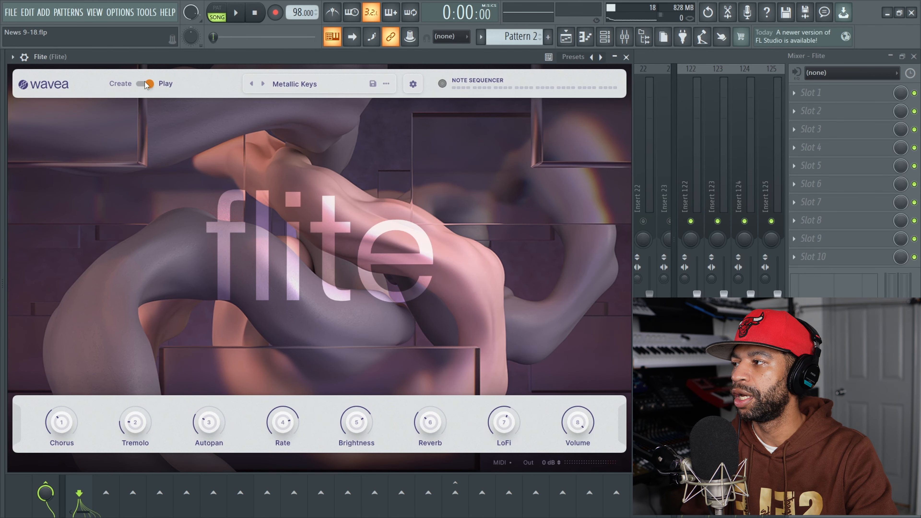
click(144, 84)
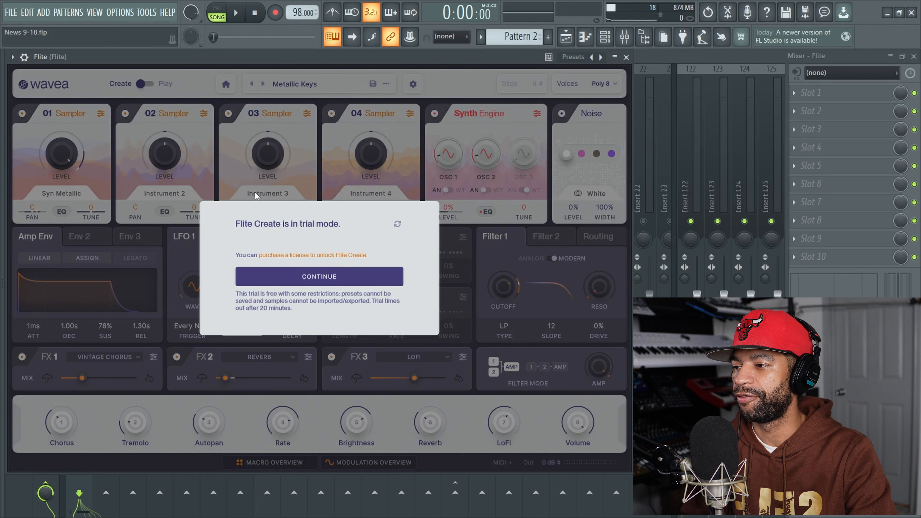
mouse_move(415, 225)
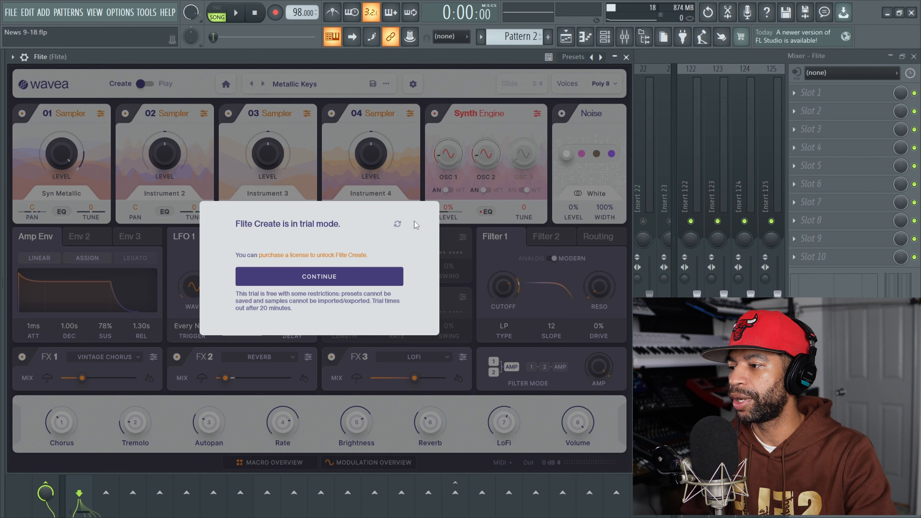
click(319, 276)
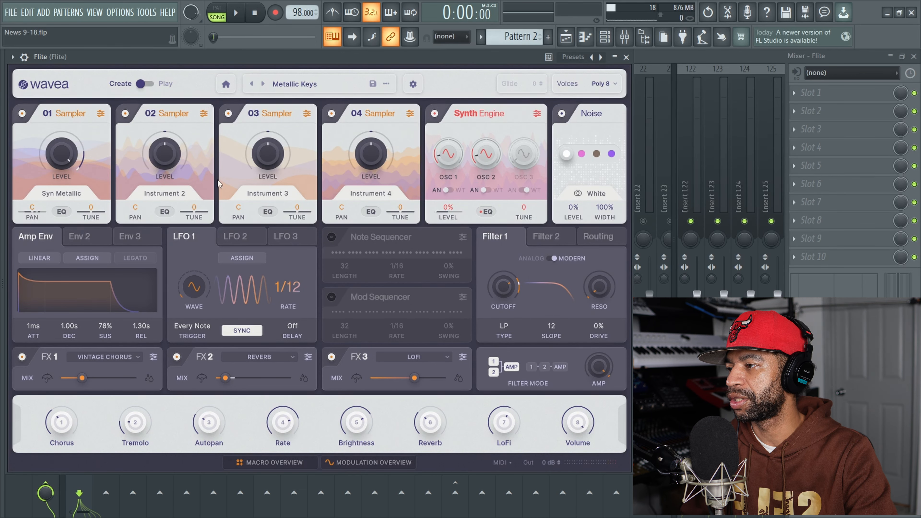
mouse_move(246, 137)
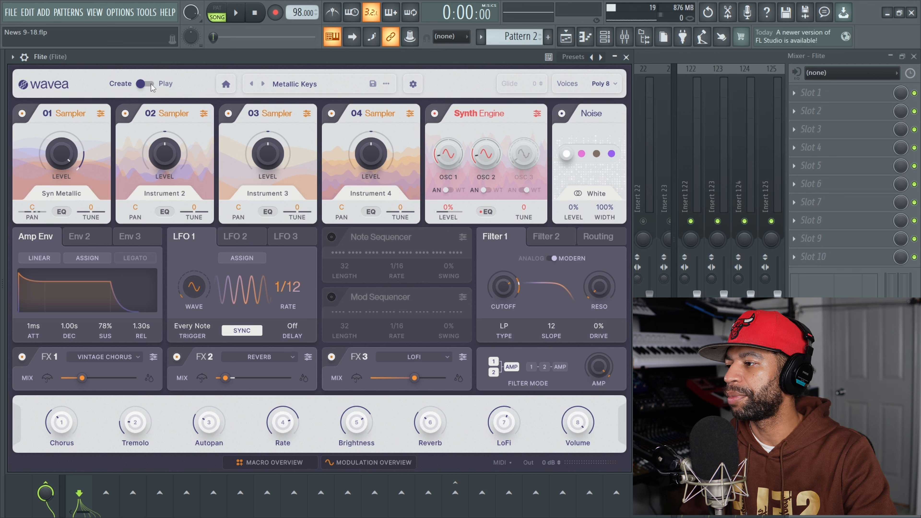
click(144, 83)
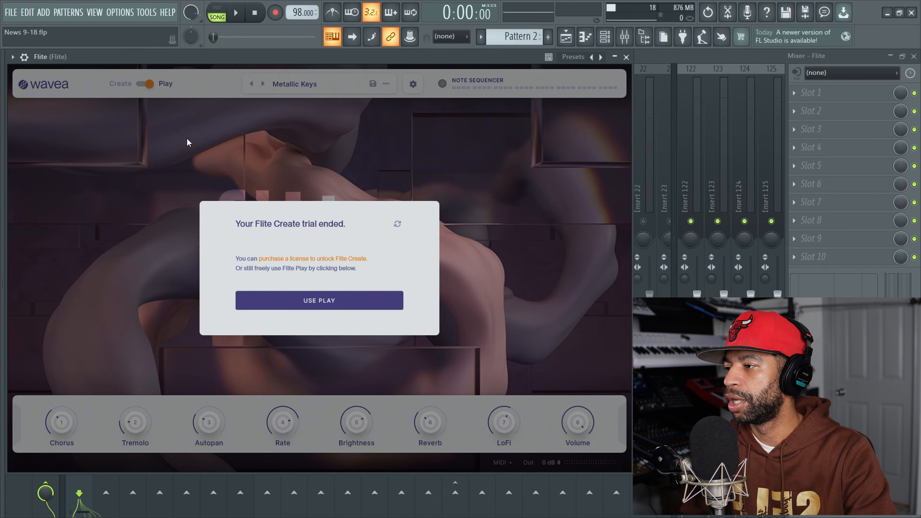
mouse_move(319, 300)
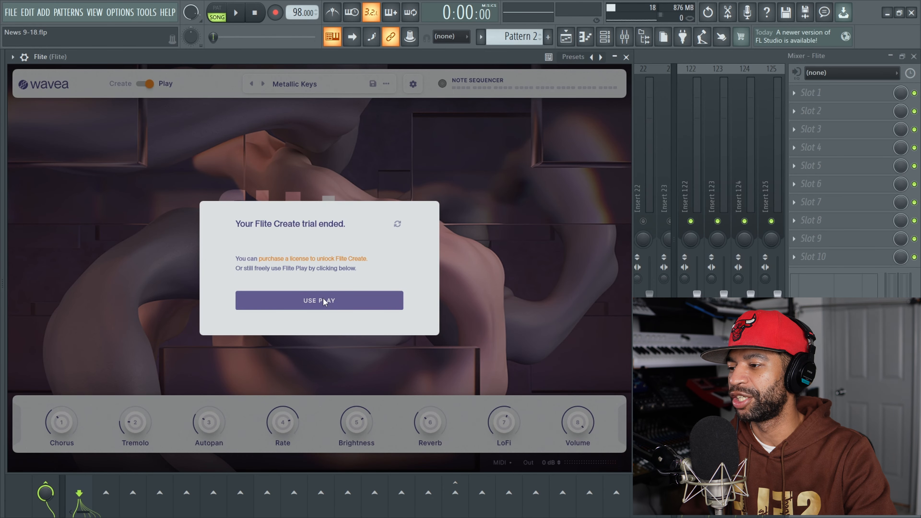
click(319, 300)
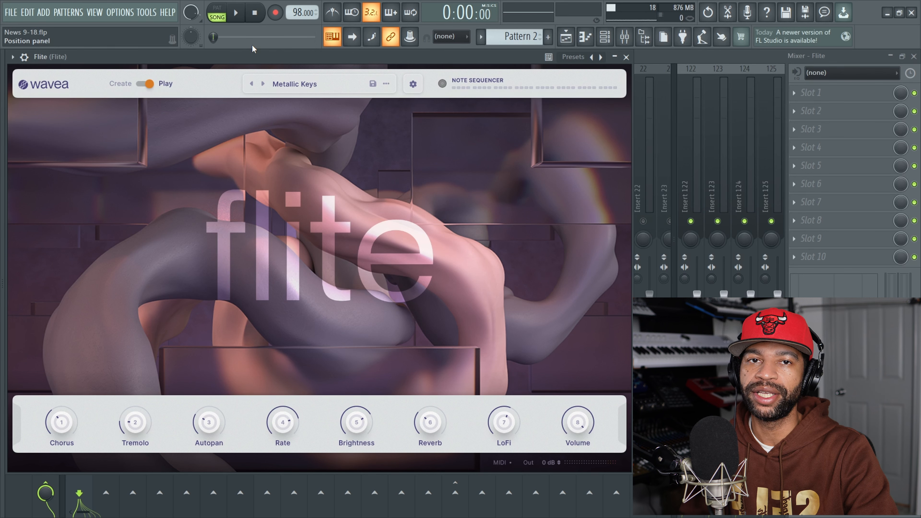
- Audition the pattern, close Flite and reopen it from the channel rack
click(235, 12)
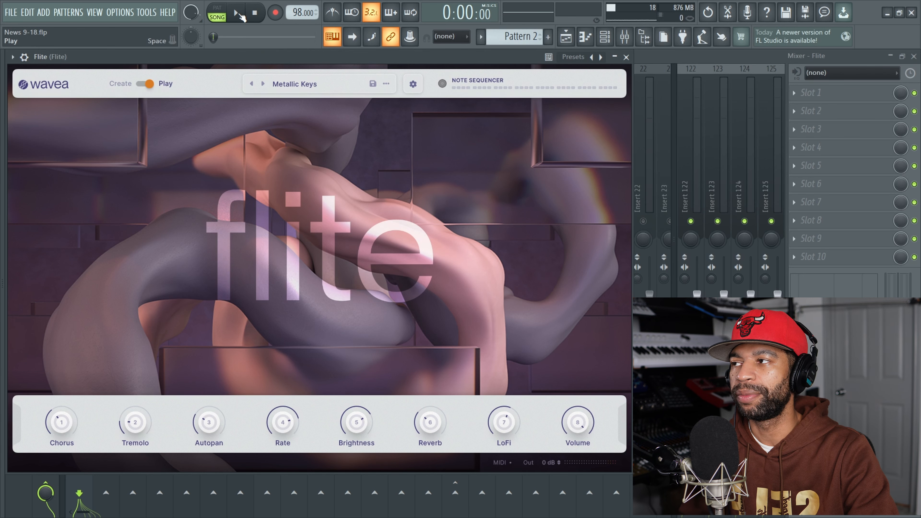
click(235, 12)
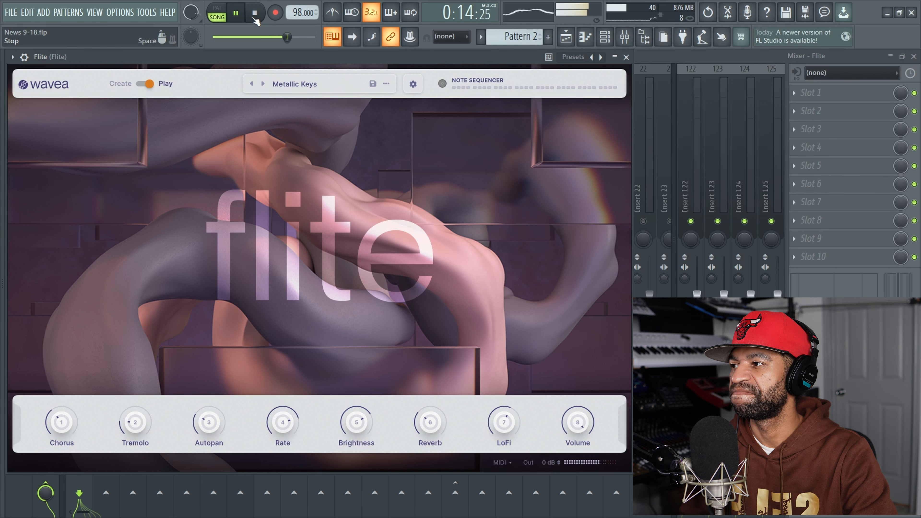
click(235, 12)
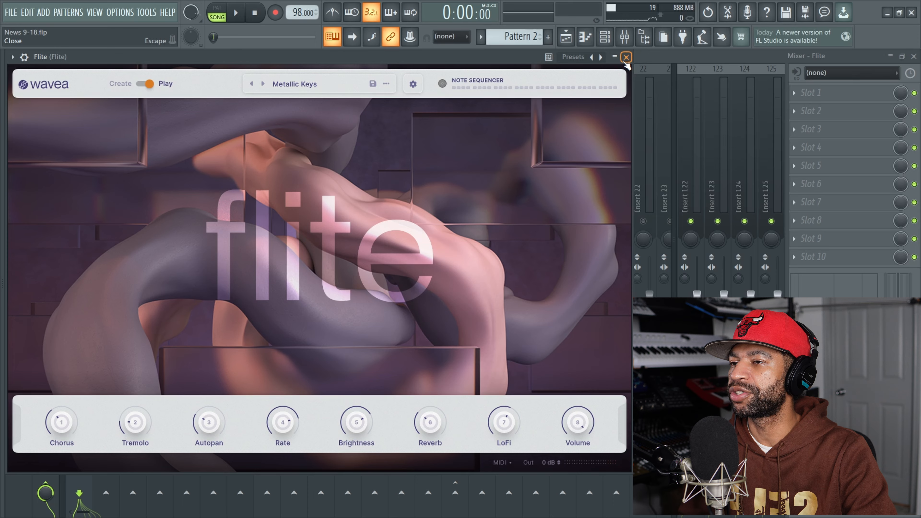
click(625, 56)
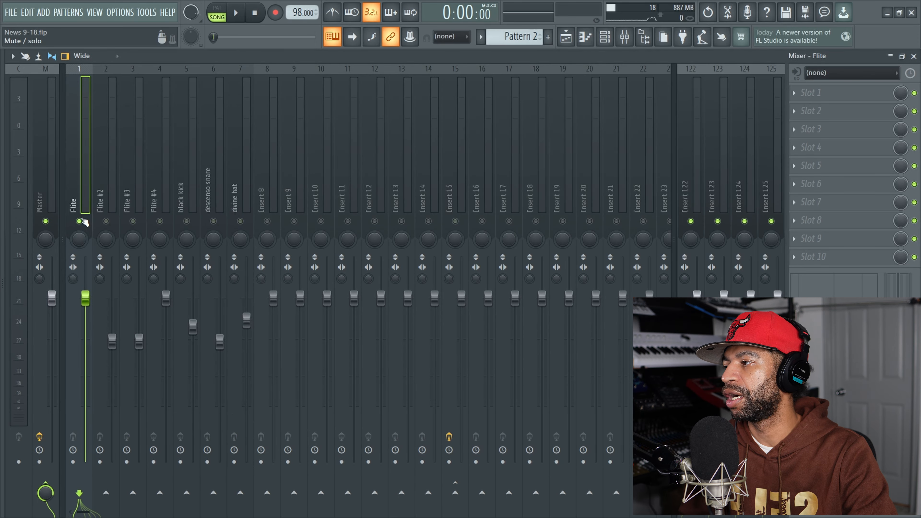
click(605, 36)
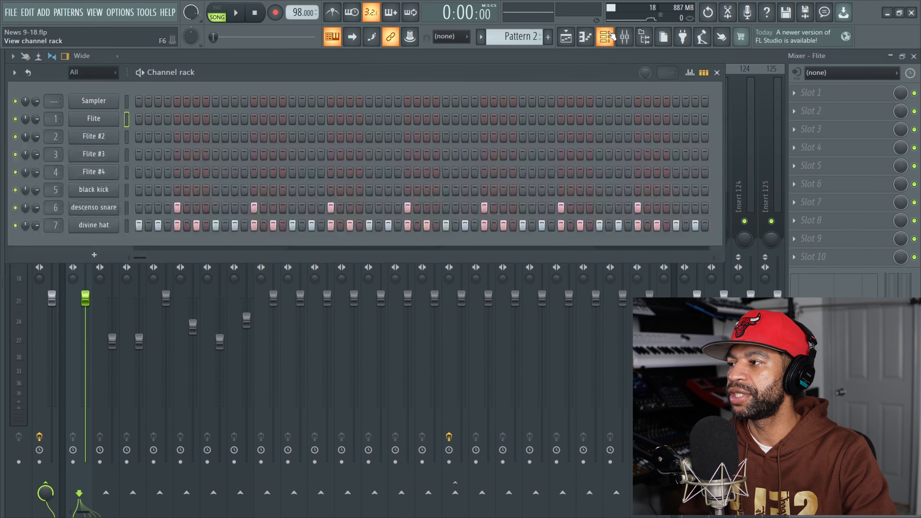
click(94, 118)
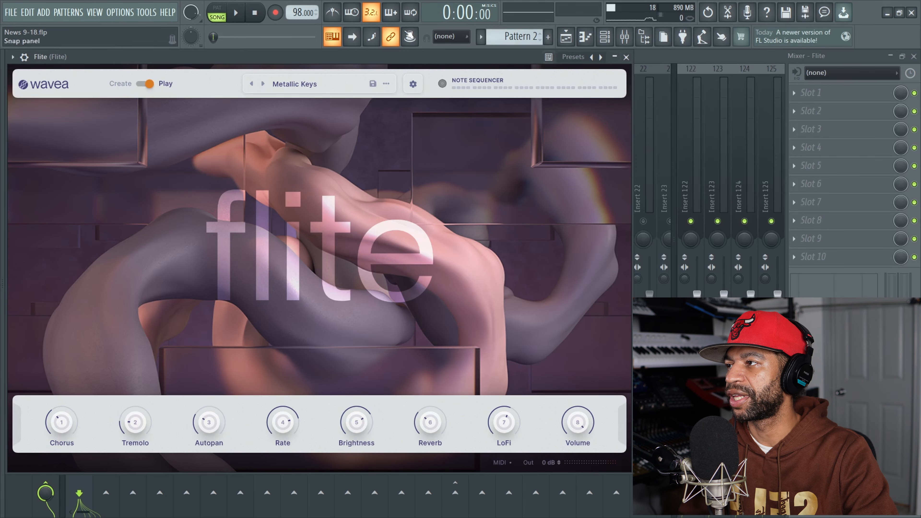
click(235, 11)
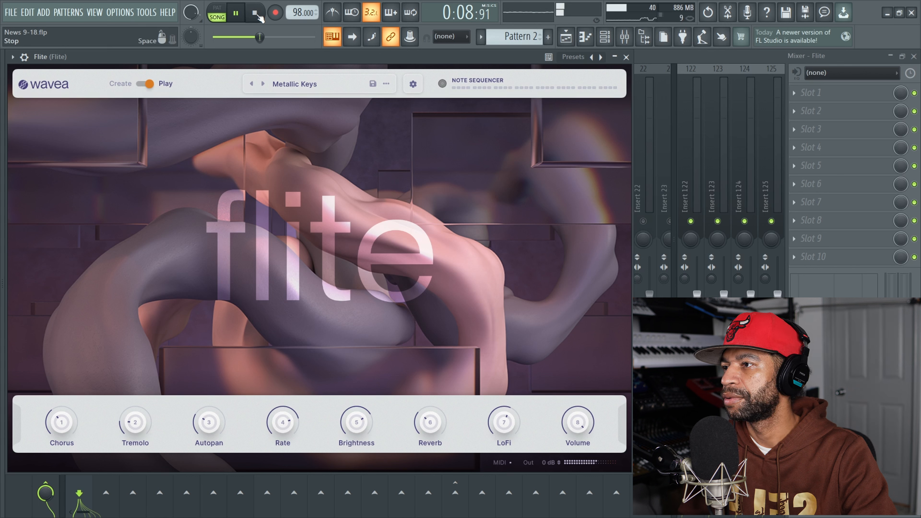
click(255, 11)
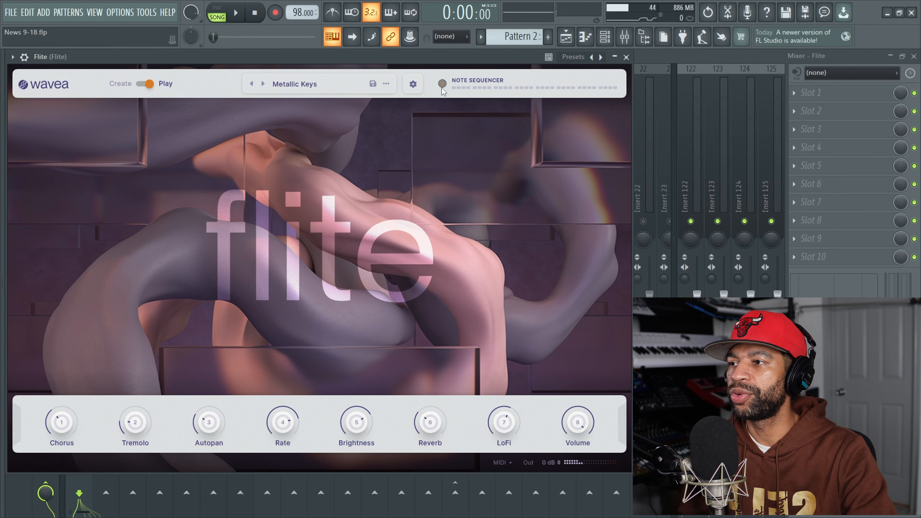
- Compare playback with Flite's note sequencer on and off, and song versus pattern mode
click(442, 84)
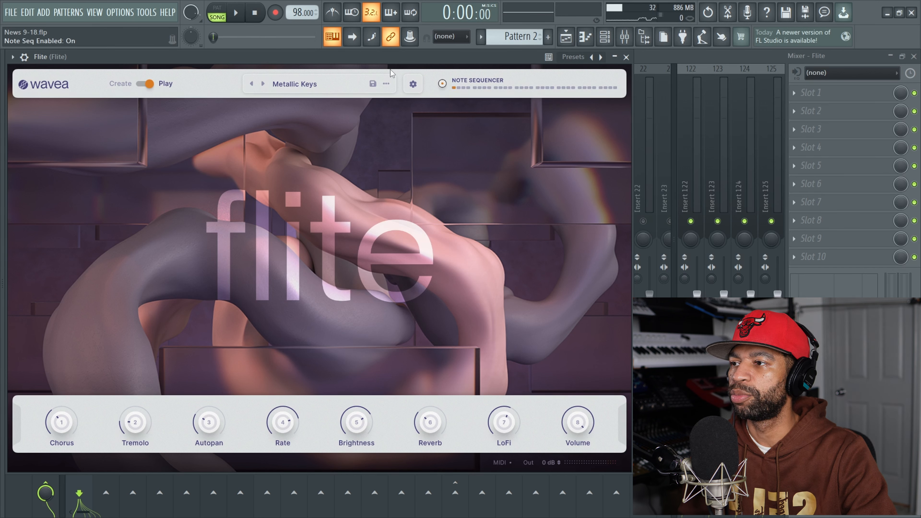
click(235, 11)
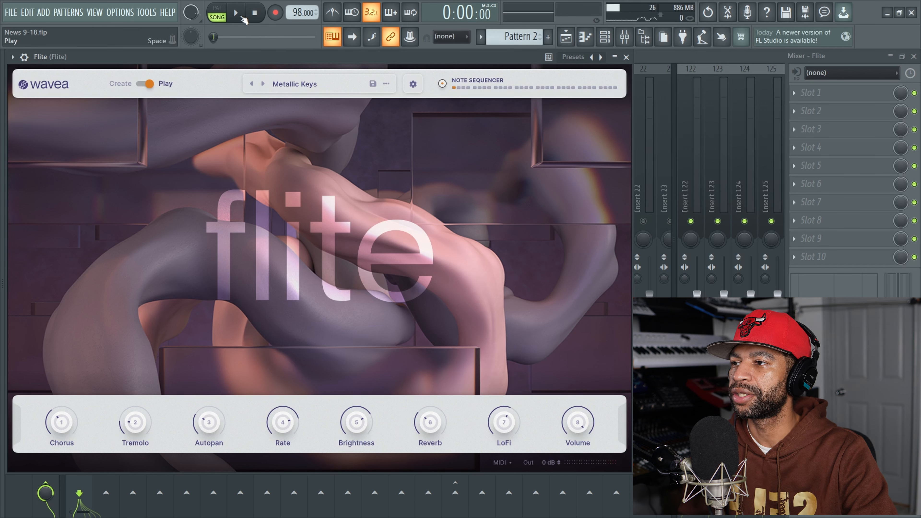
click(234, 11)
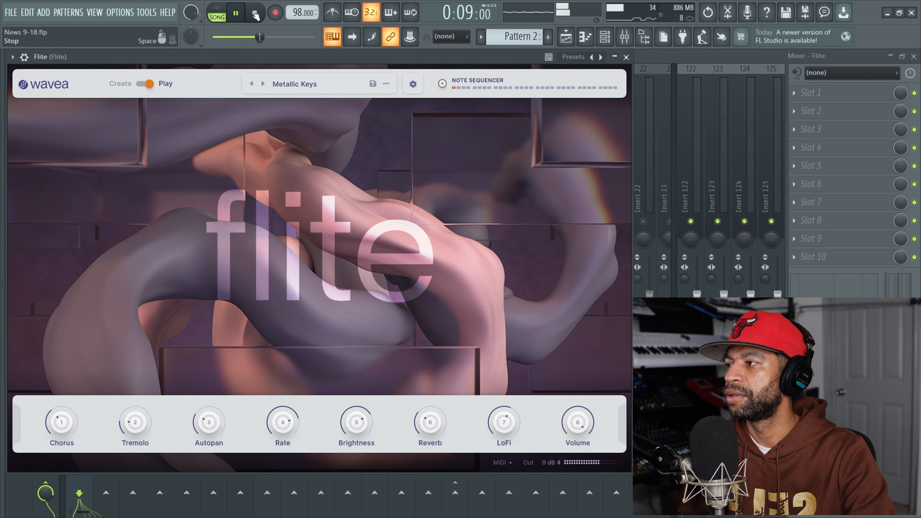
click(255, 12)
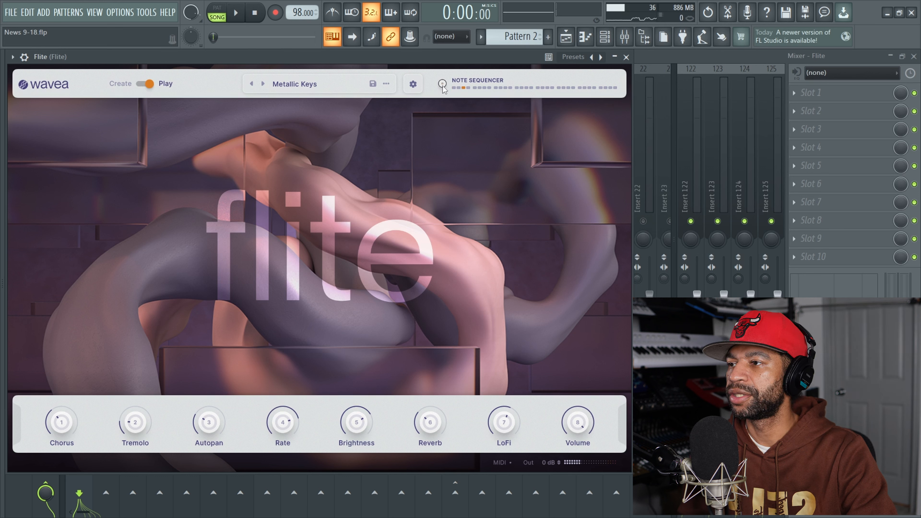
click(442, 87)
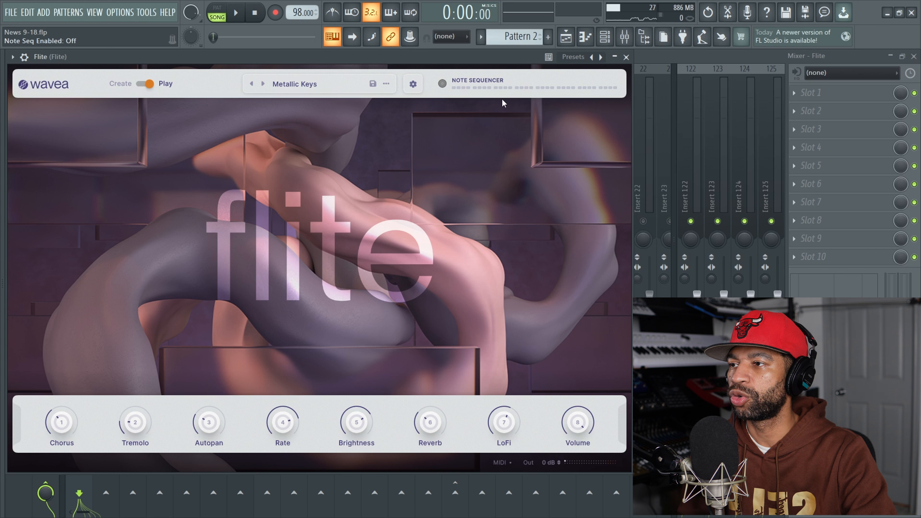
mouse_move(199, 165)
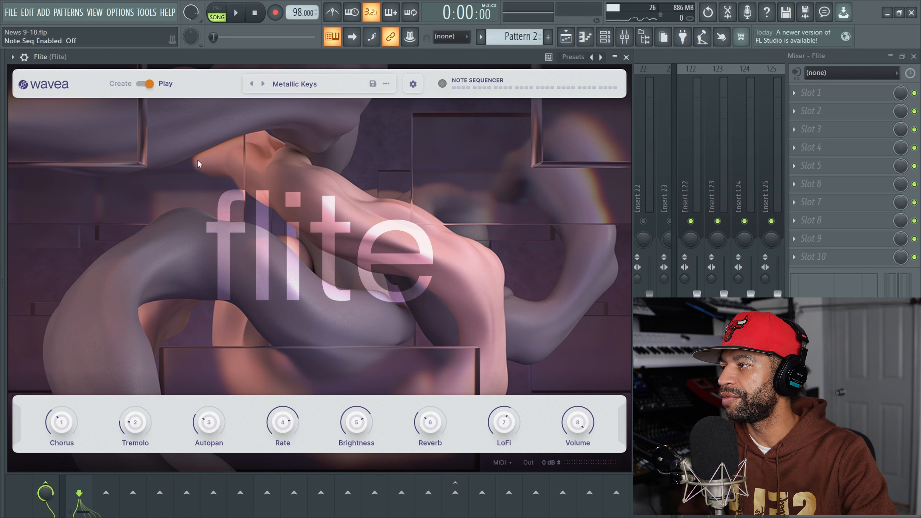
mouse_move(329, 421)
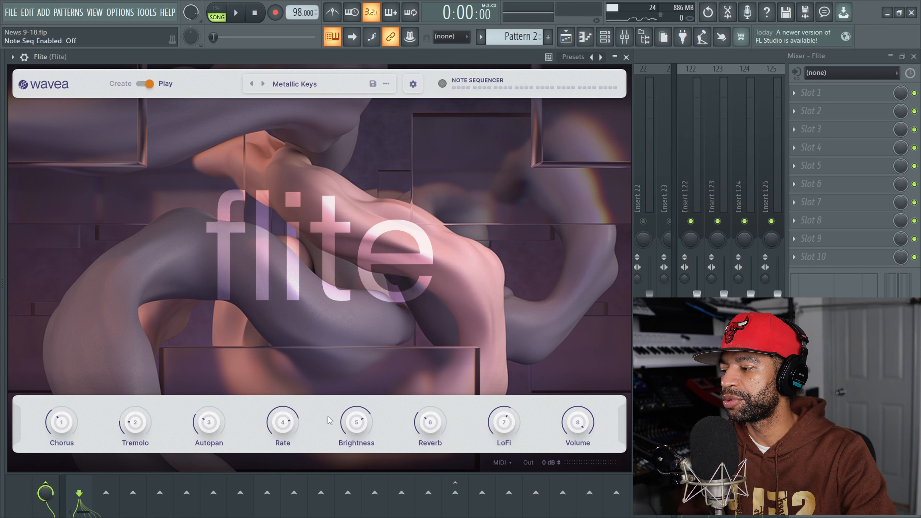
click(216, 12)
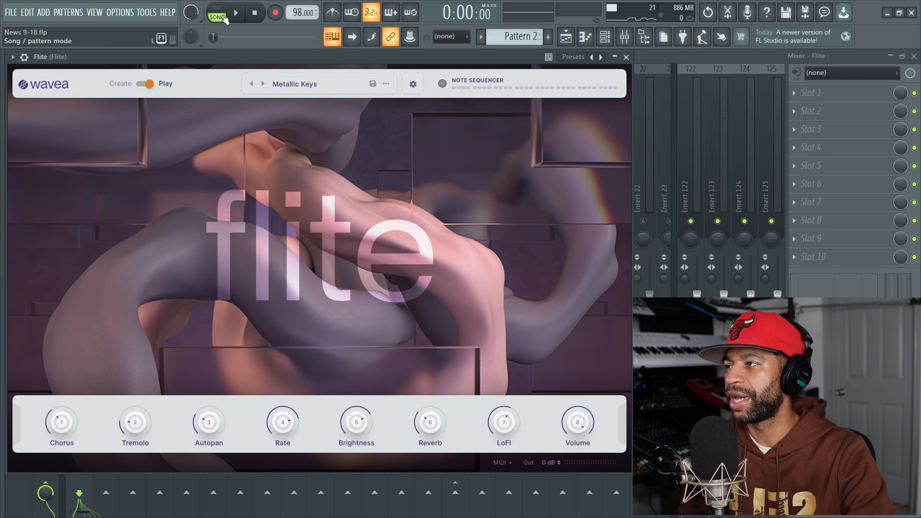
click(235, 11)
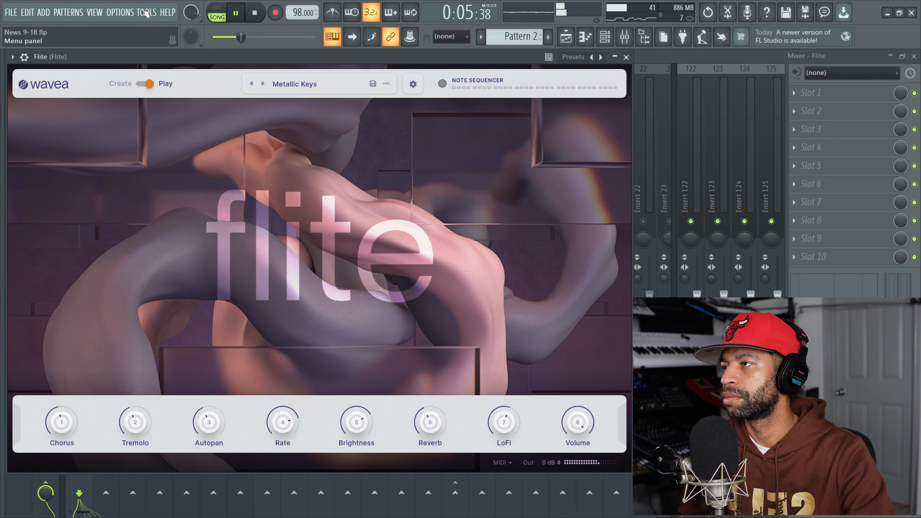
click(254, 11)
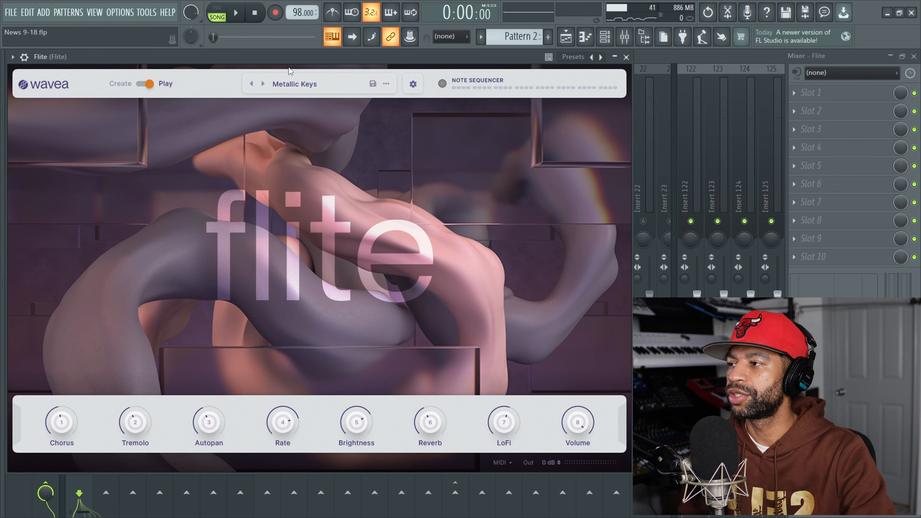
- Filter Flite's preset browser down to the Keys category
click(294, 84)
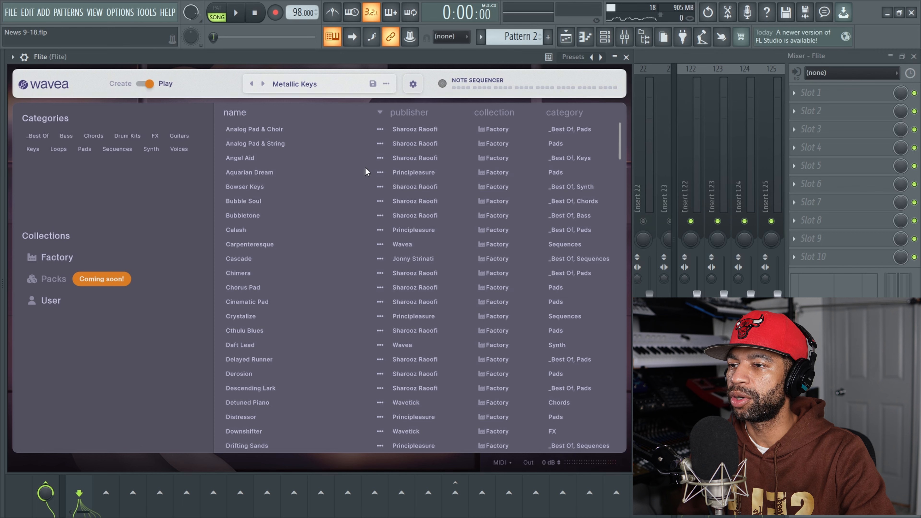
scroll(down, 3)
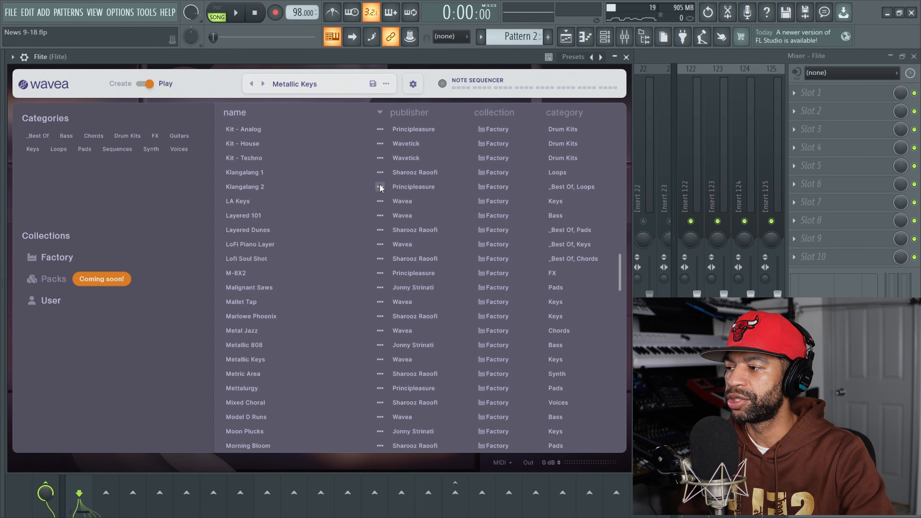
scroll(down, 3)
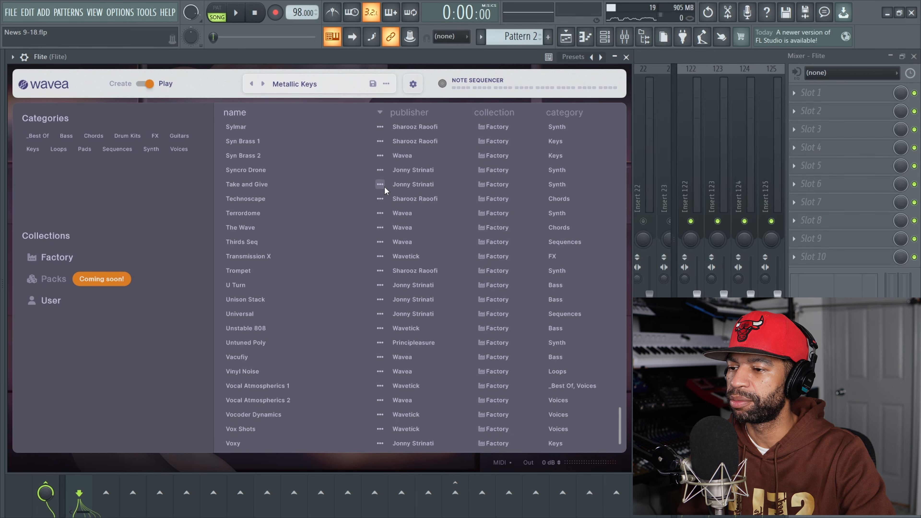
scroll(down, 3)
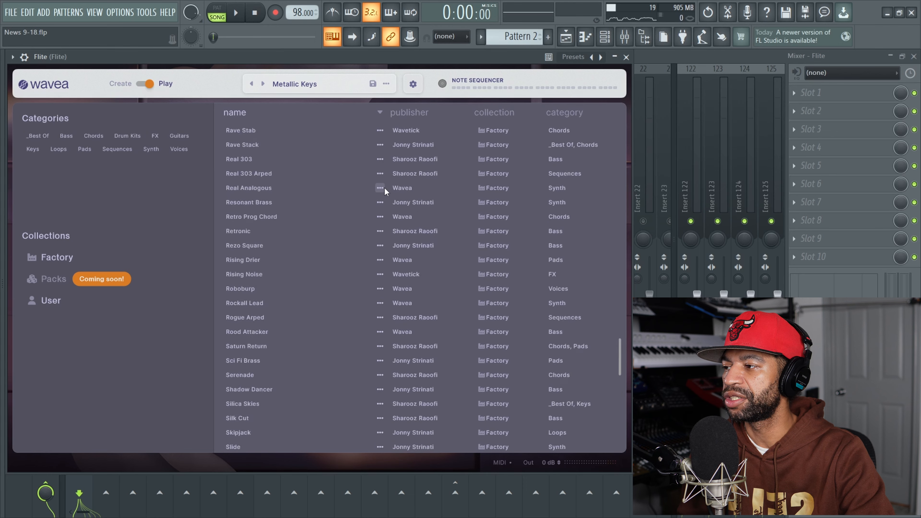
scroll(down, 3)
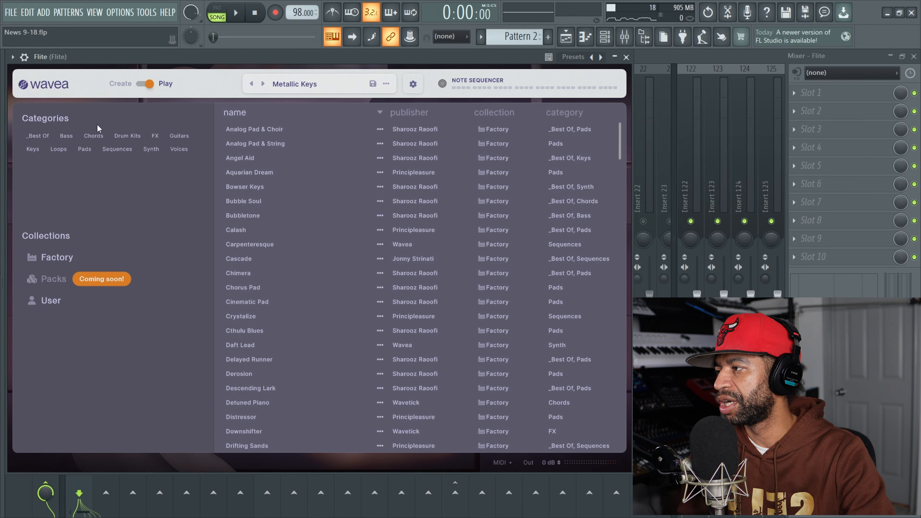
click(32, 149)
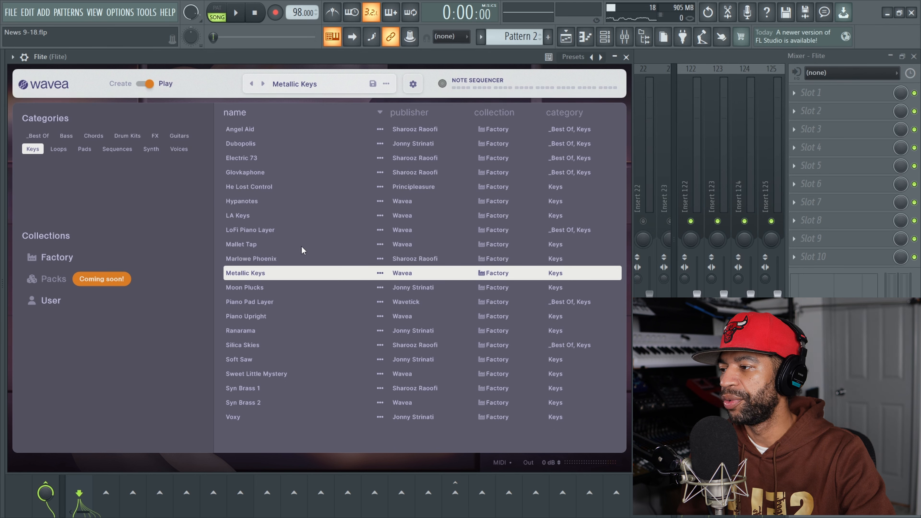
- Audition the Mallet Tap, Piano Pad Layer and Piano Upright presets
click(241, 244)
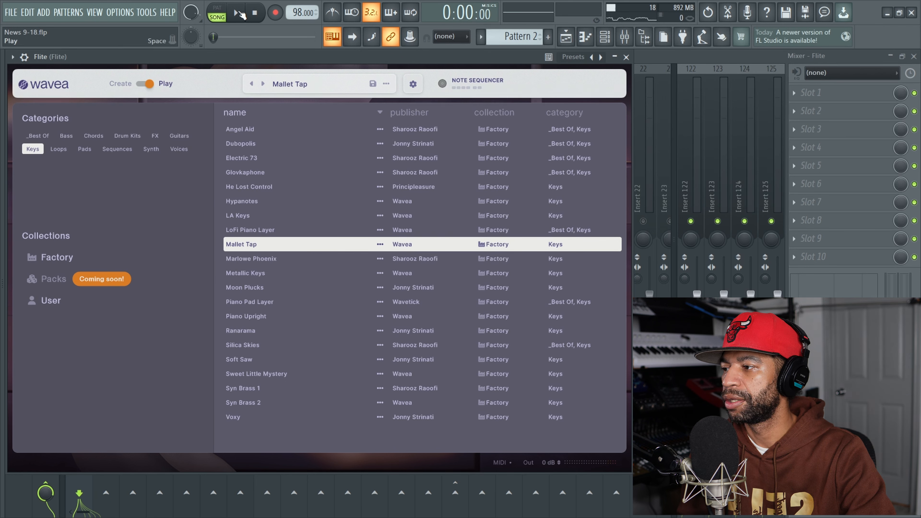
click(236, 12)
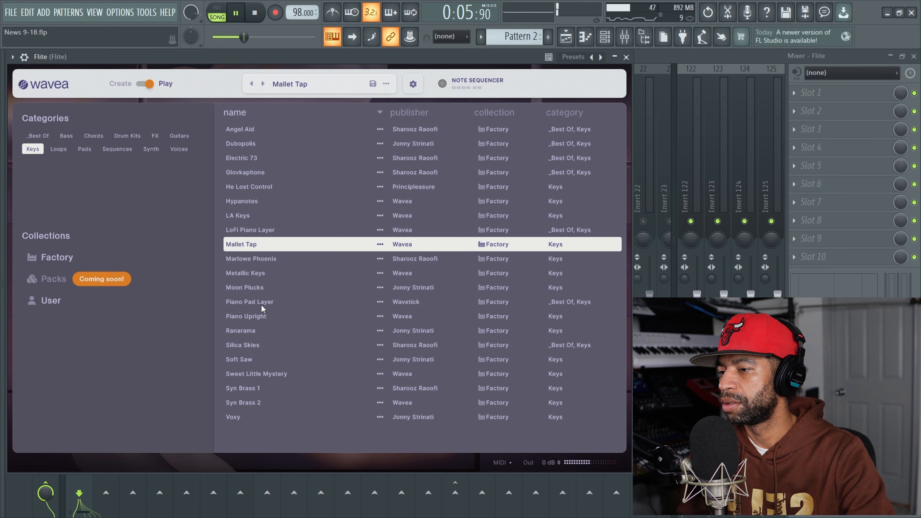
click(249, 301)
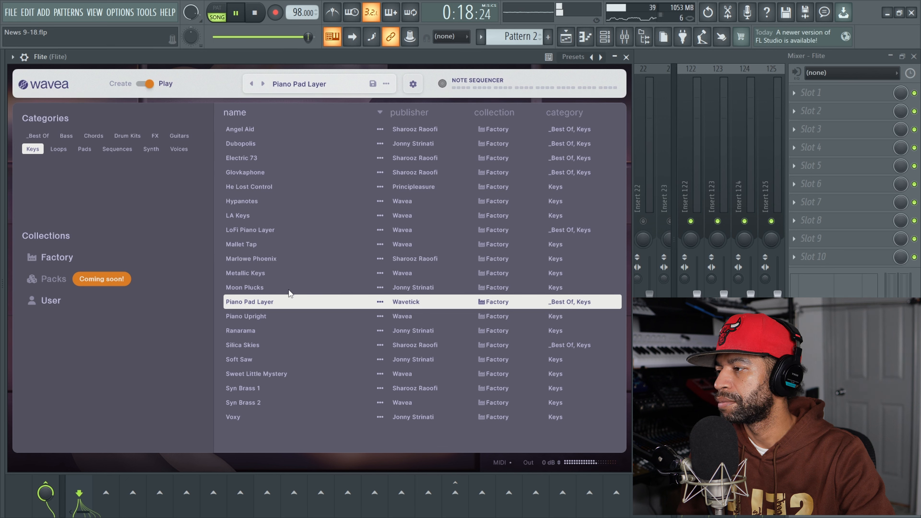
click(247, 316)
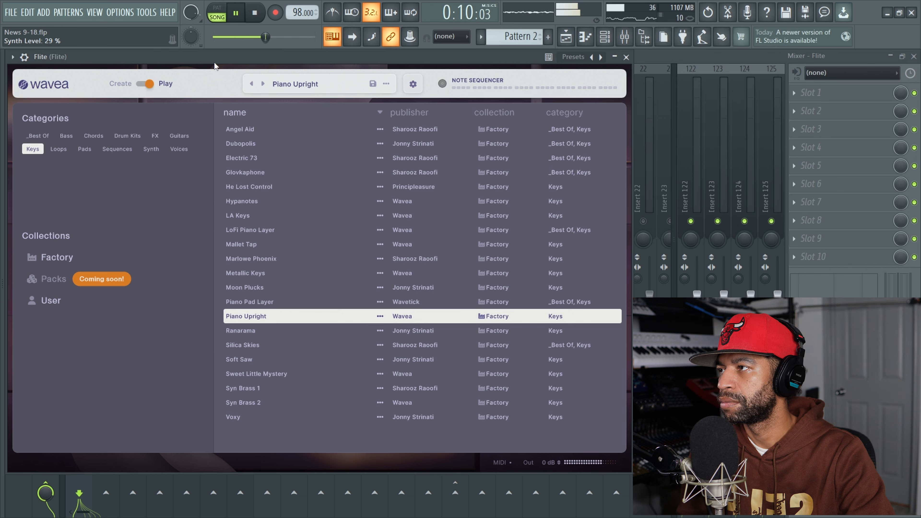
click(254, 11)
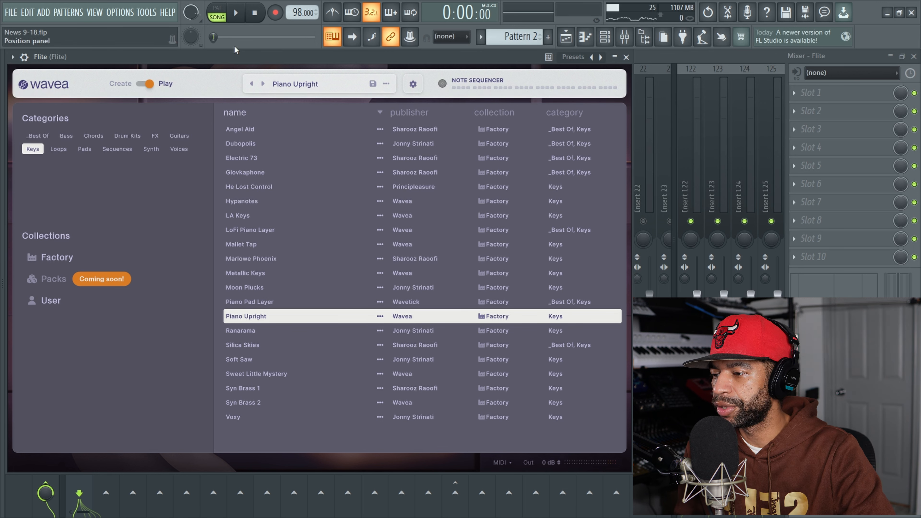
mouse_move(380, 351)
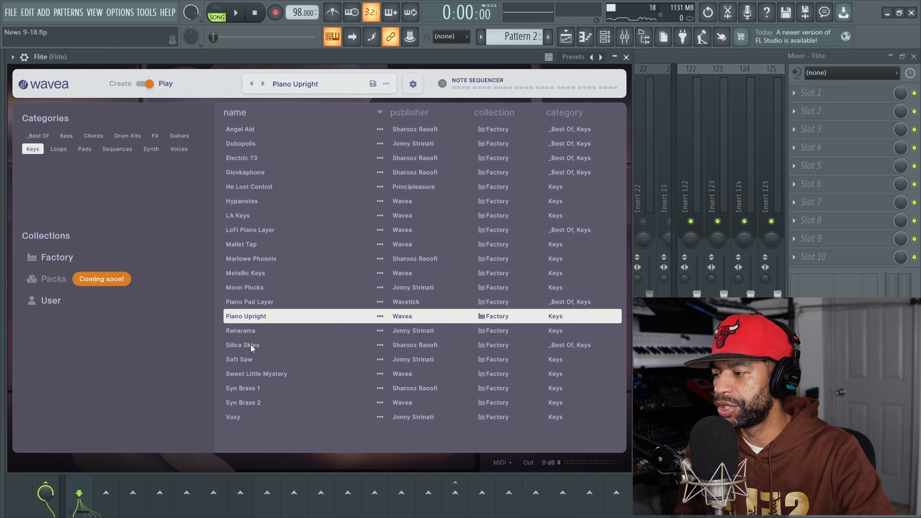
- Audition Silica Skies and Soft Saw, then load LoFi Piano Layer
click(242, 345)
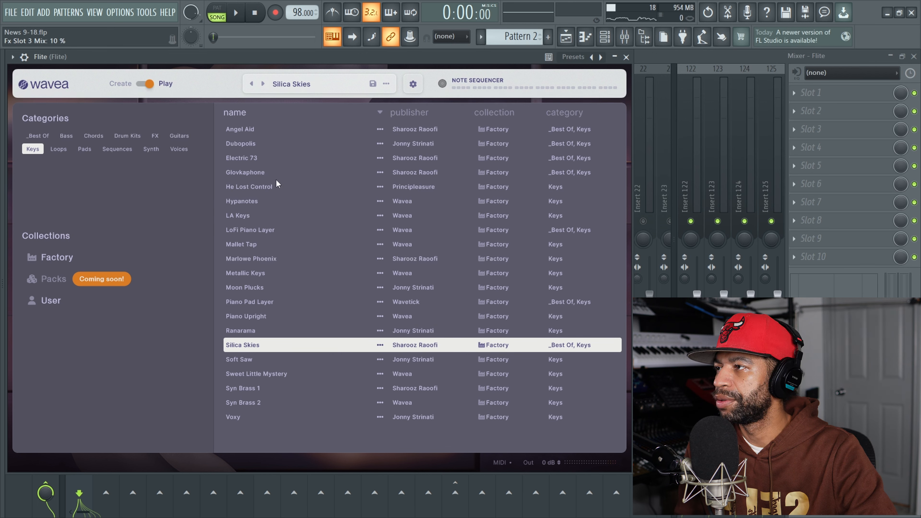
click(235, 12)
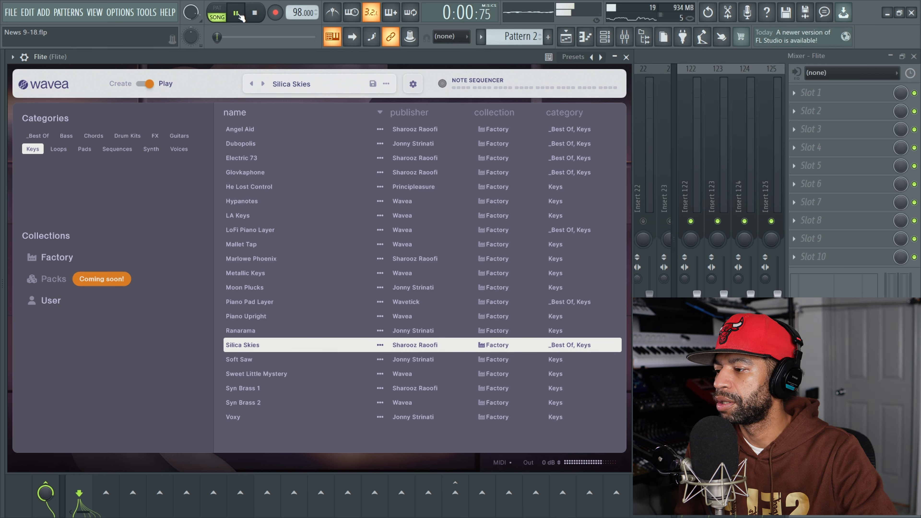
click(235, 11)
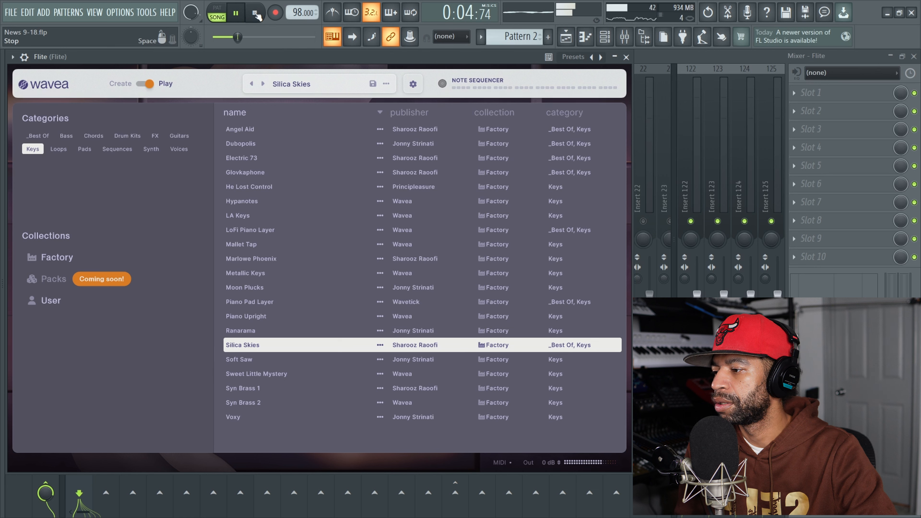
click(255, 13)
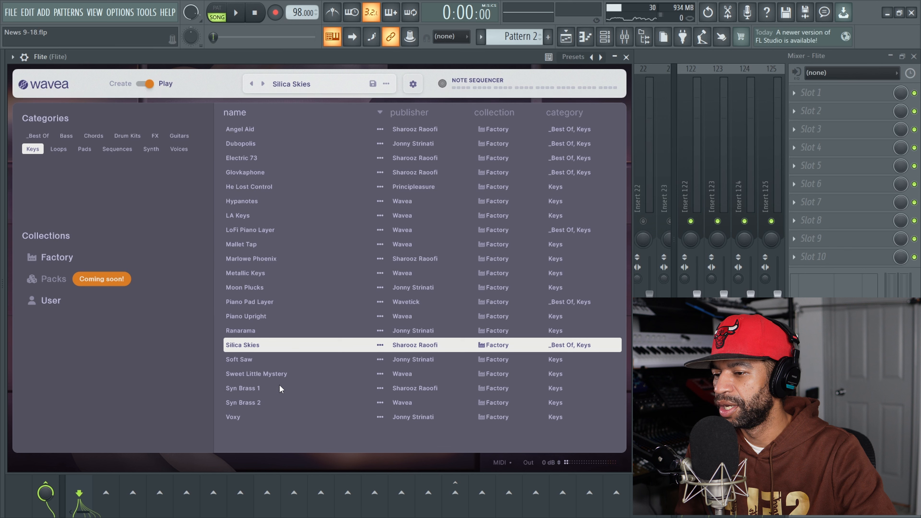
click(239, 359)
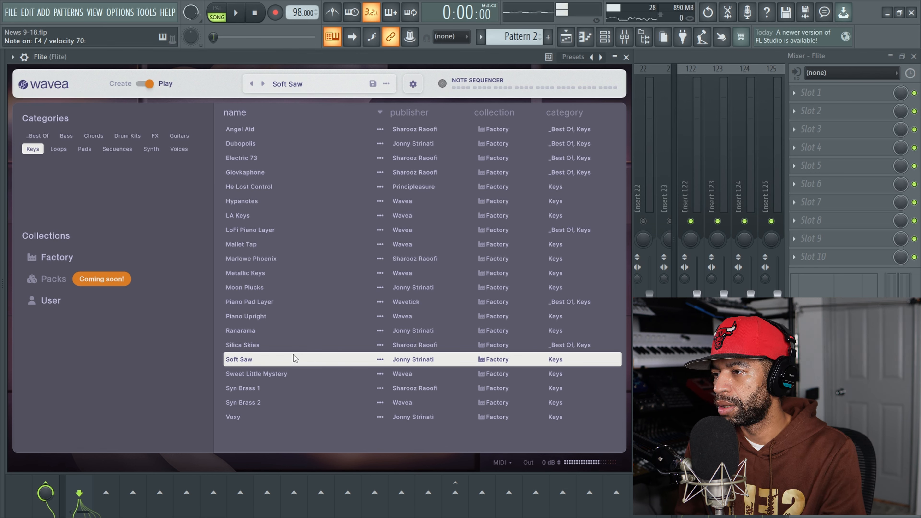
mouse_move(349, 312)
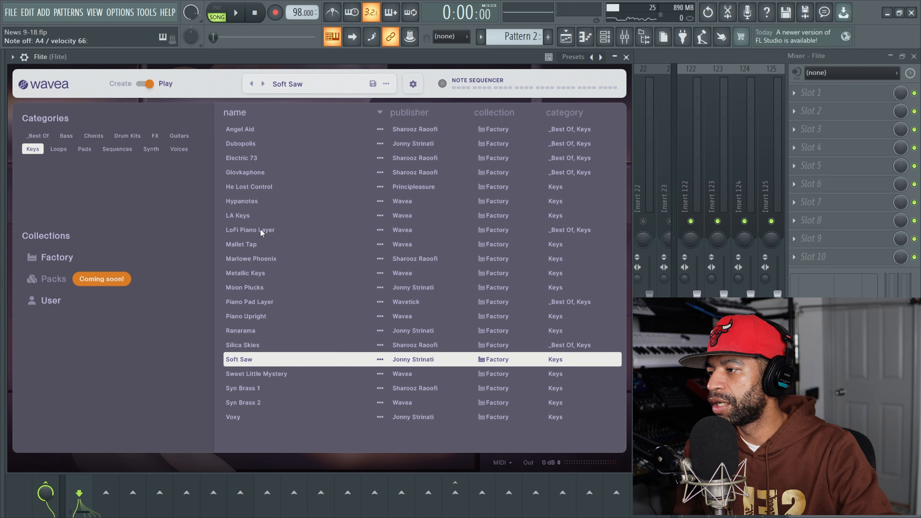
click(250, 230)
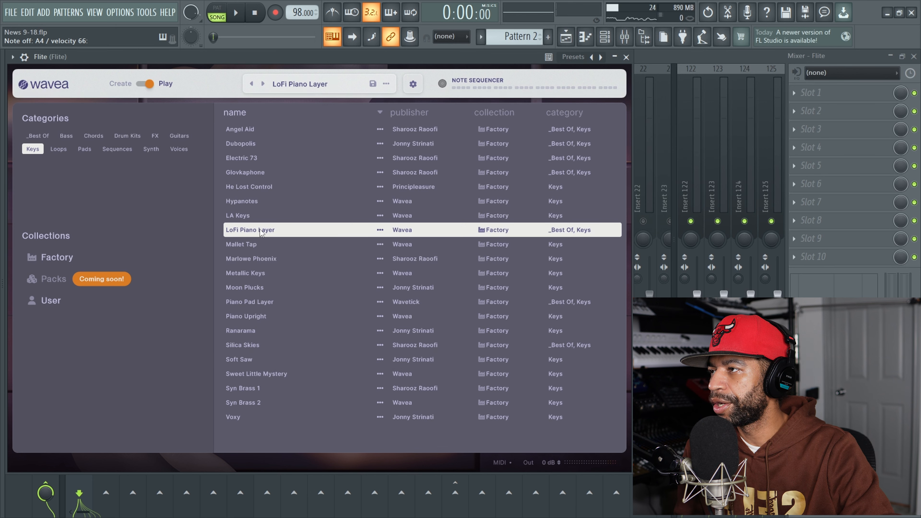
- View LoFi Piano Layer's macro knobs, then close Flite to show the mixer
click(235, 12)
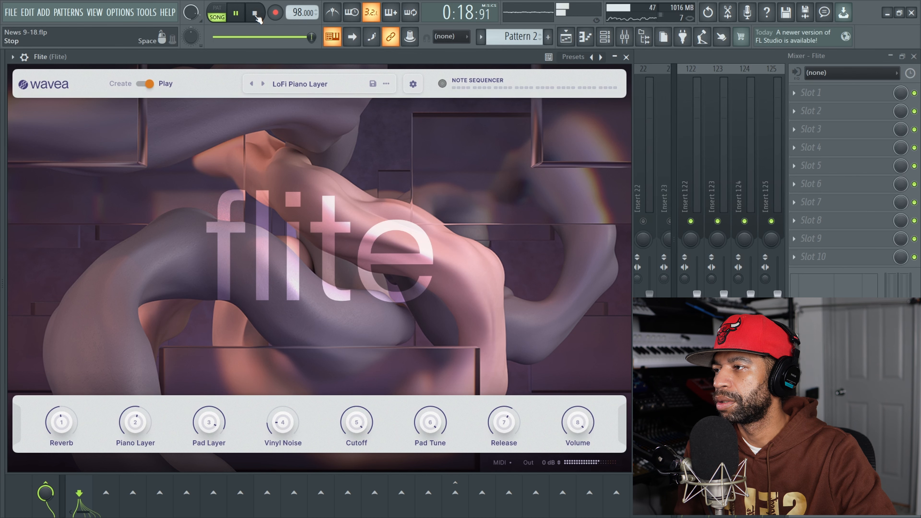
click(254, 12)
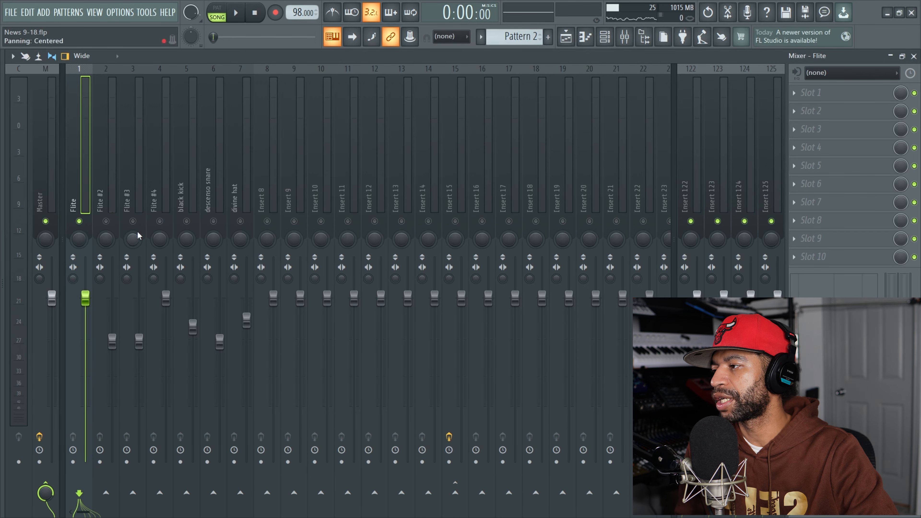
- Show Flite #2's chord notes in the piano roll during playback, then reopen Flite over it
click(106, 194)
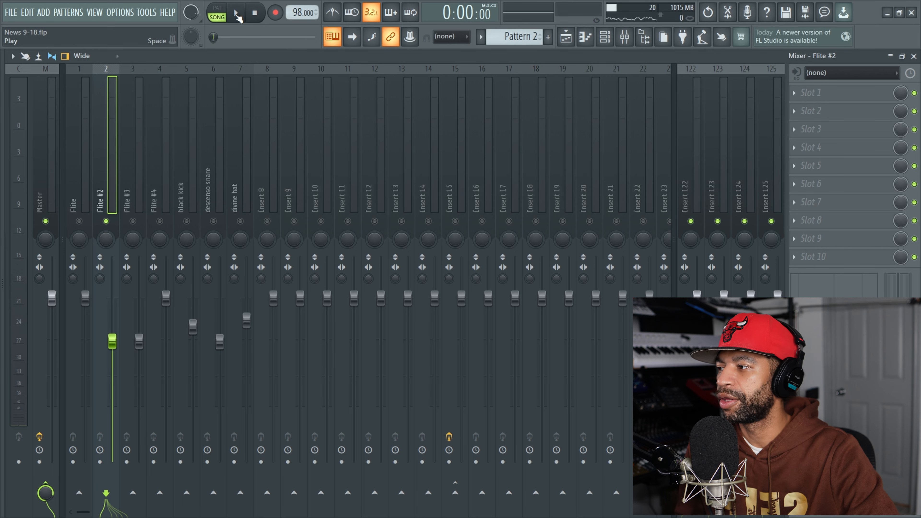
click(235, 11)
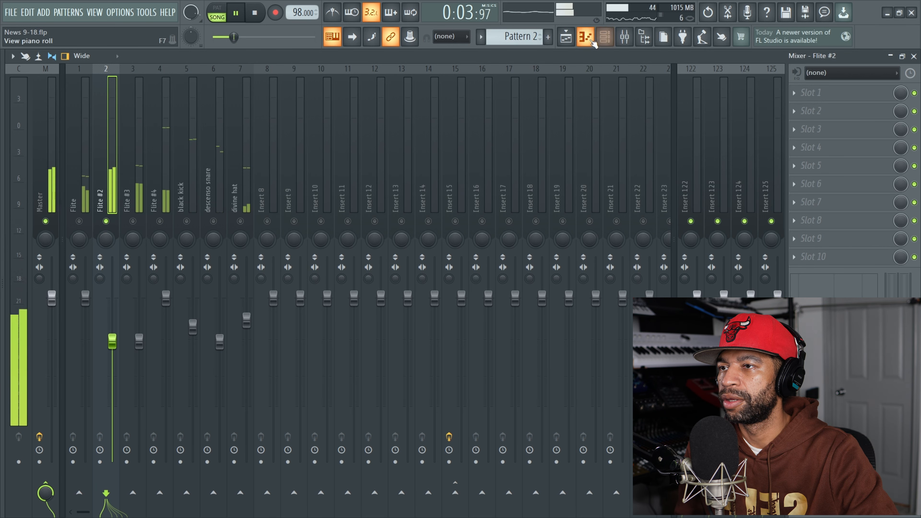
click(584, 36)
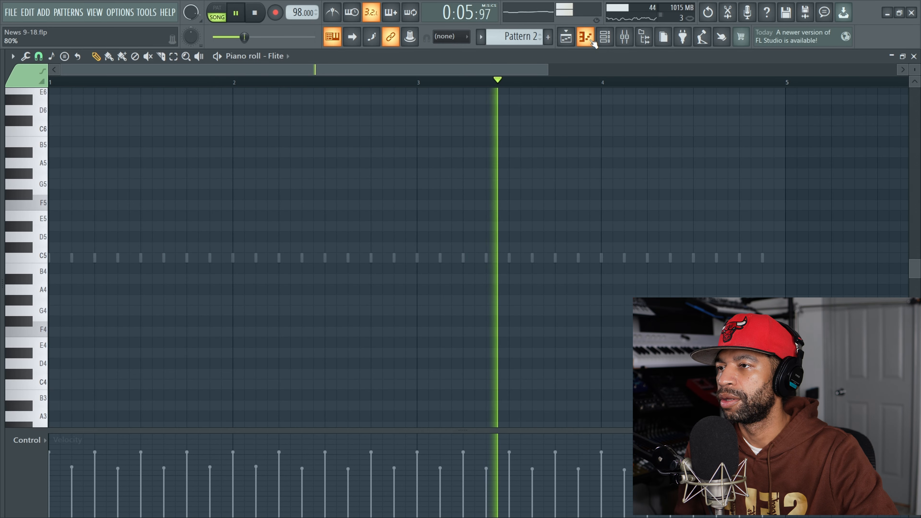
click(277, 56)
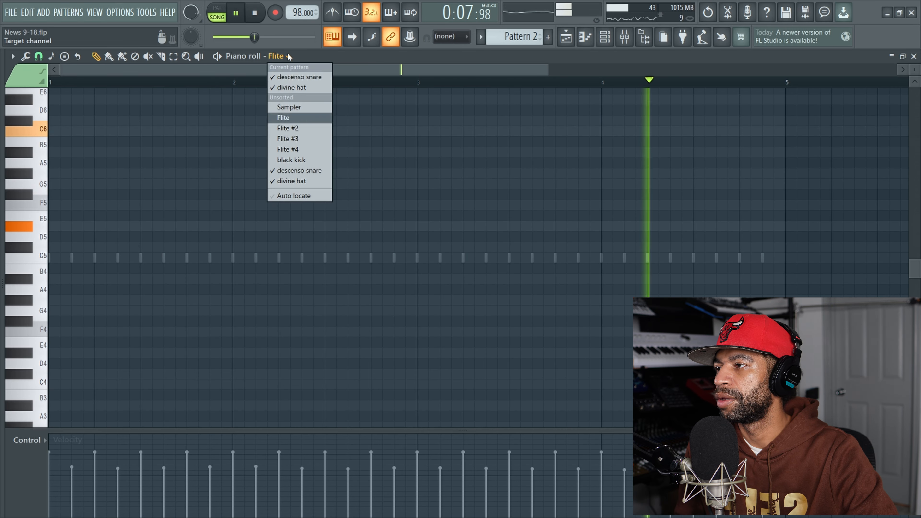
click(287, 128)
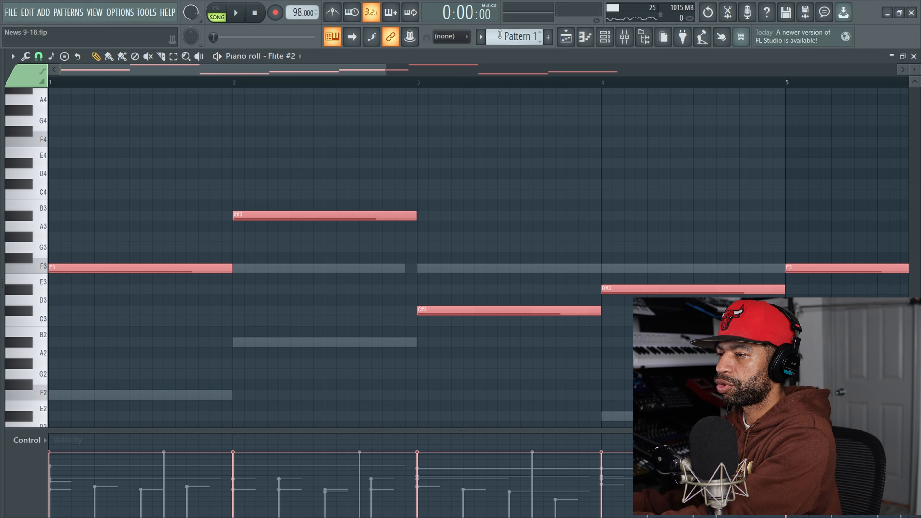
click(235, 12)
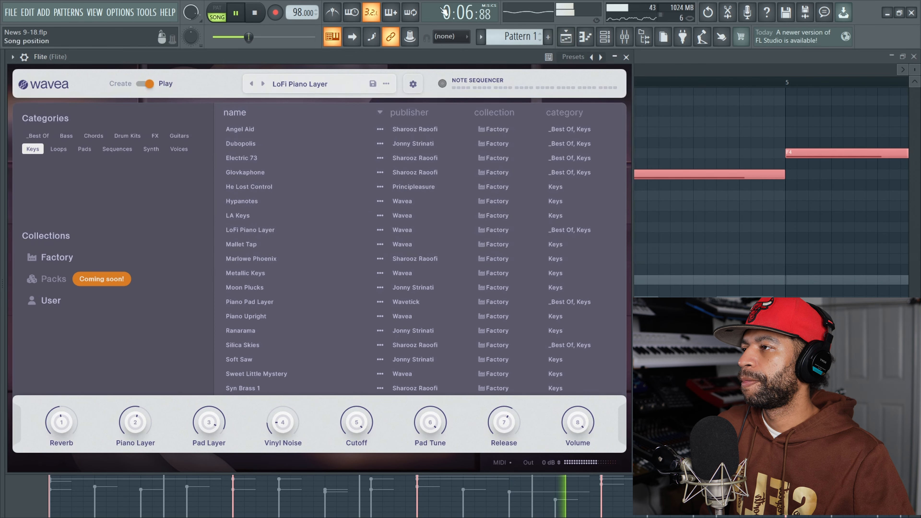
click(254, 12)
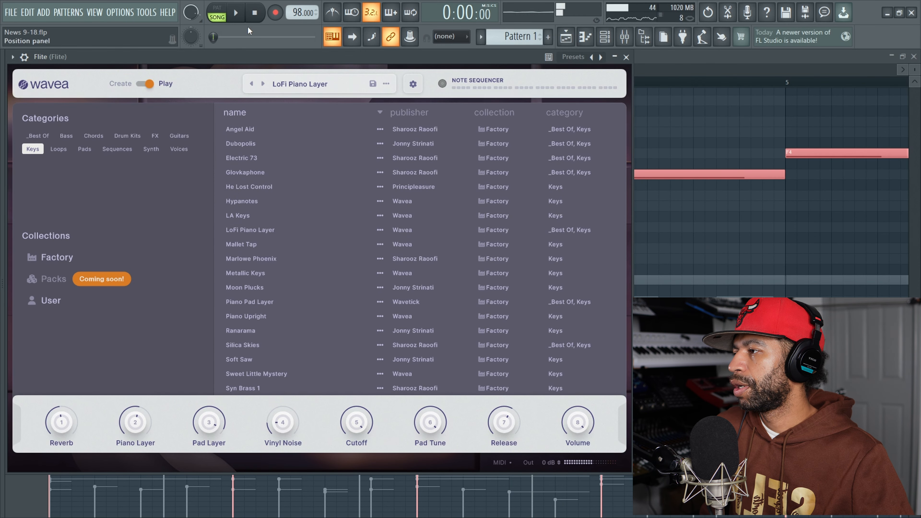
- Audition Jupiter, Puresquare and Soft Brass on the second Flite, ending stopped on Soft Brass
click(151, 149)
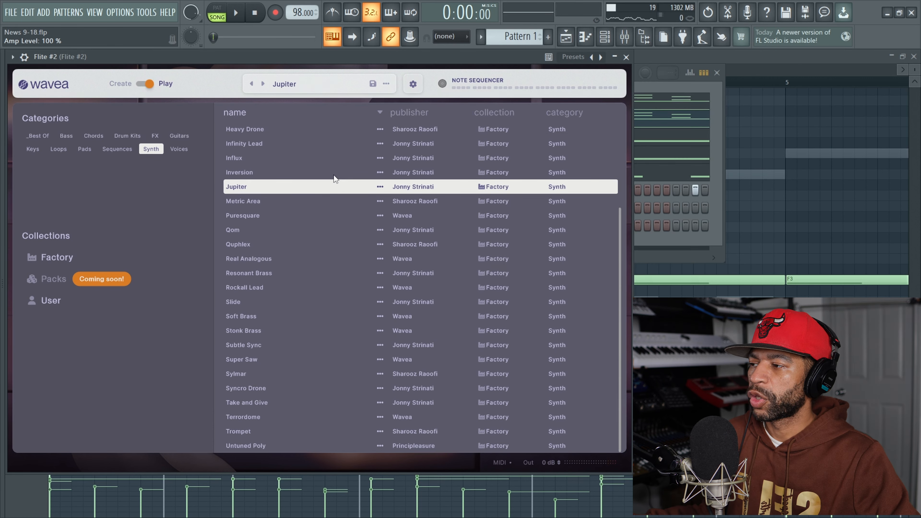
click(235, 13)
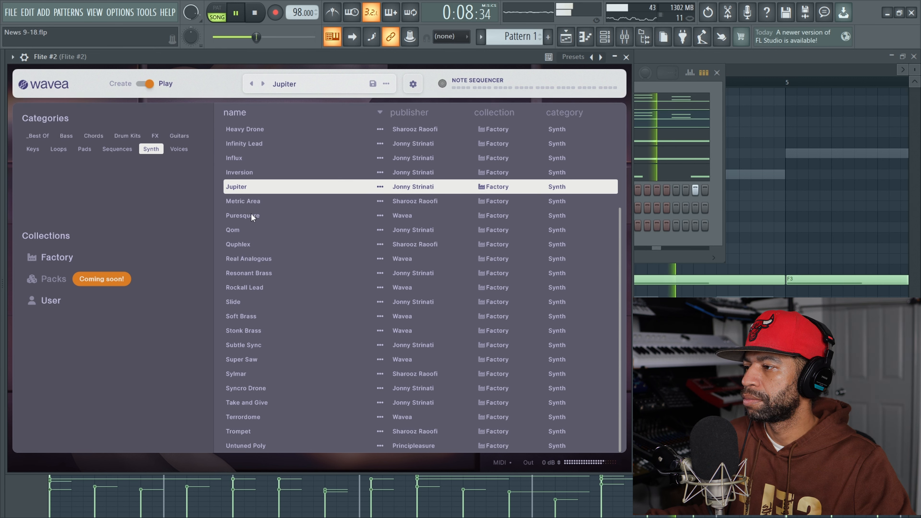
click(242, 215)
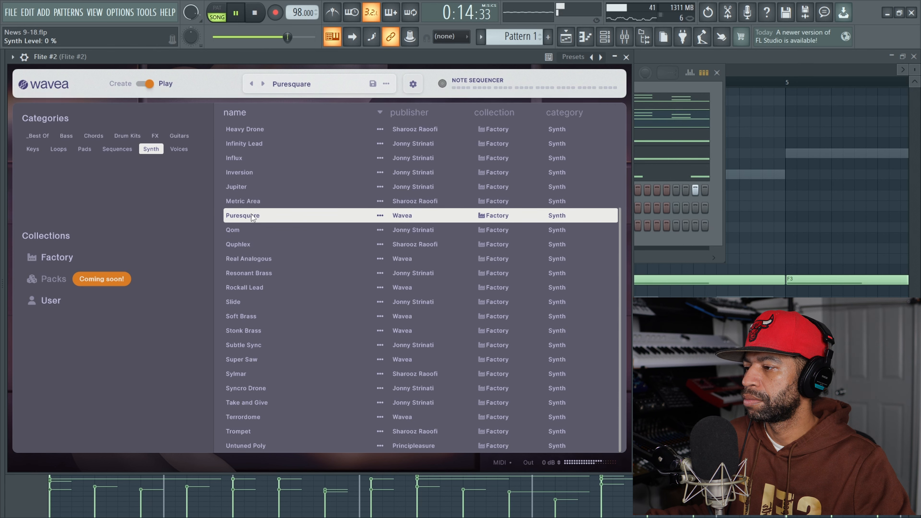
mouse_move(260, 242)
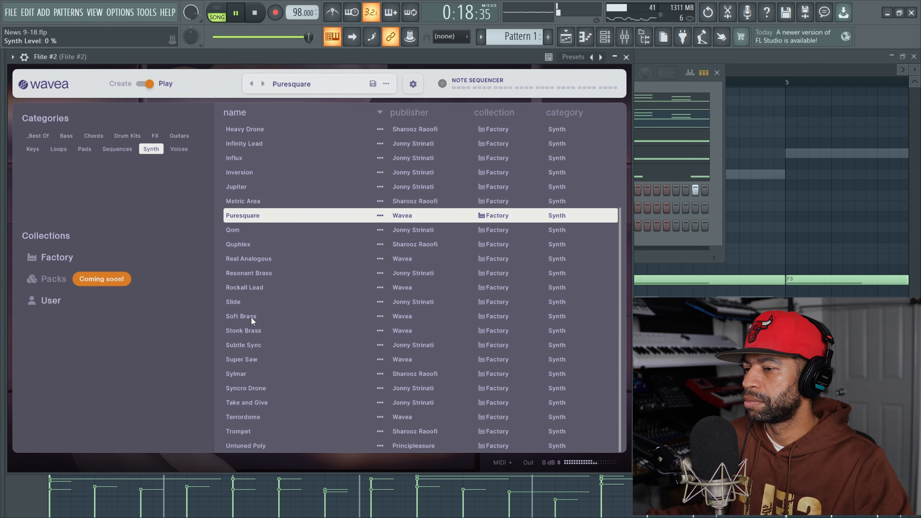
click(240, 317)
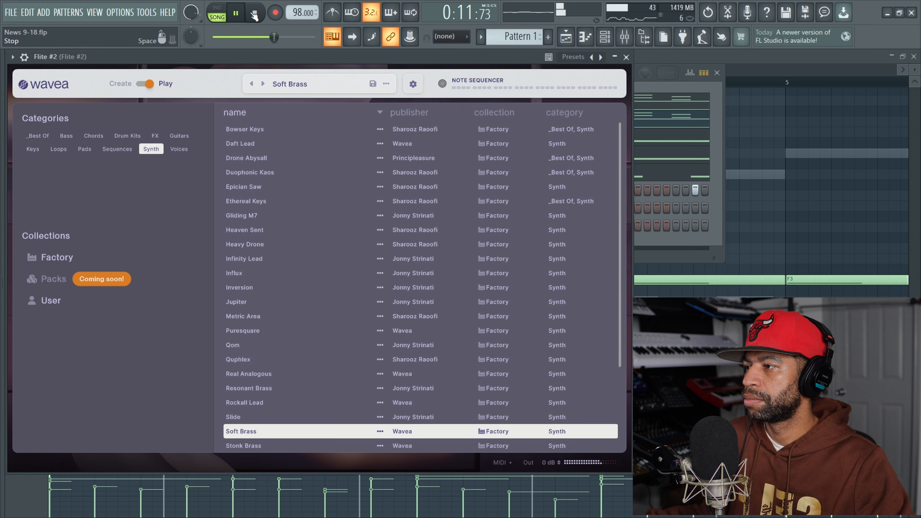
click(255, 12)
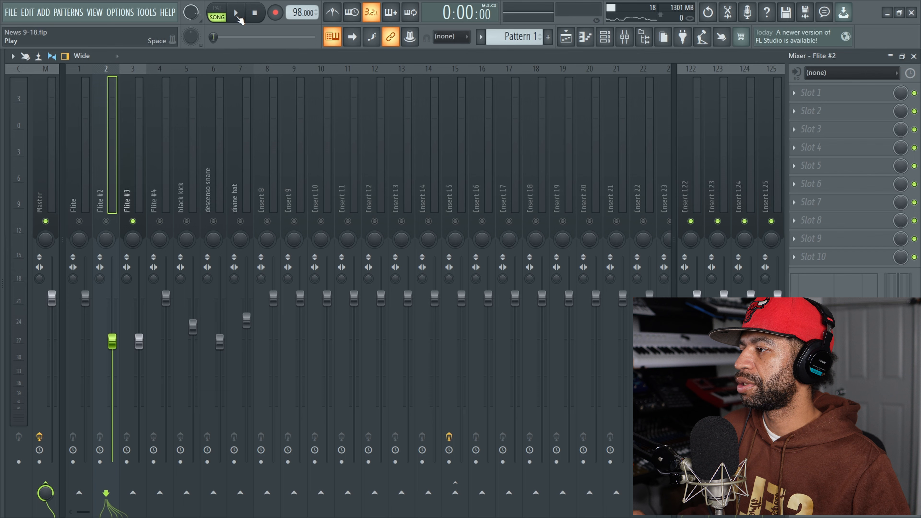
- Open Flite #3 from the channel rack and load the Electric Plucks sequence preset
click(234, 12)
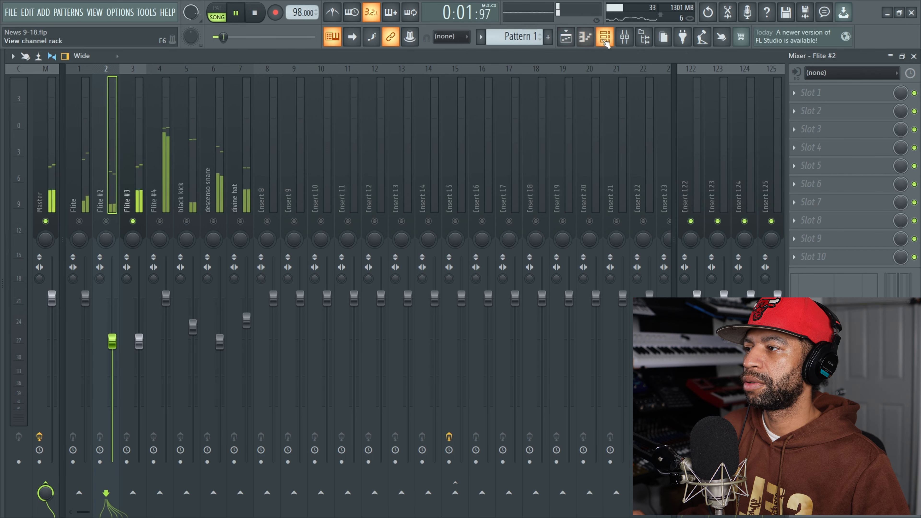
click(605, 36)
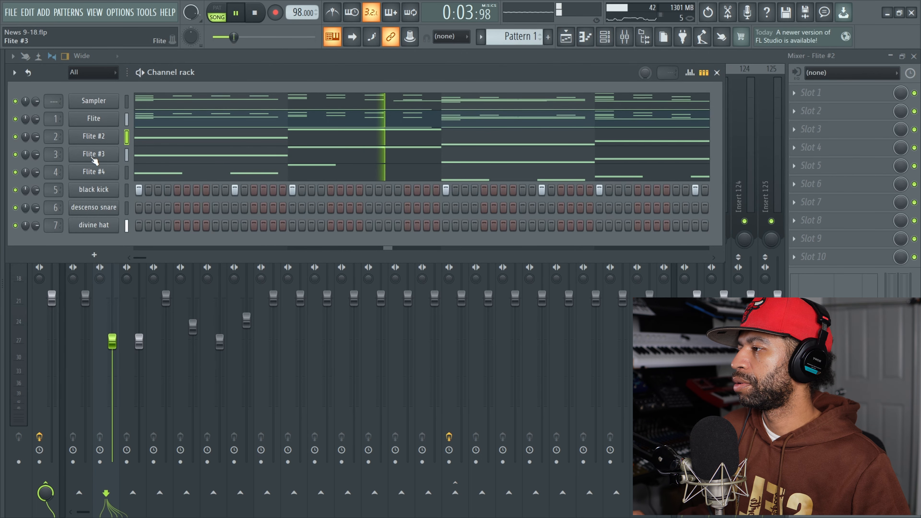
click(92, 154)
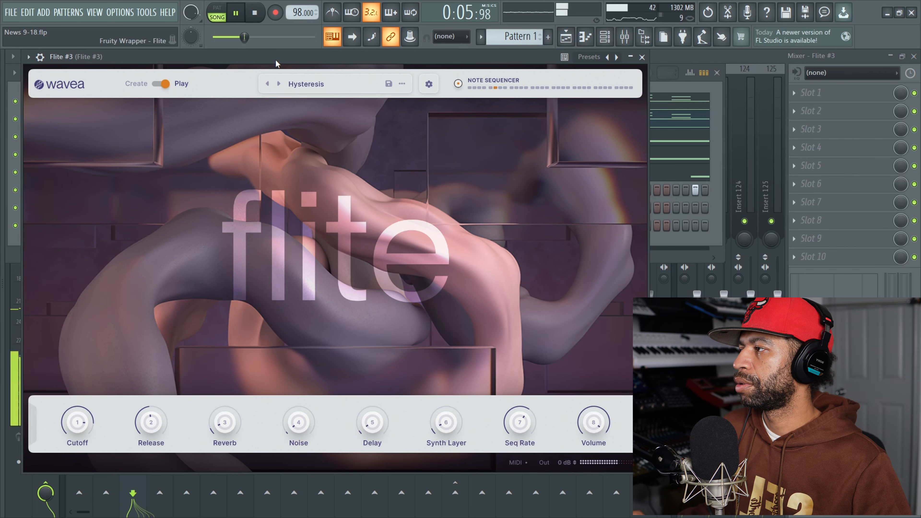
click(254, 11)
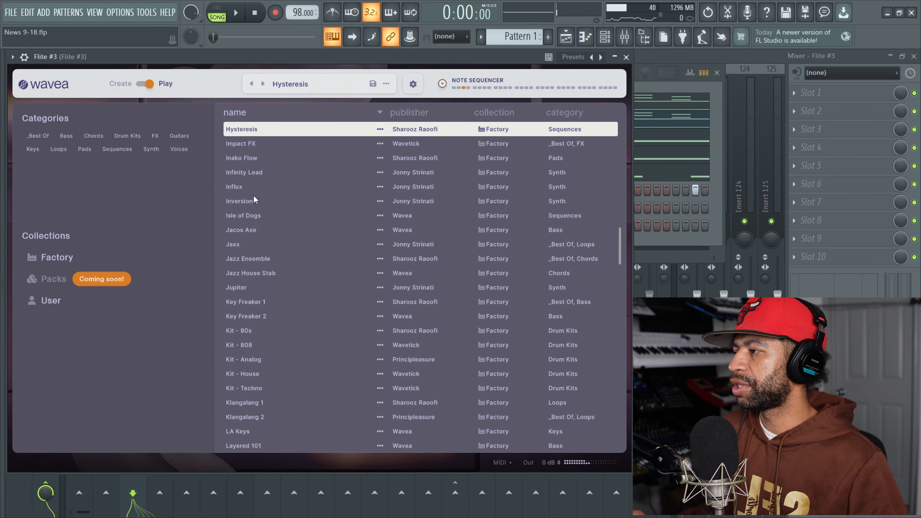
click(117, 149)
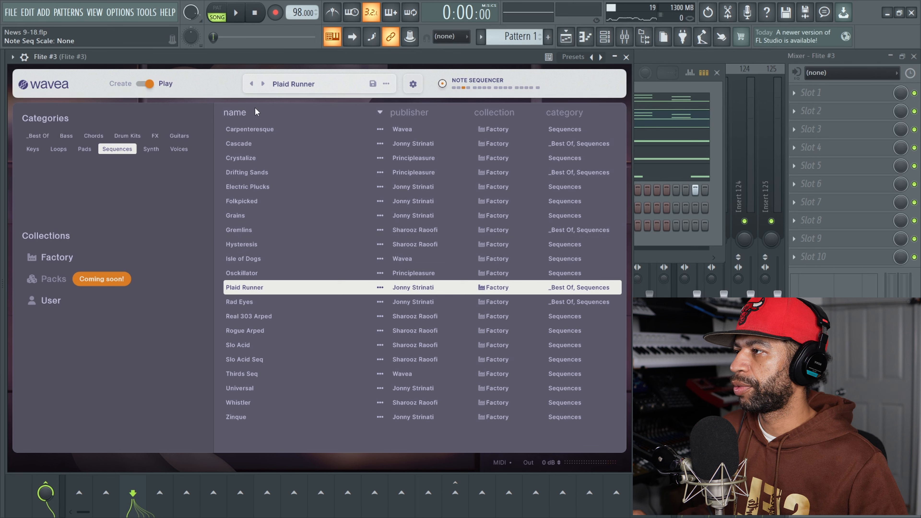
click(235, 13)
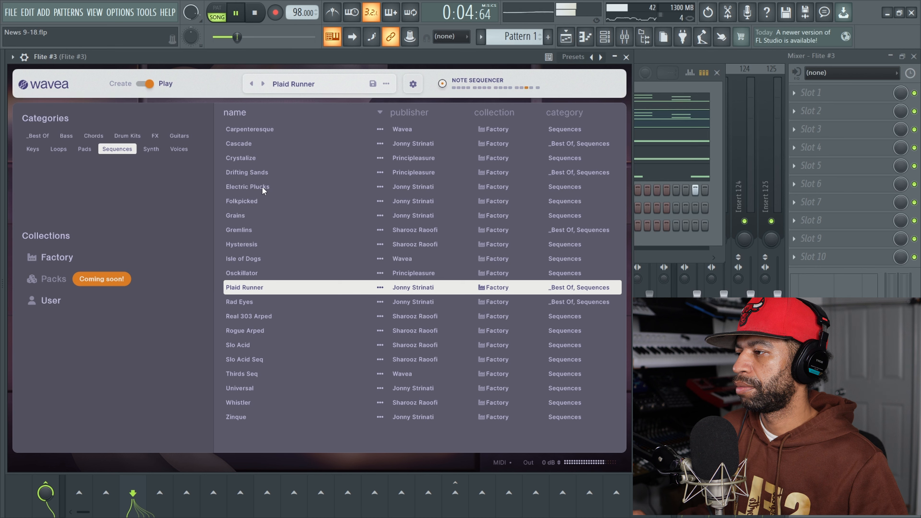
click(248, 186)
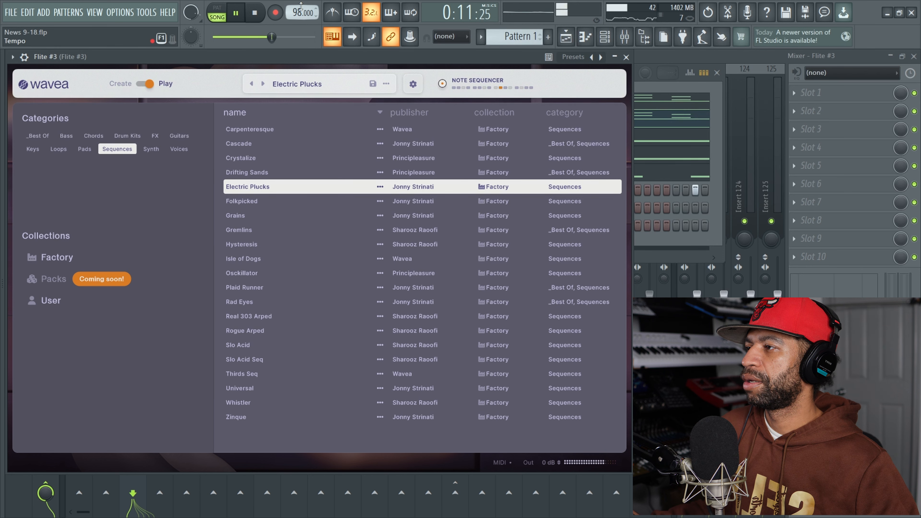
click(254, 13)
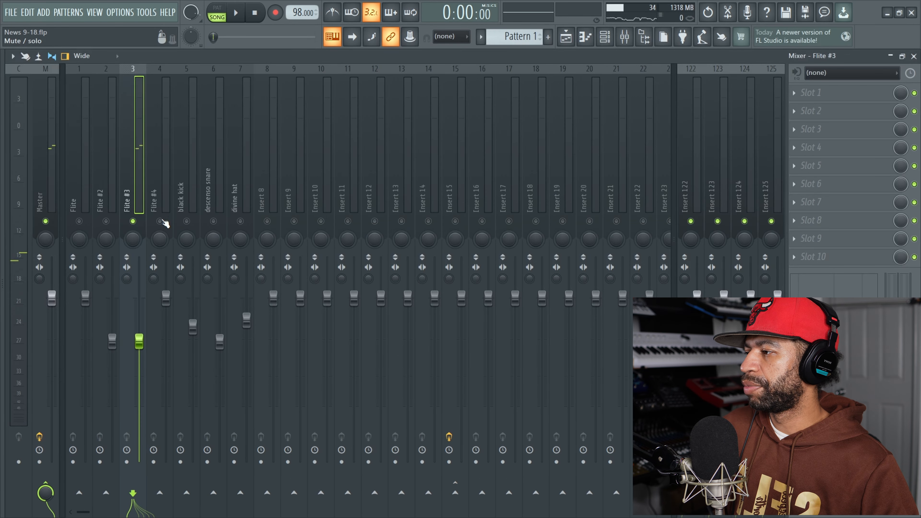
- Open Flite #4, filter its presets to Bass and load Layered 101
click(158, 226)
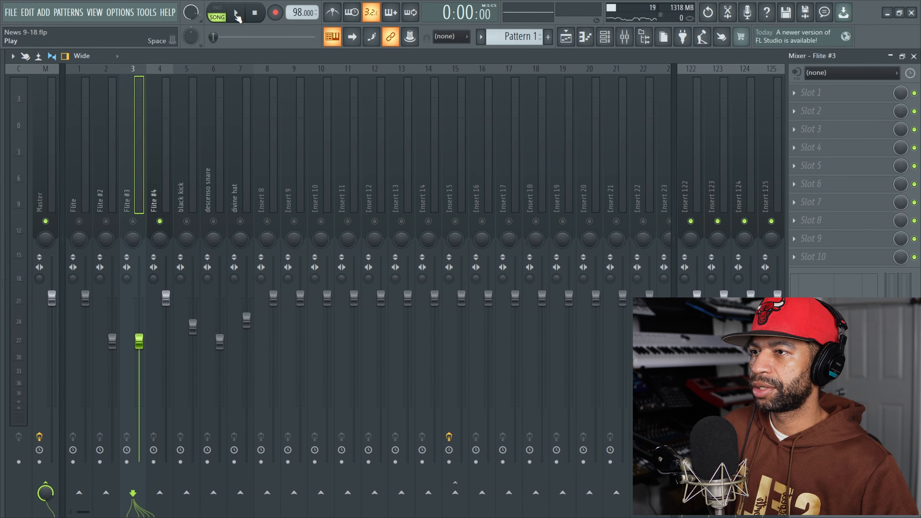
click(605, 37)
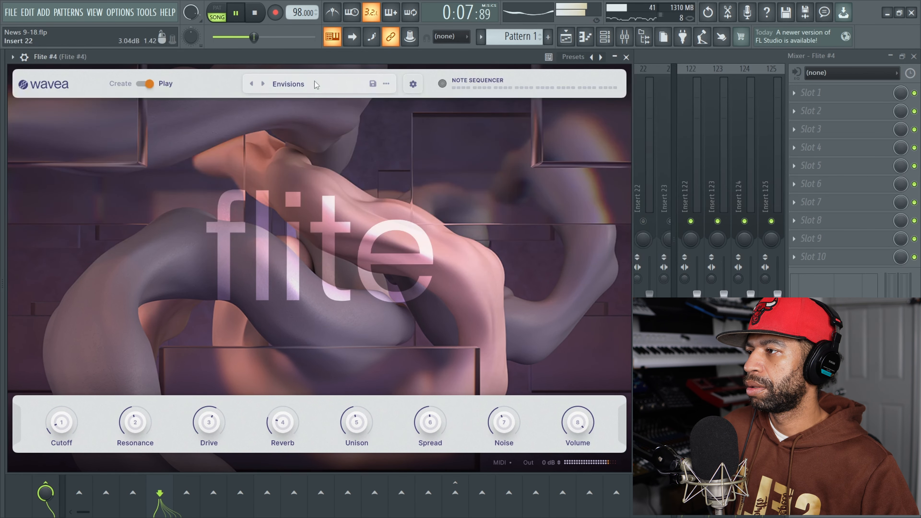
click(289, 83)
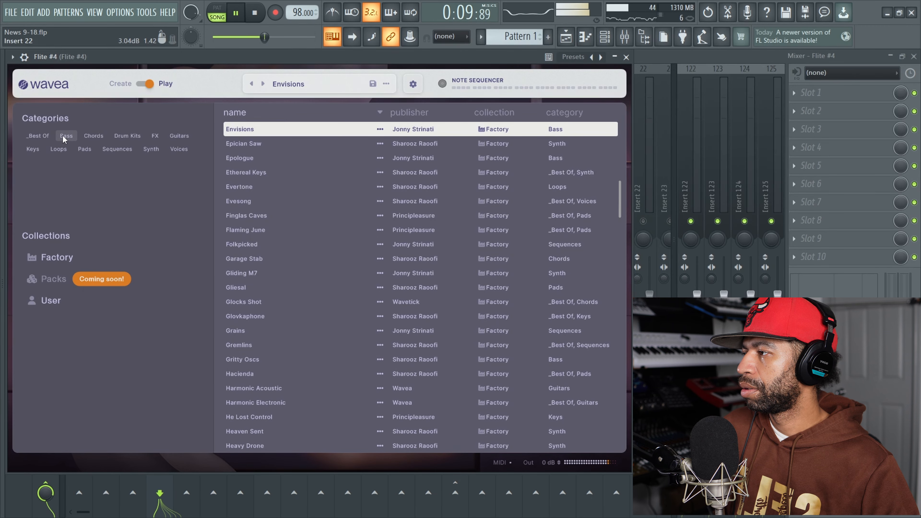
click(66, 135)
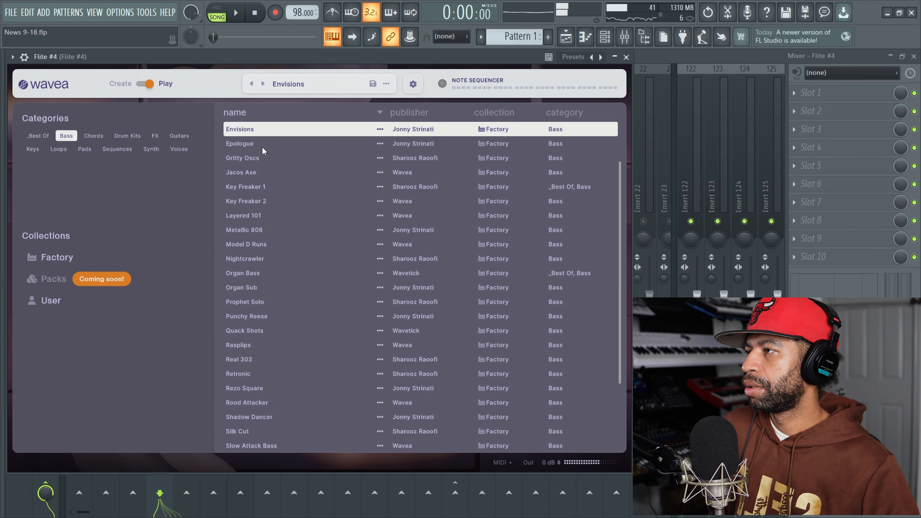
click(243, 215)
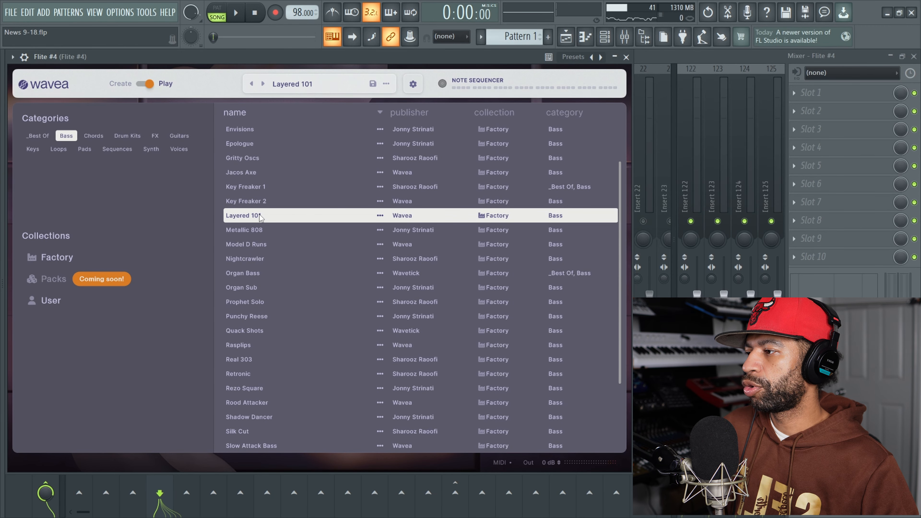
click(247, 244)
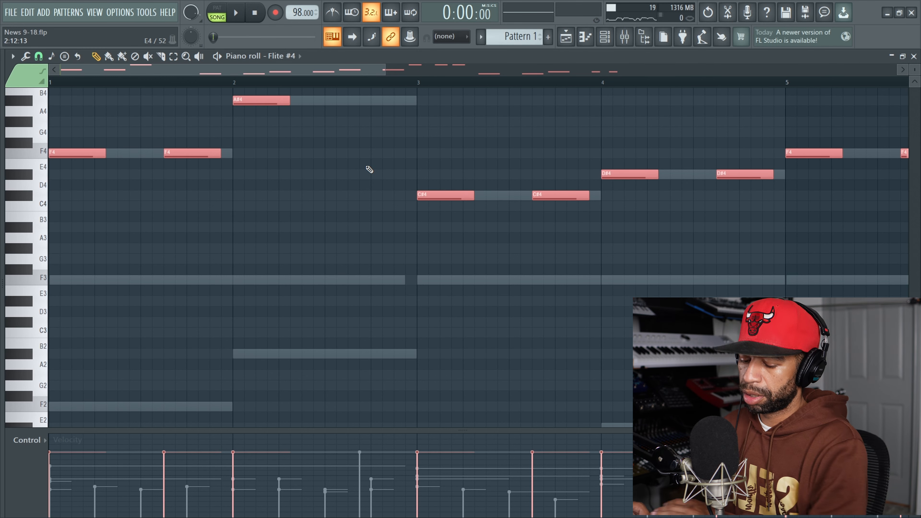
- Audition the Jacos Axe bass preset via the channel rack
click(235, 11)
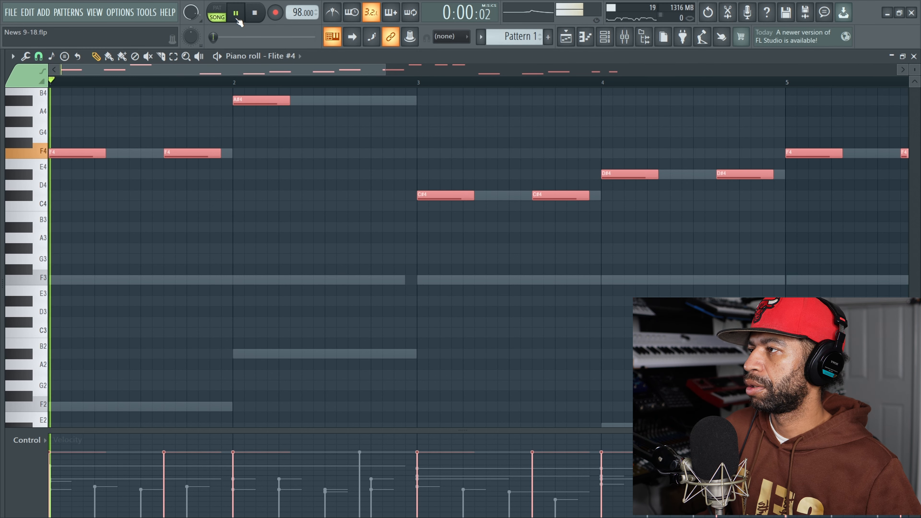
click(605, 37)
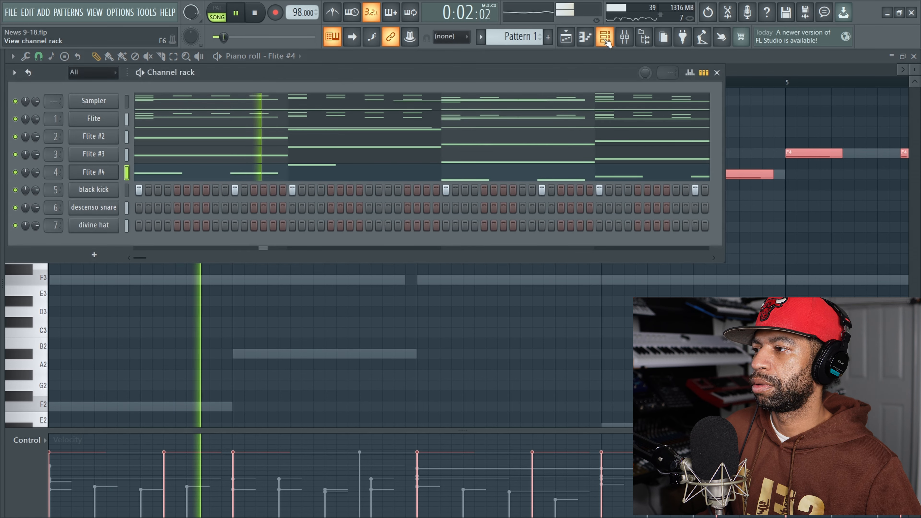
click(93, 172)
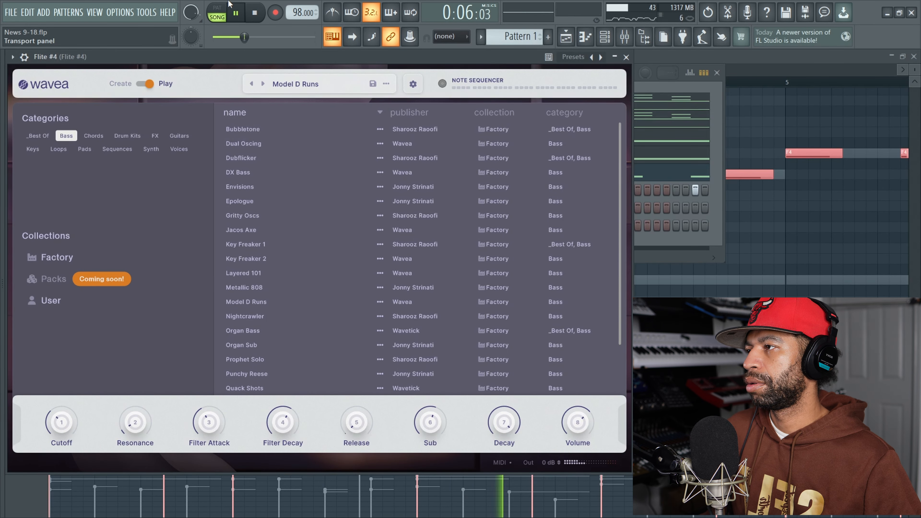
click(254, 11)
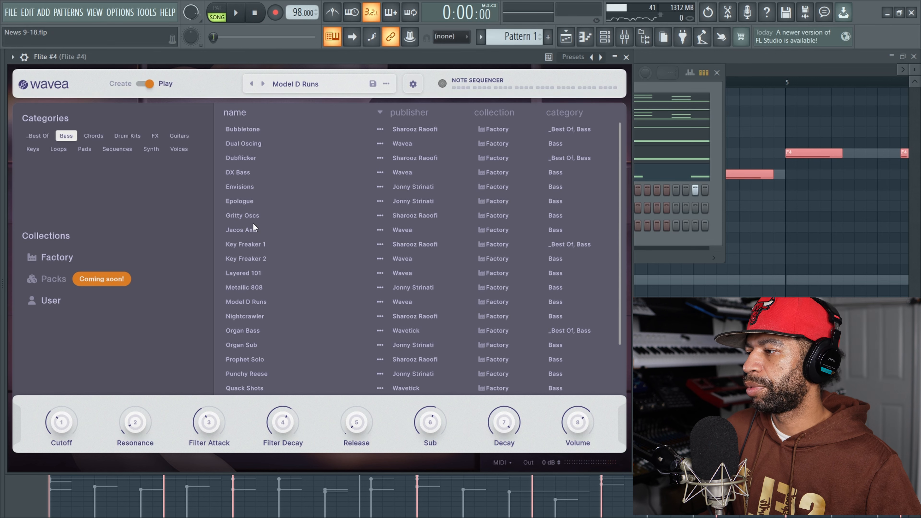
click(241, 230)
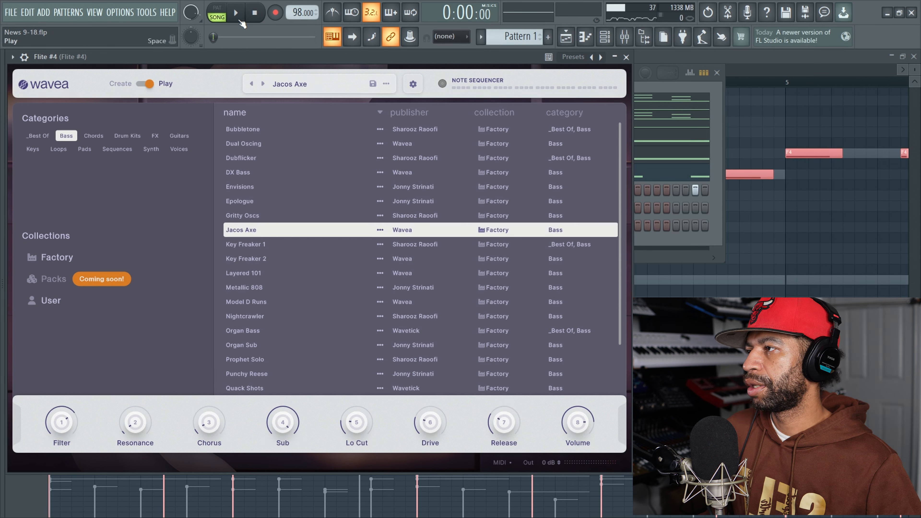
click(235, 12)
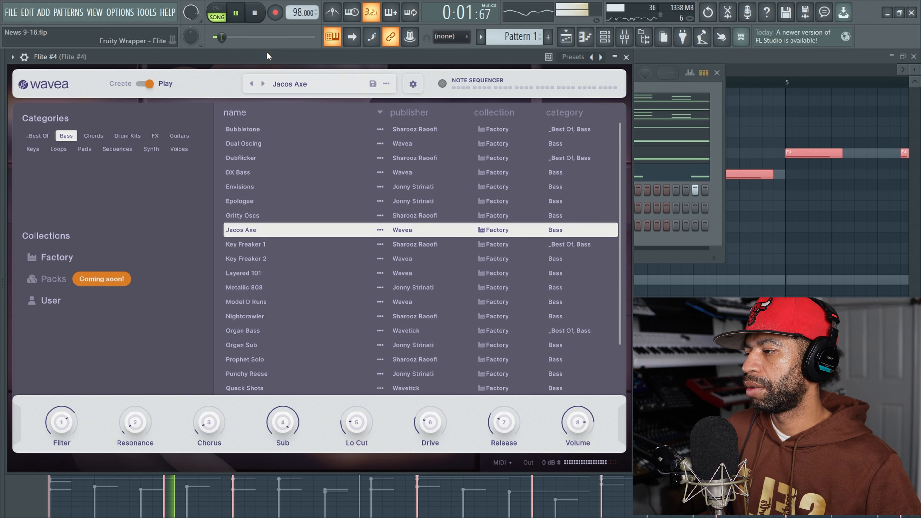
click(254, 11)
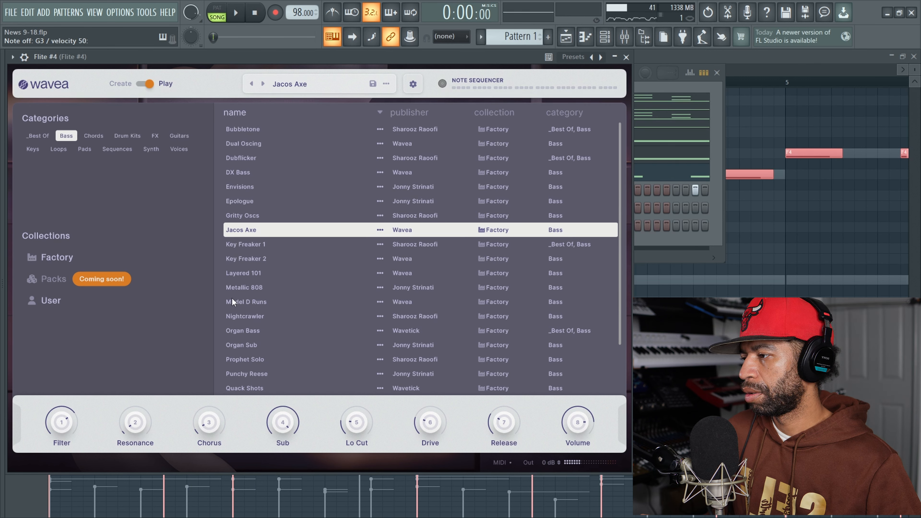
- Audition Layered 101, Metallic 808, Model D Runs and Organ Sub, stopping on Organ Sub
click(243, 272)
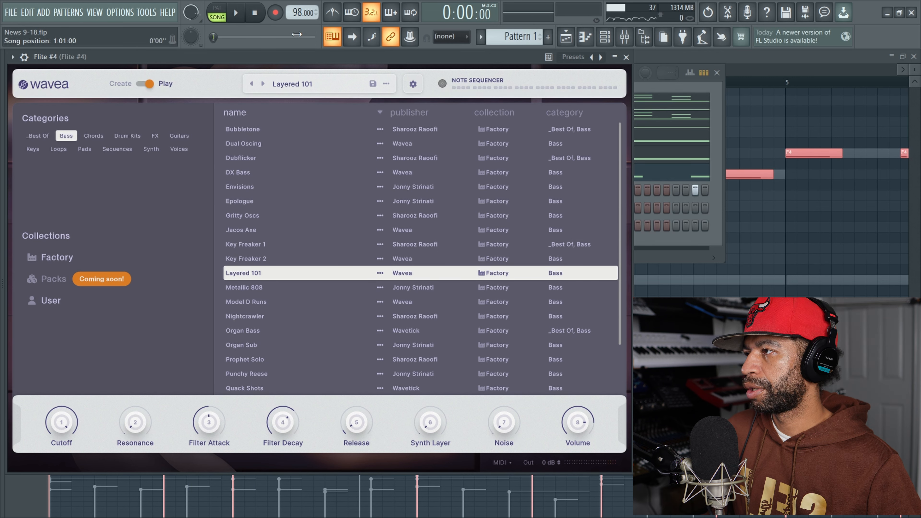
click(236, 12)
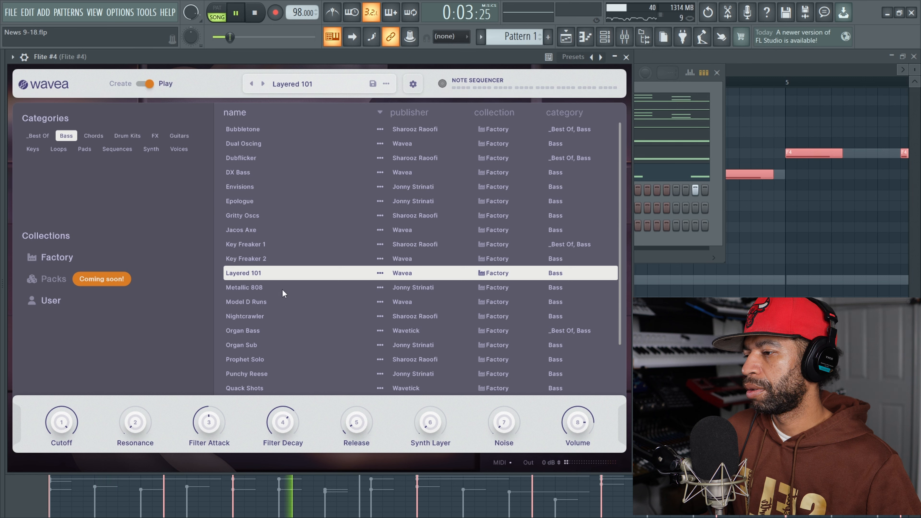
click(245, 288)
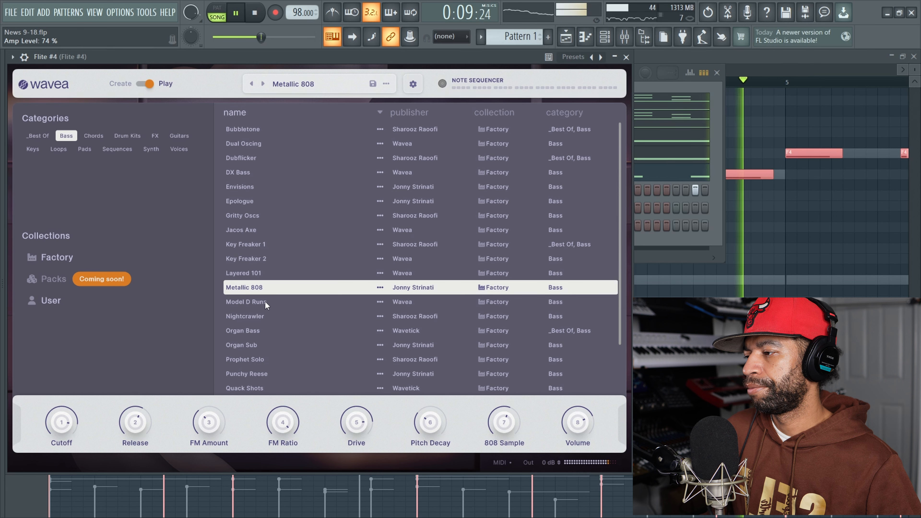
click(264, 301)
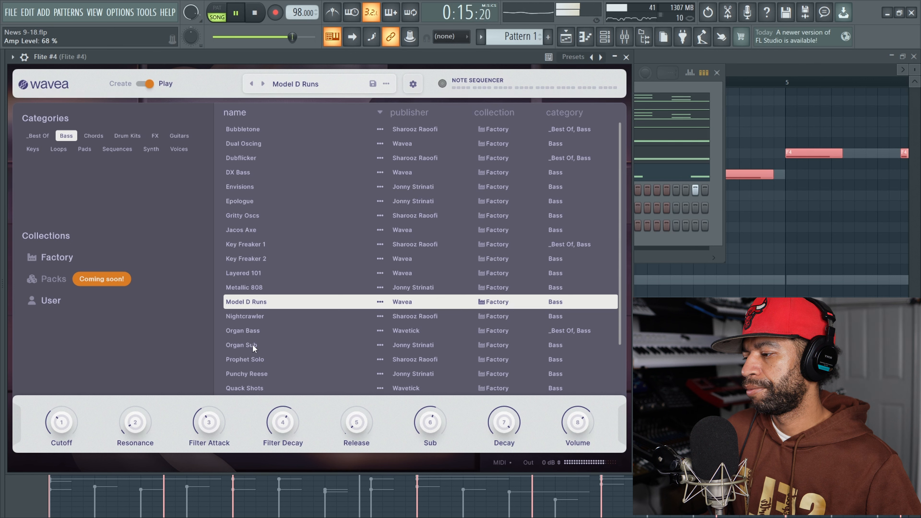
click(241, 345)
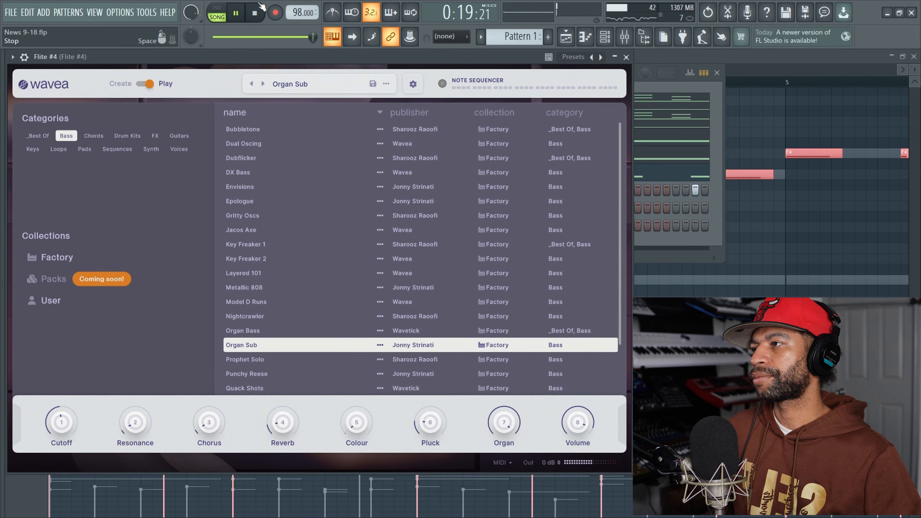
click(254, 12)
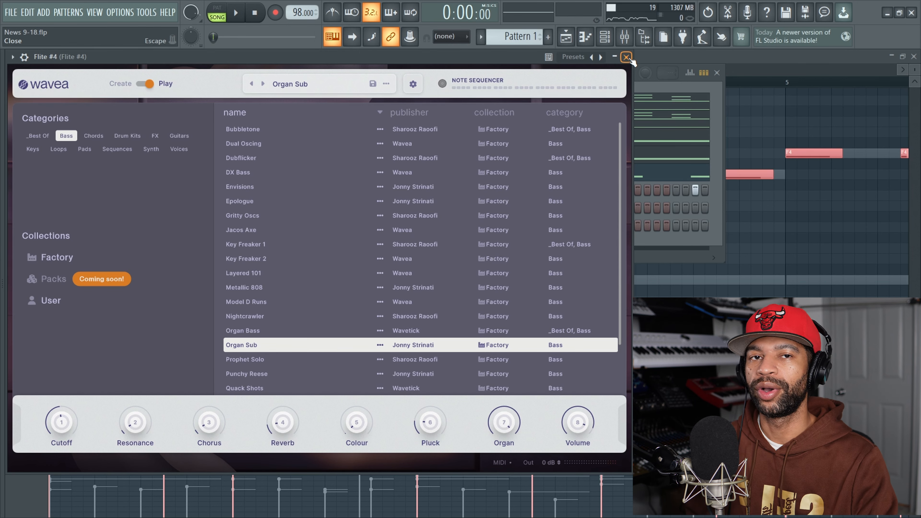
click(625, 57)
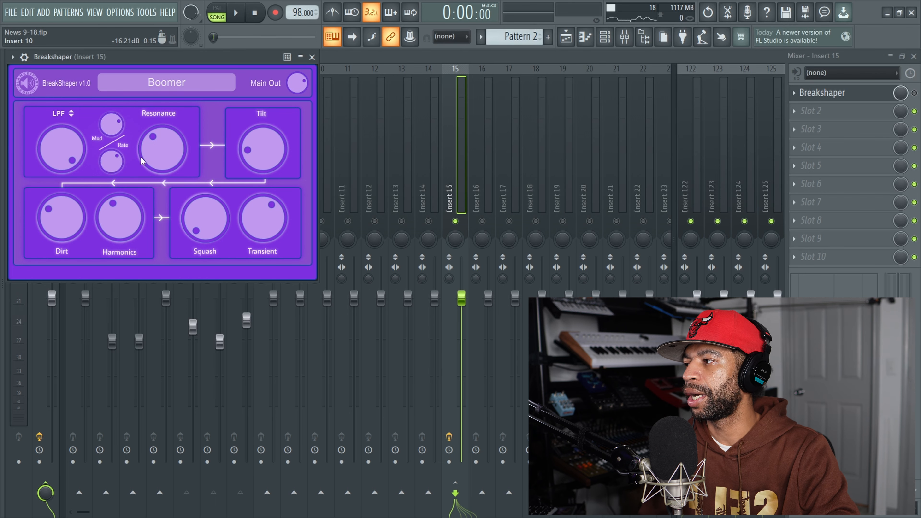
mouse_move(167, 146)
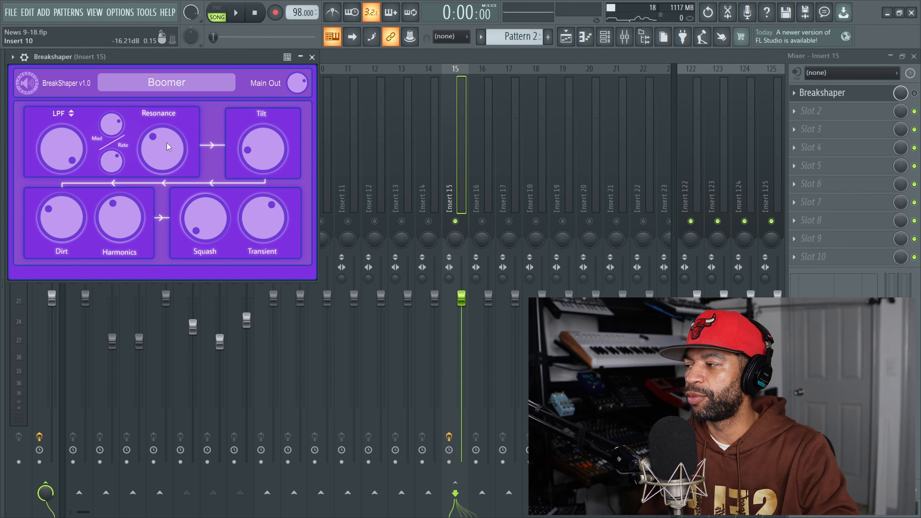
mouse_move(248, 149)
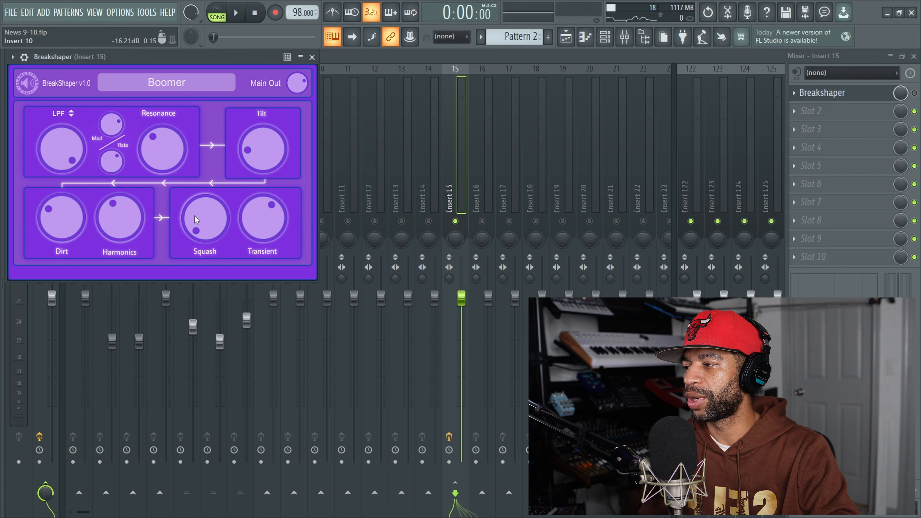
mouse_move(291, 132)
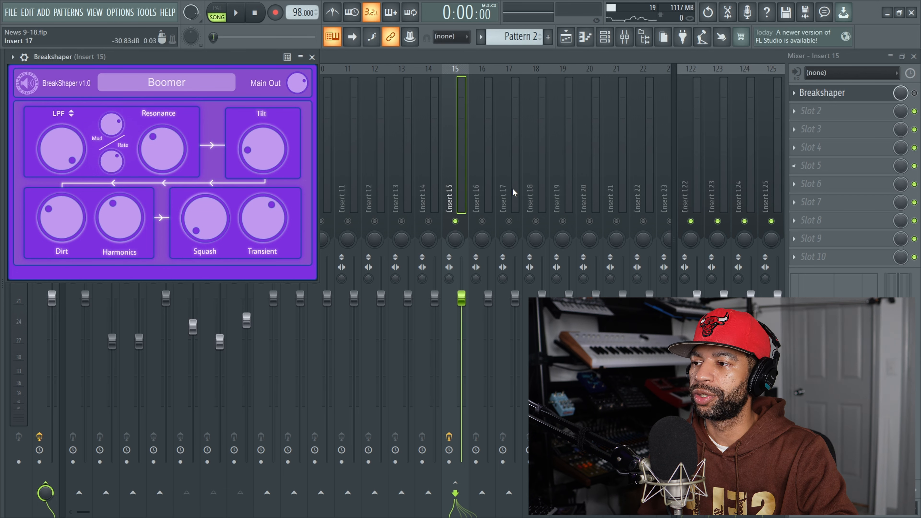
click(235, 12)
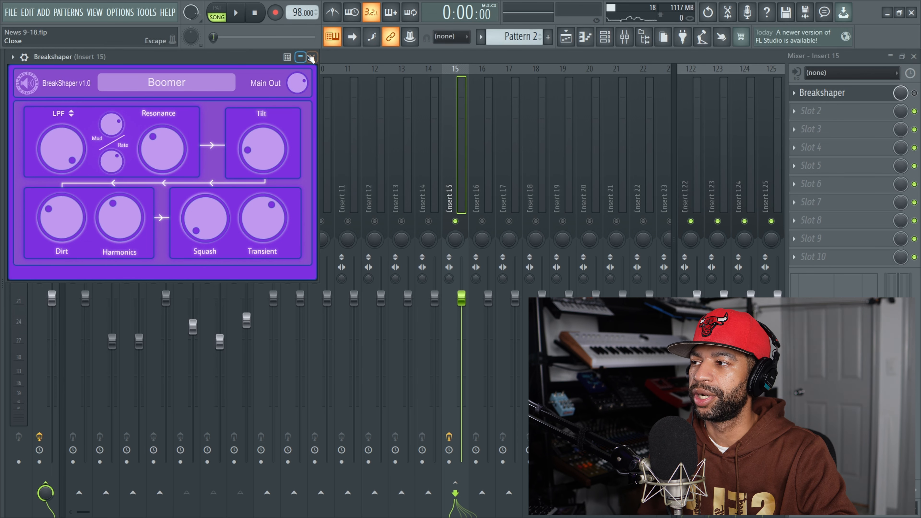
click(312, 57)
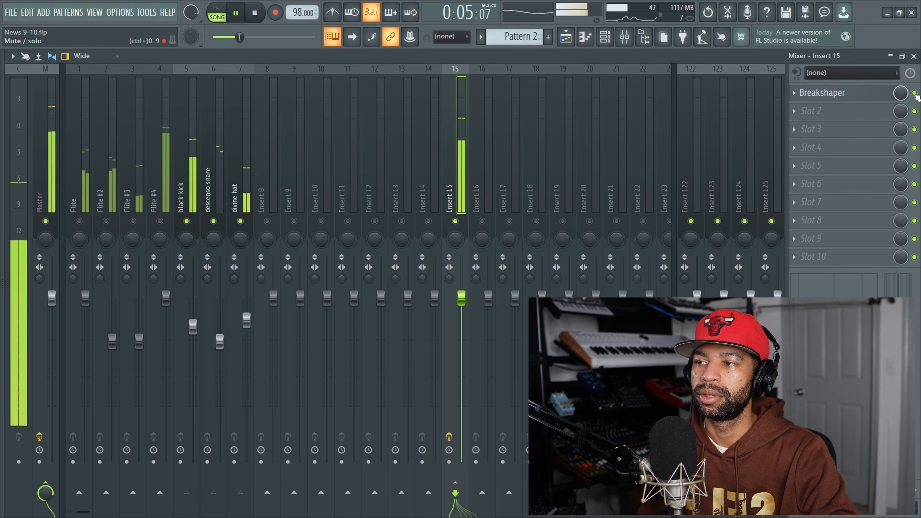
click(823, 92)
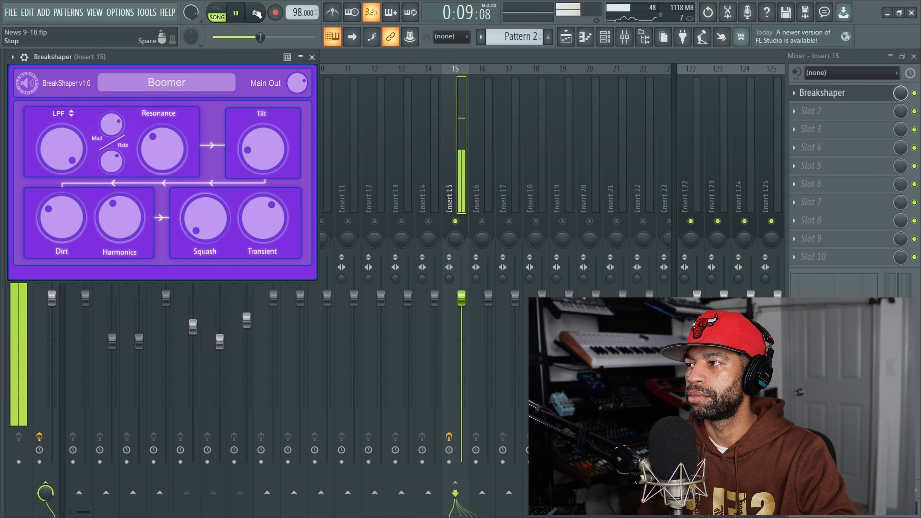
click(257, 11)
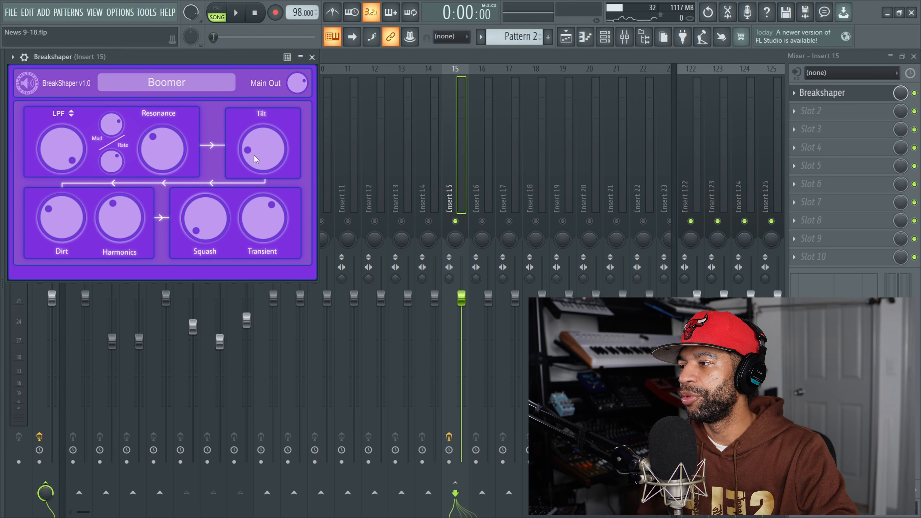
click(235, 11)
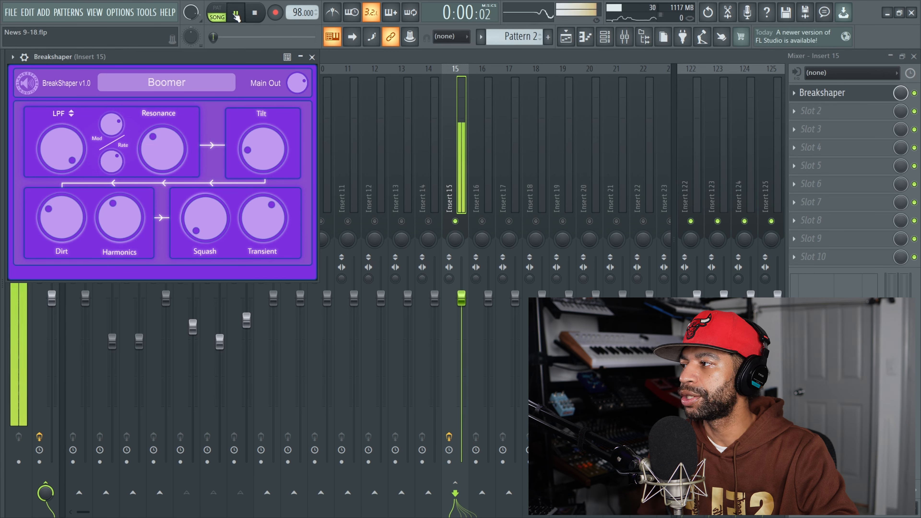
drag(261, 144, 270, 138)
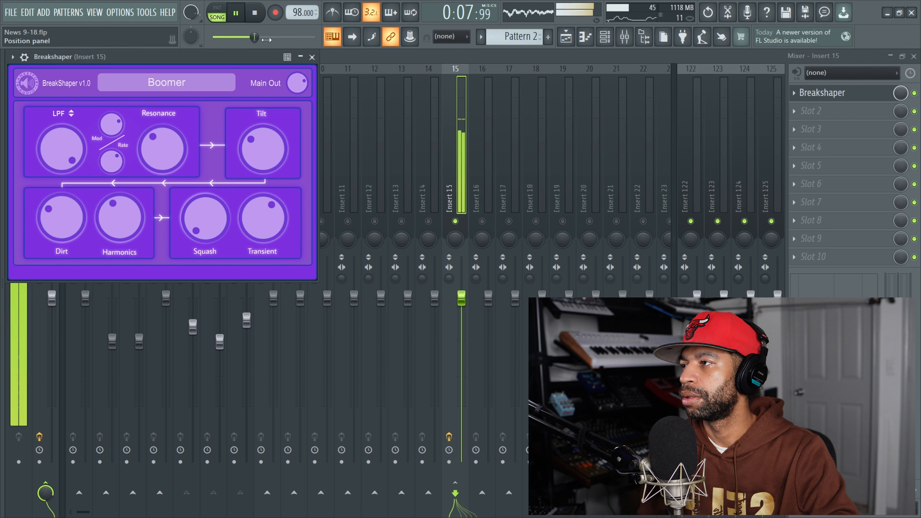
click(254, 11)
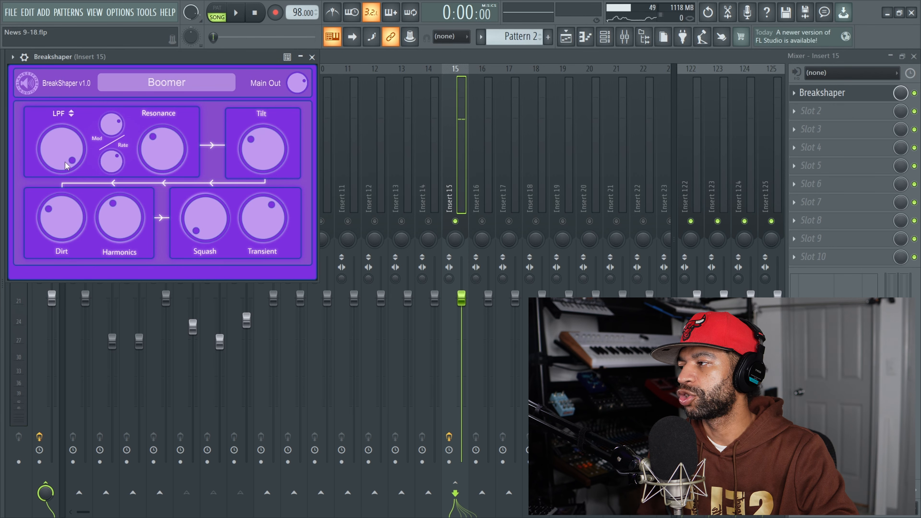
- Open BreakShaper's low-pass cutoff fully and raise Squash while auditioning the Boomer beat
click(70, 113)
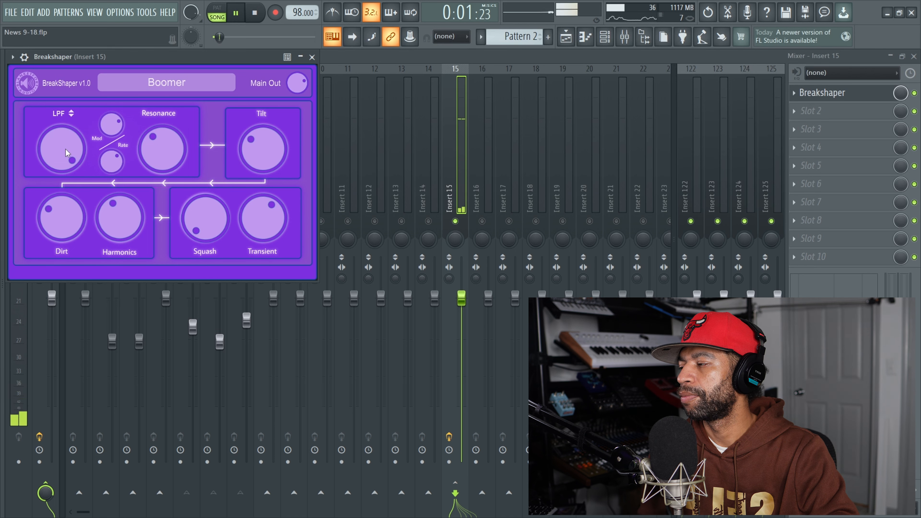
drag(58, 150, 58, 176)
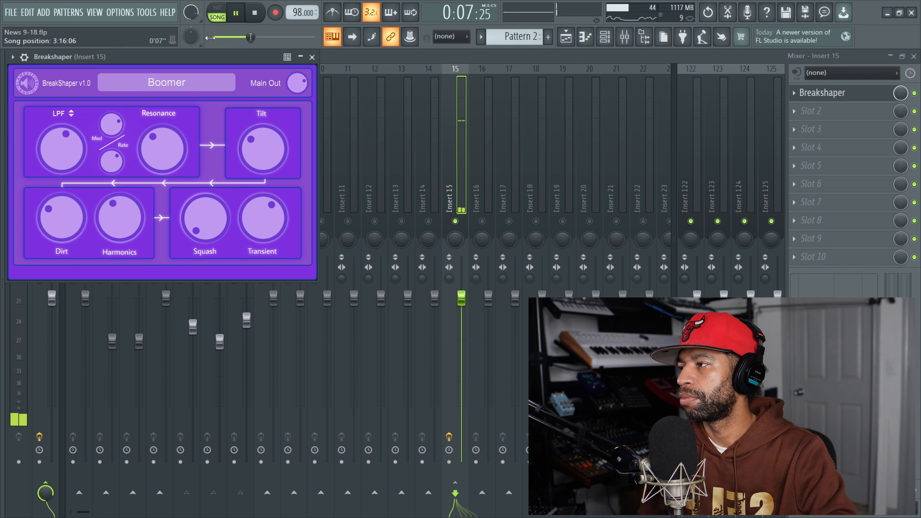
click(254, 12)
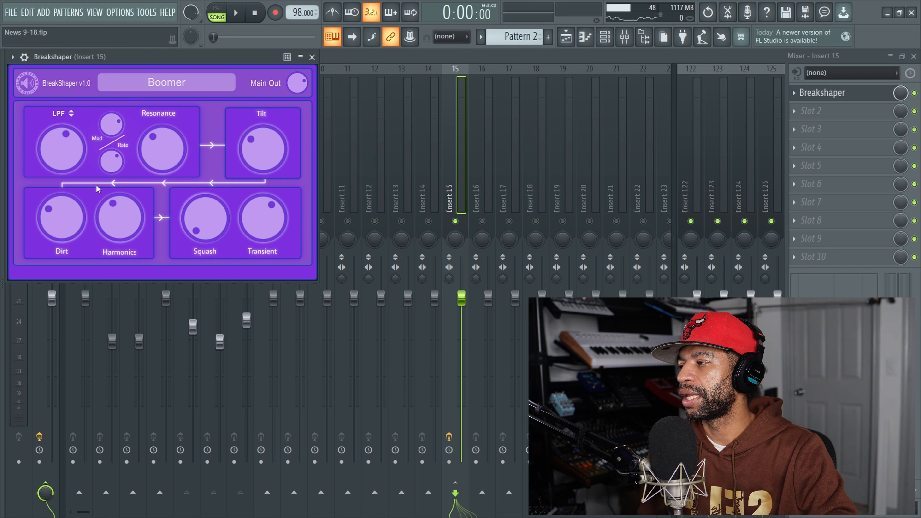
mouse_move(82, 161)
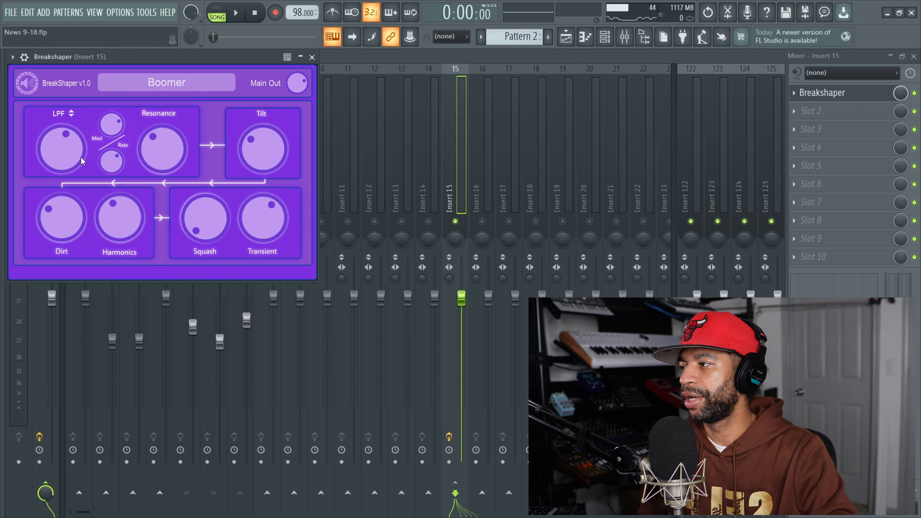
click(234, 12)
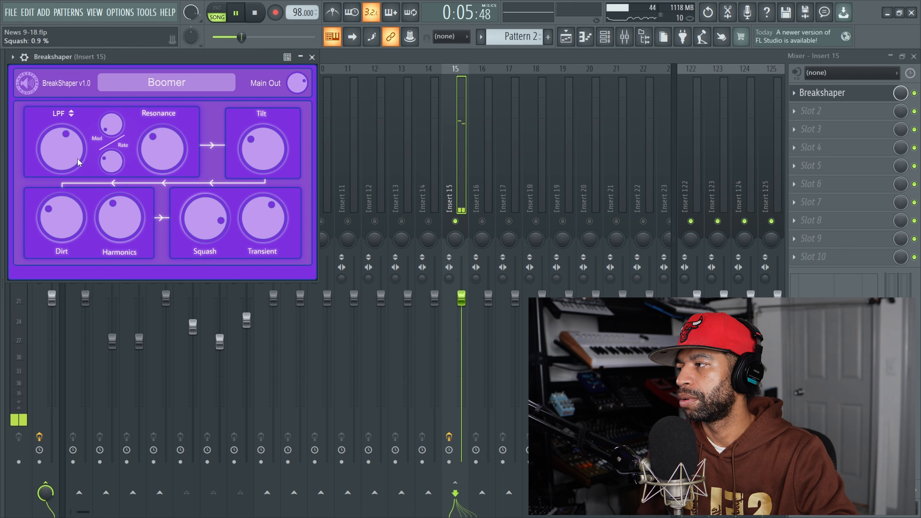
click(235, 11)
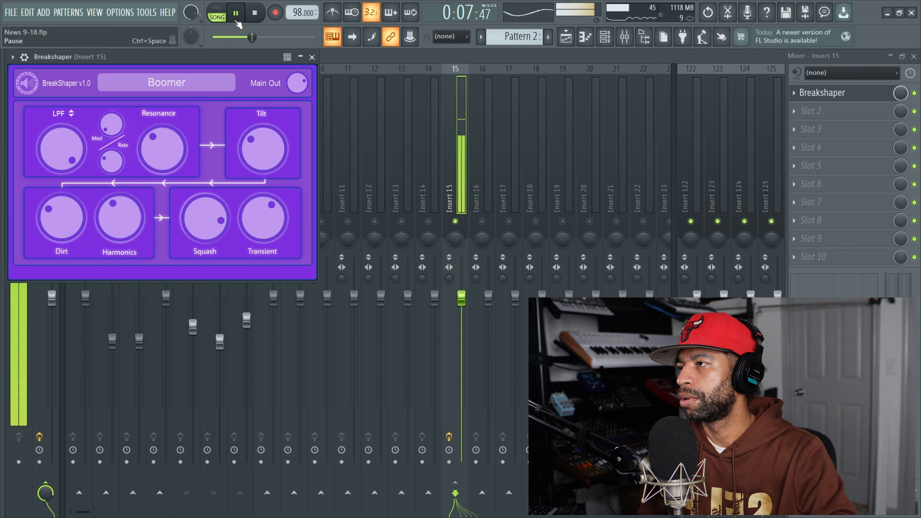
click(235, 11)
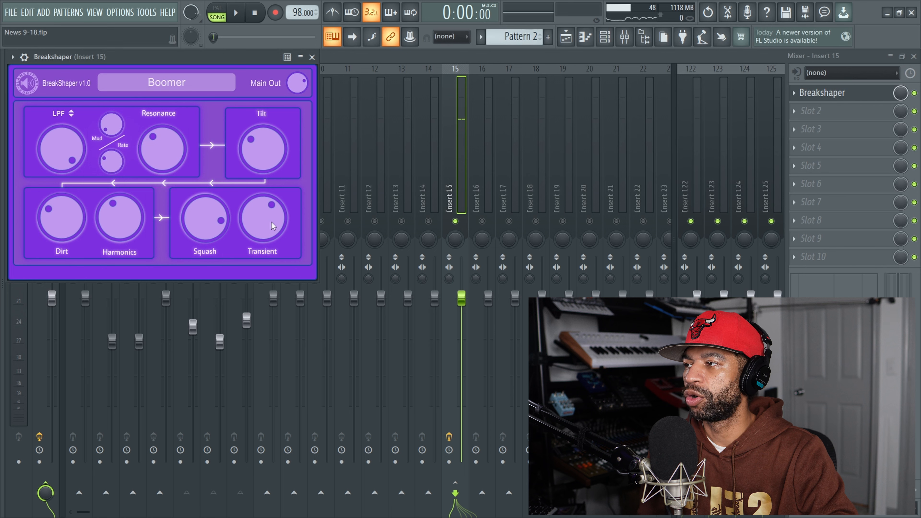
click(234, 12)
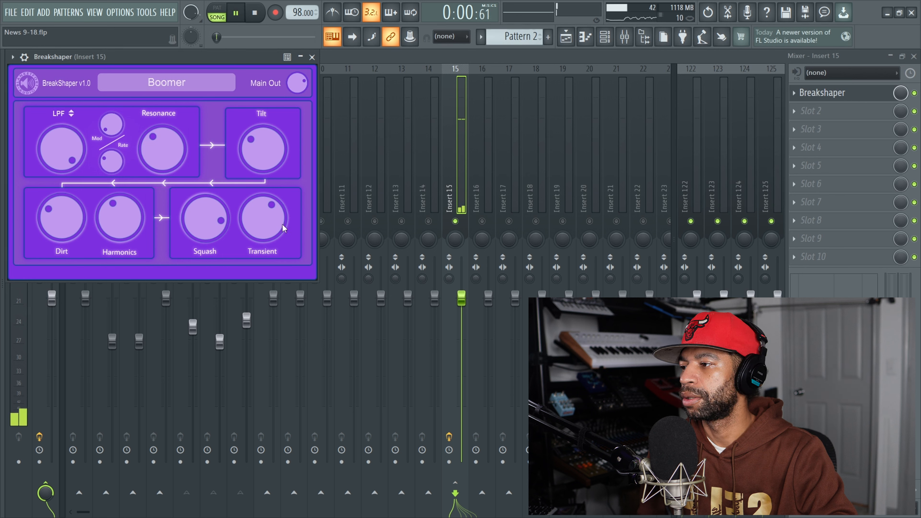
- Audition Machine_wubber, then load Sweeping_Destroyer from BreakShaper's presets and play it
click(167, 83)
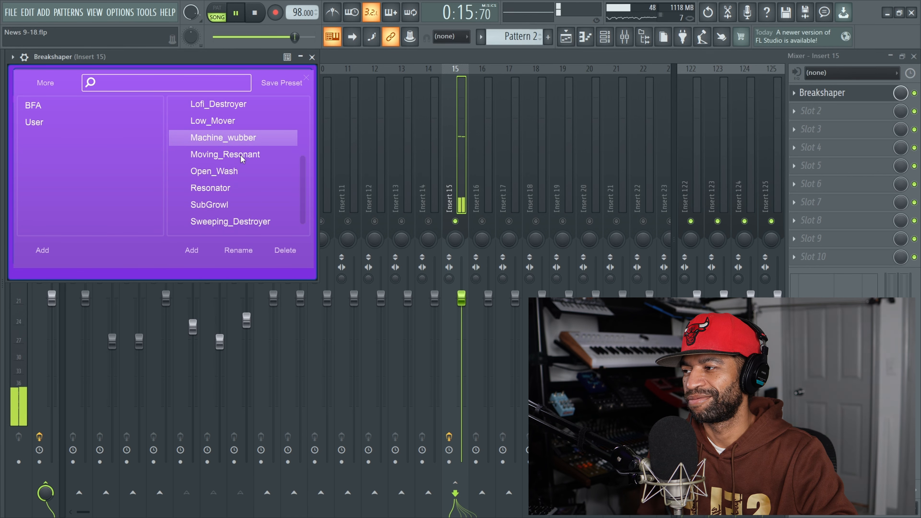
click(255, 13)
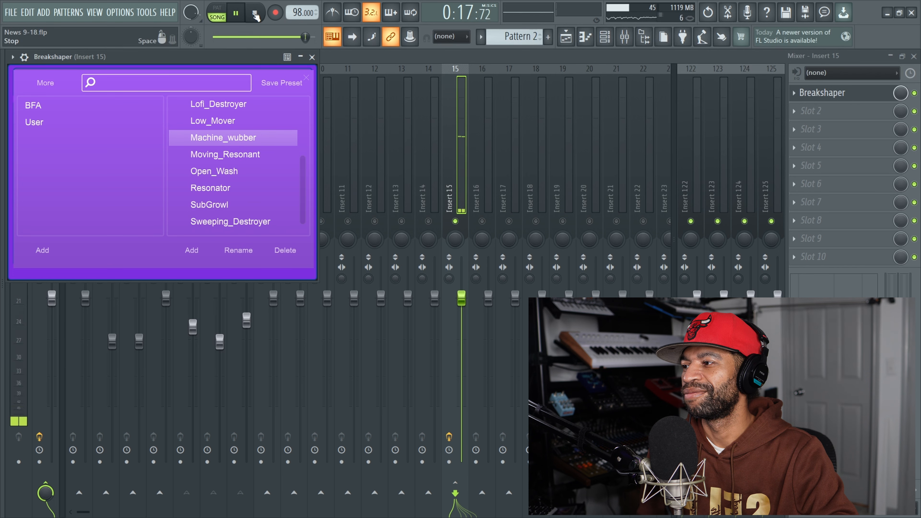
click(255, 12)
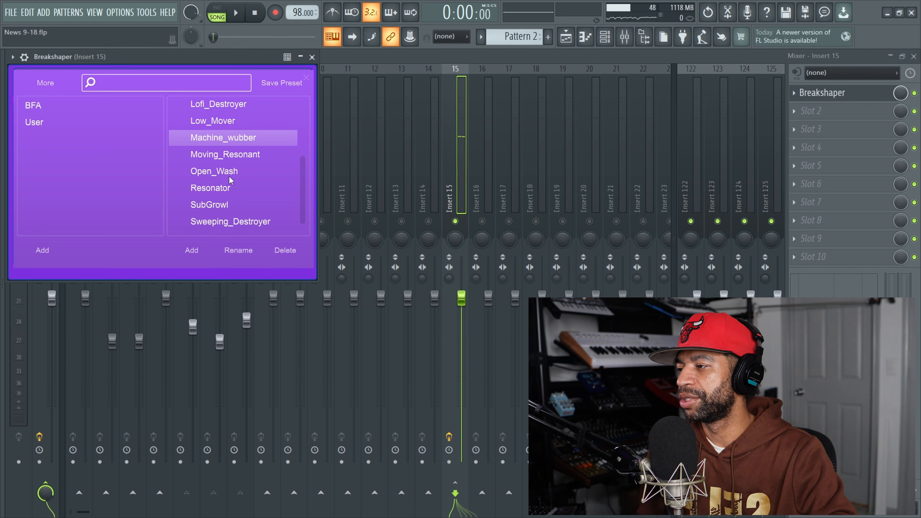
click(210, 188)
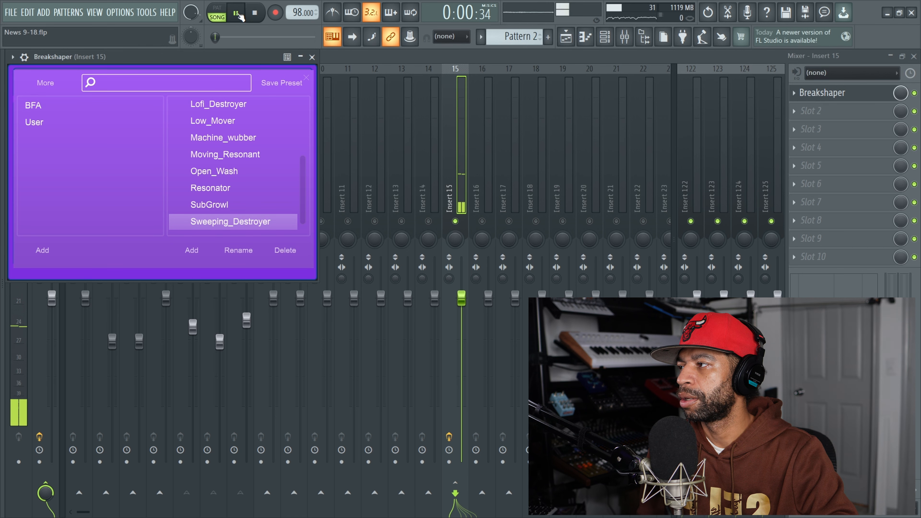
click(234, 12)
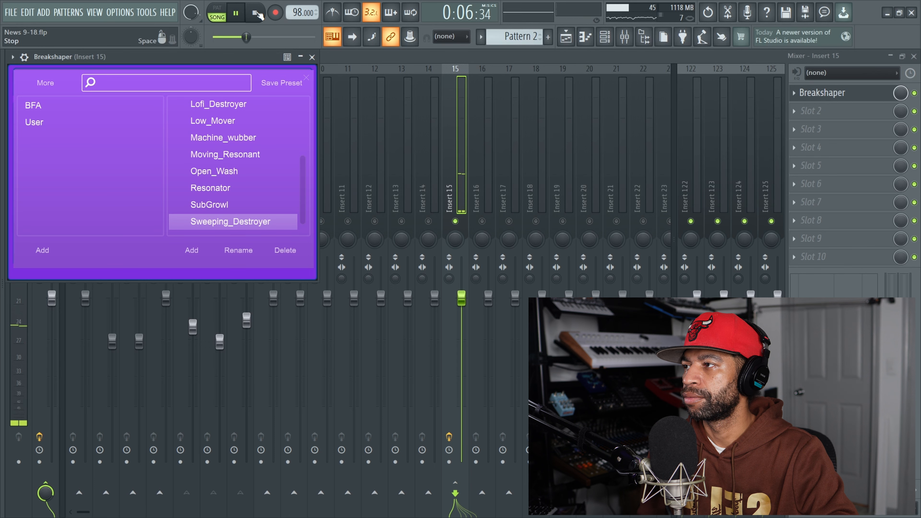
click(235, 11)
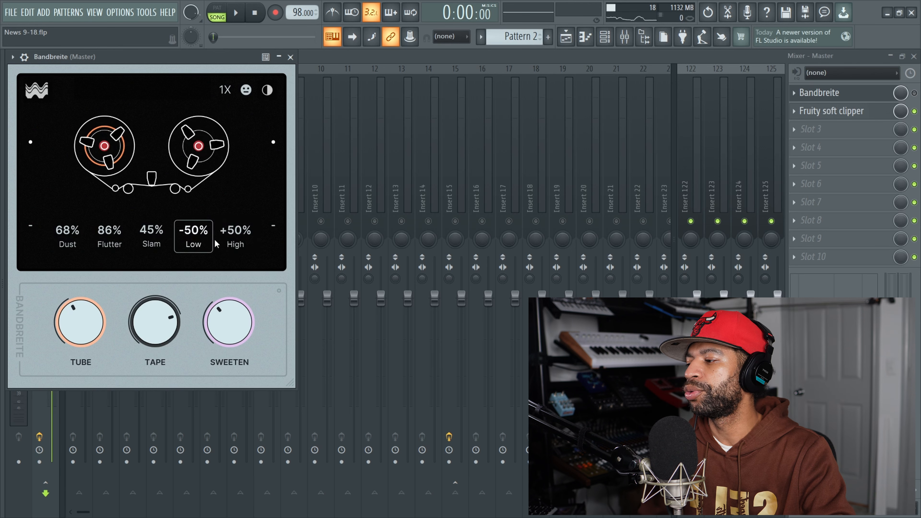
drag(155, 322, 154, 306)
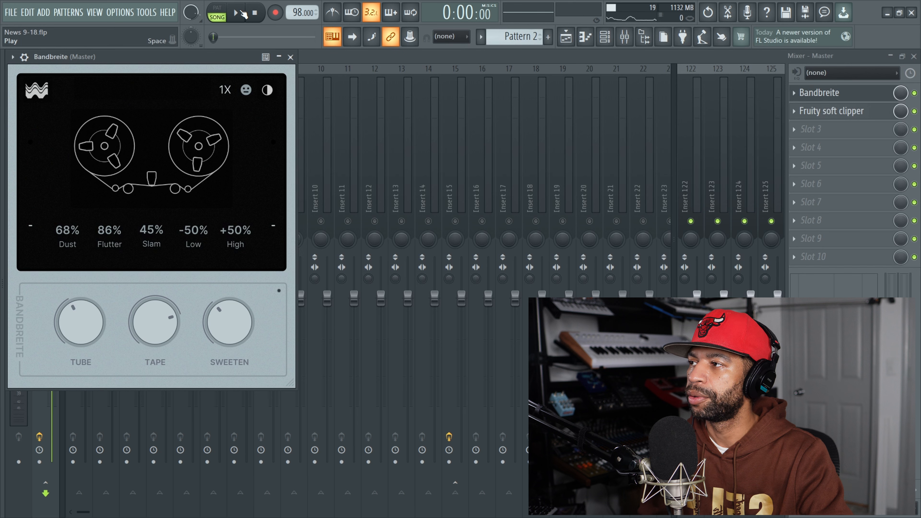
click(236, 12)
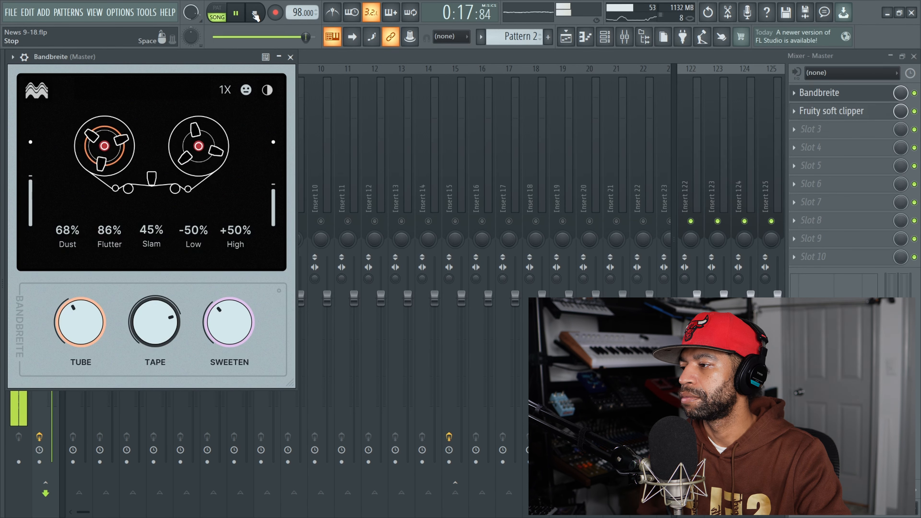
click(254, 11)
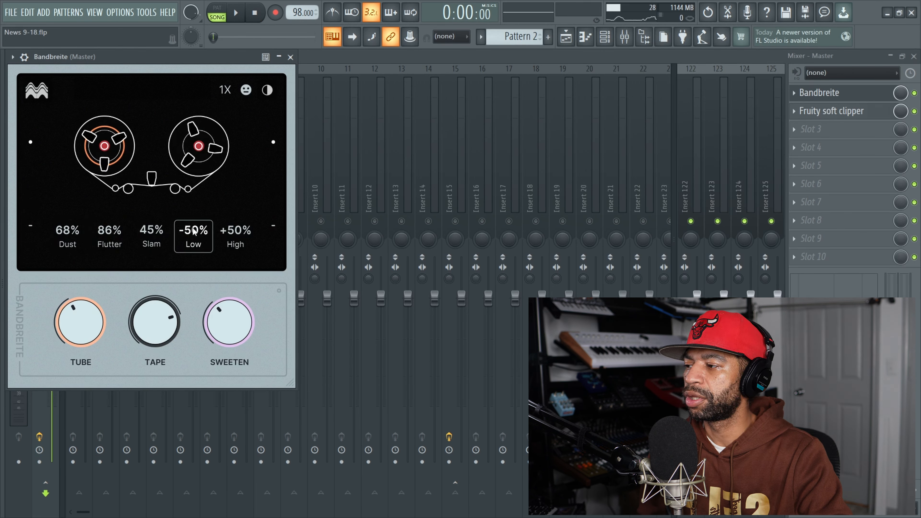
click(235, 236)
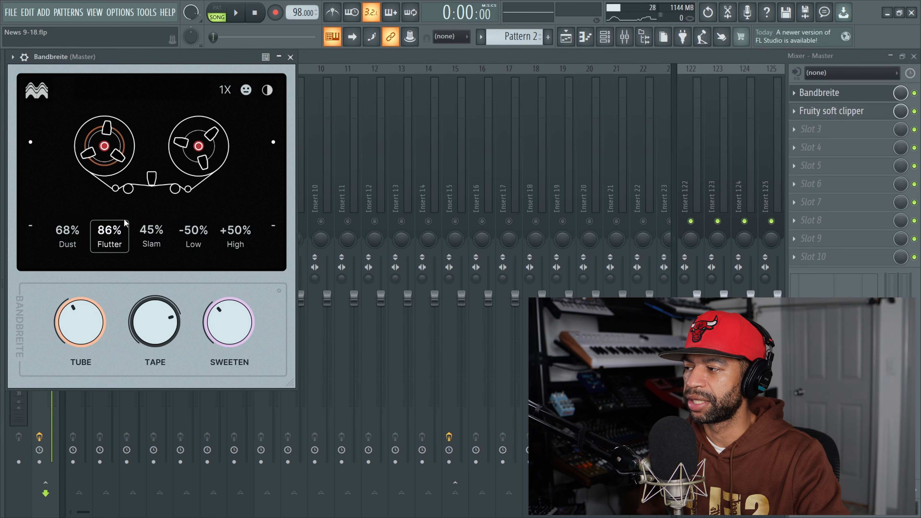
- Adjust Bandbreite's Dust, Low cut and High settings (High about +29%) while auditioning
click(235, 11)
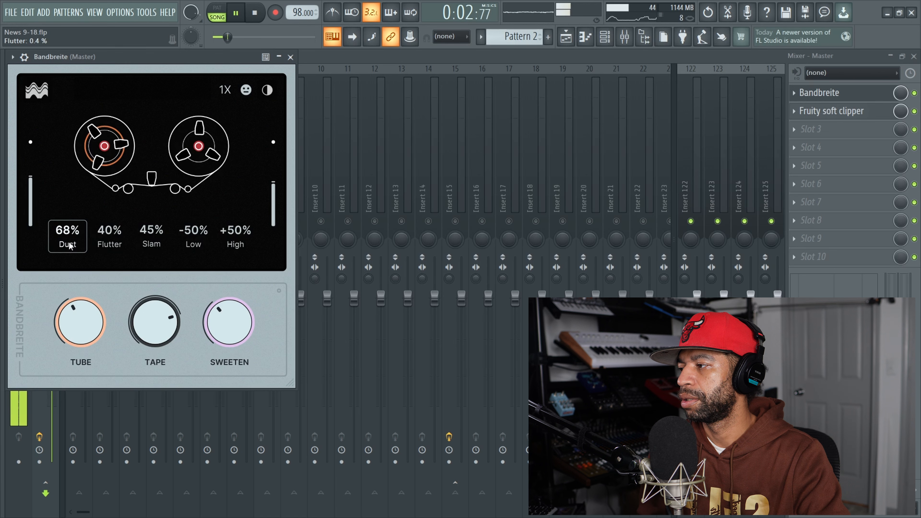
drag(67, 230, 67, 212)
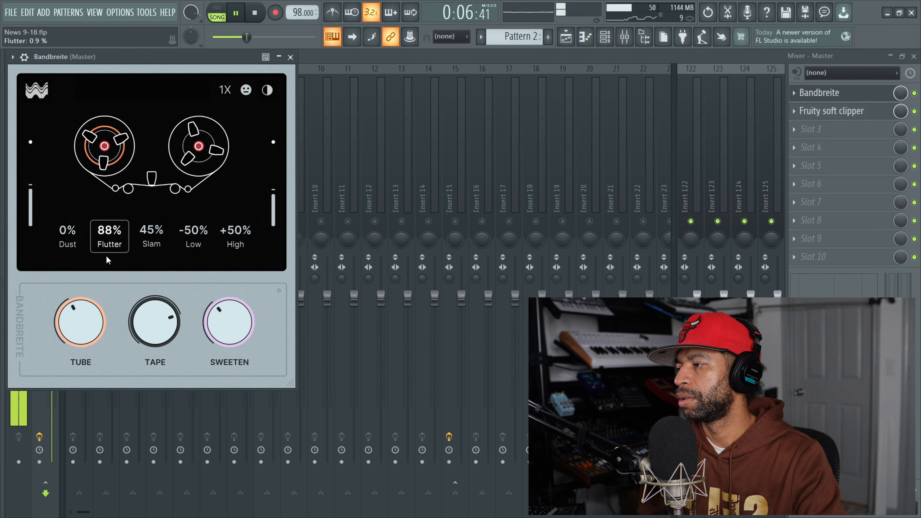
drag(151, 235, 151, 206)
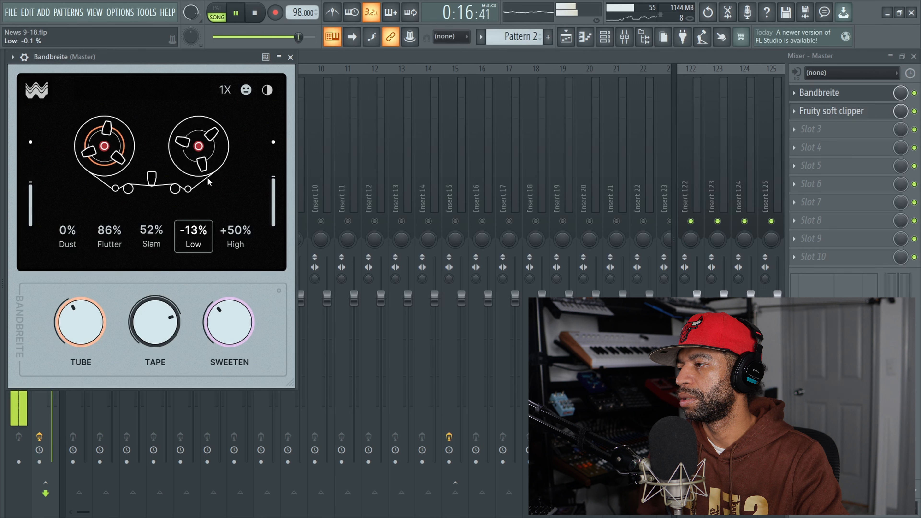
drag(194, 230, 193, 247)
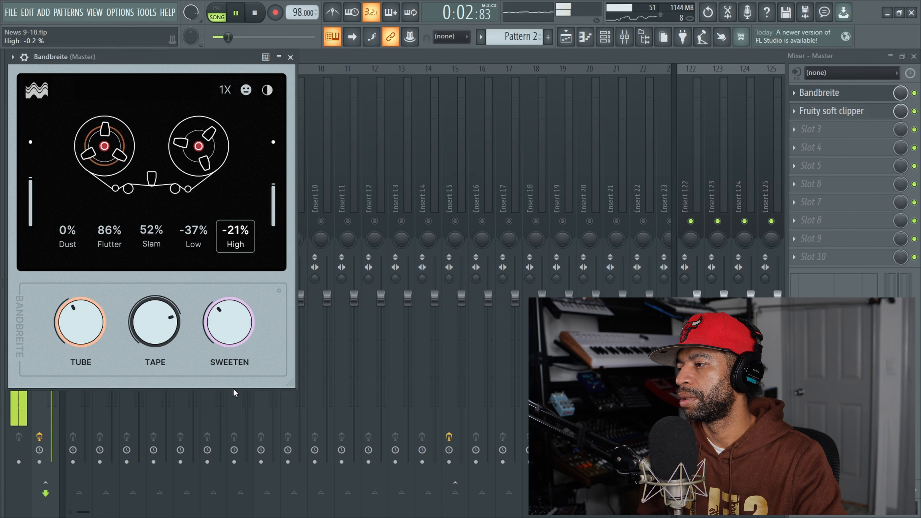
drag(235, 235, 235, 212)
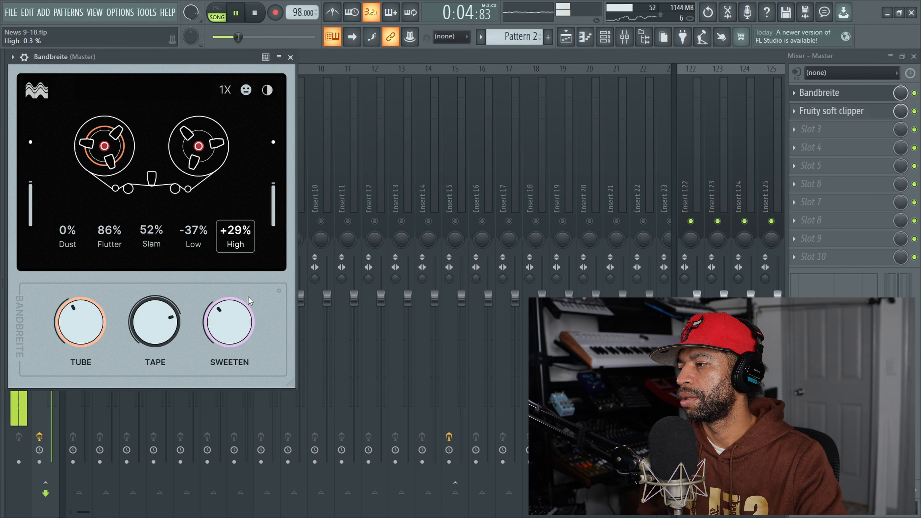
click(254, 11)
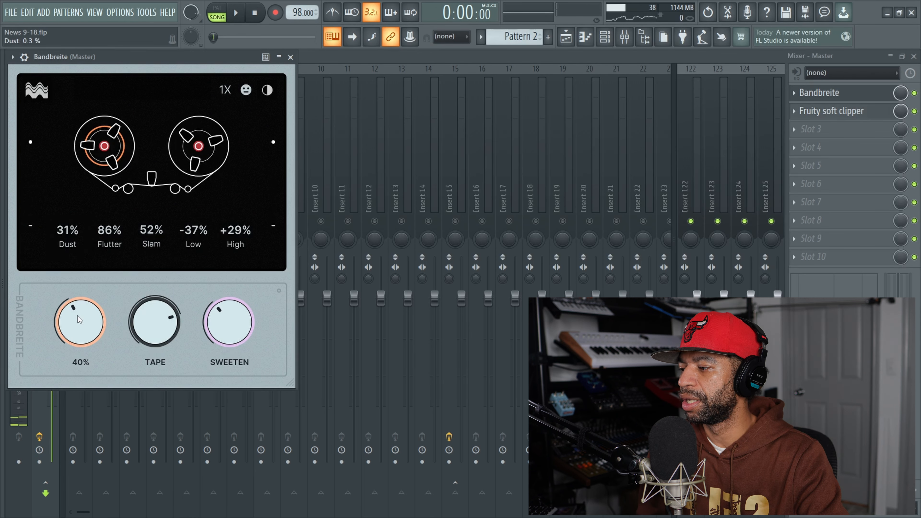
click(235, 11)
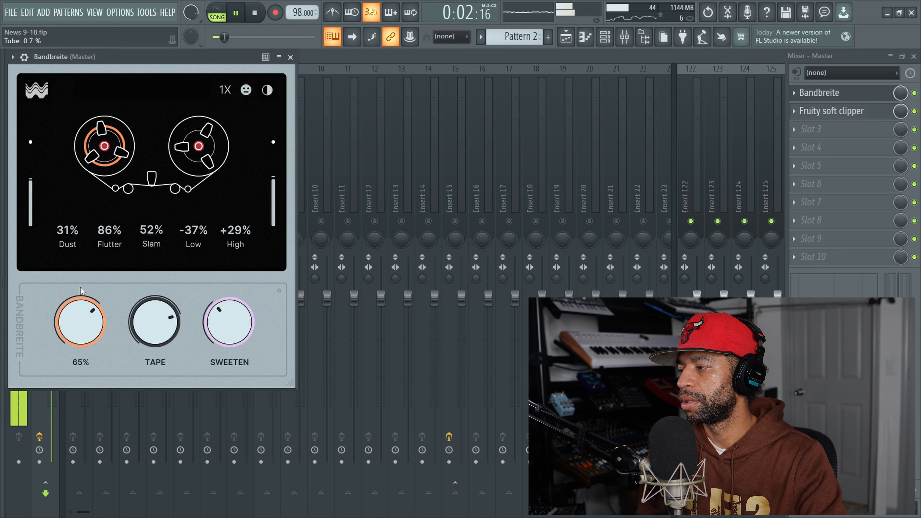
- Raise Bandbreite's Tube drive to about 84% and Sweeten to about 60%
drag(79, 322, 85, 302)
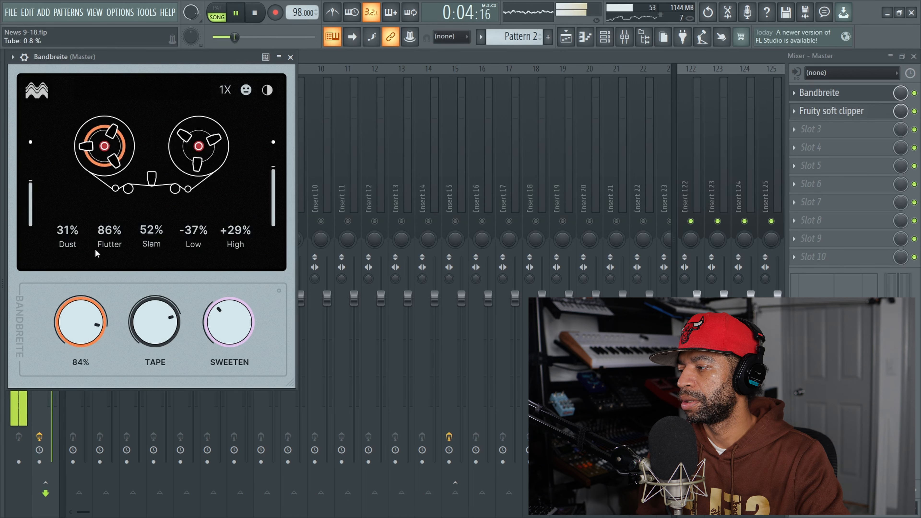
drag(80, 322, 80, 338)
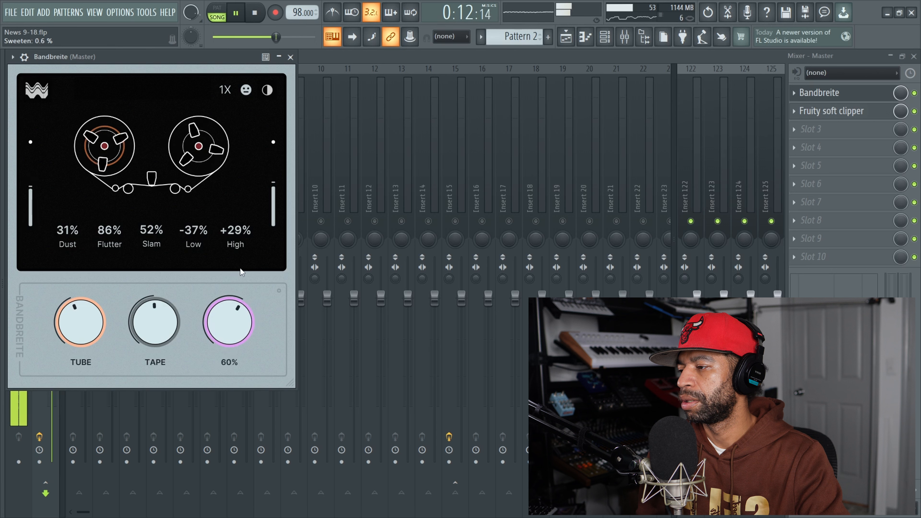
drag(229, 322, 228, 311)
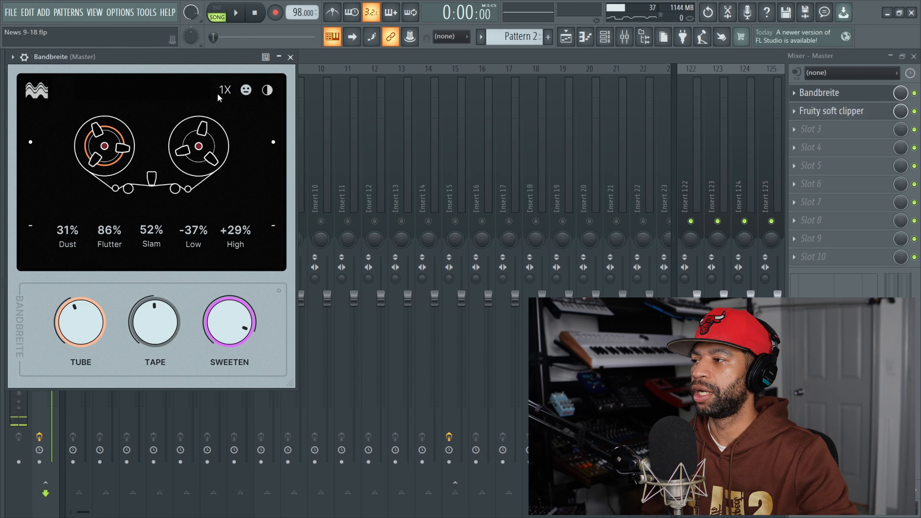
click(235, 12)
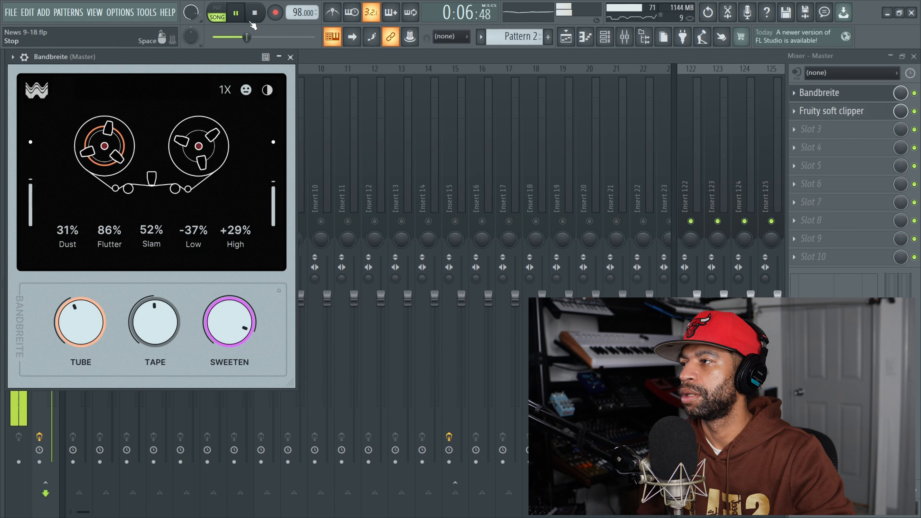
click(255, 12)
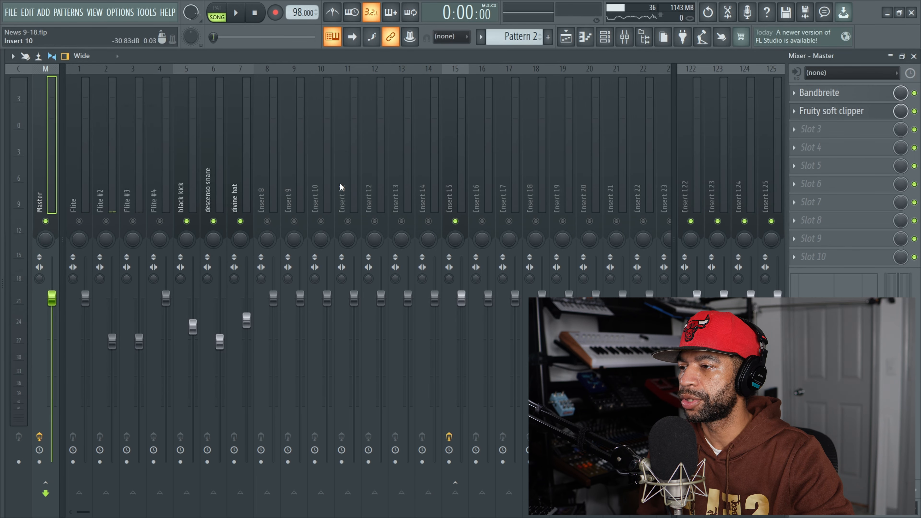
- Reopen Bandbreite on Insert 15 and compare the beat with the effect bypassed
click(455, 199)
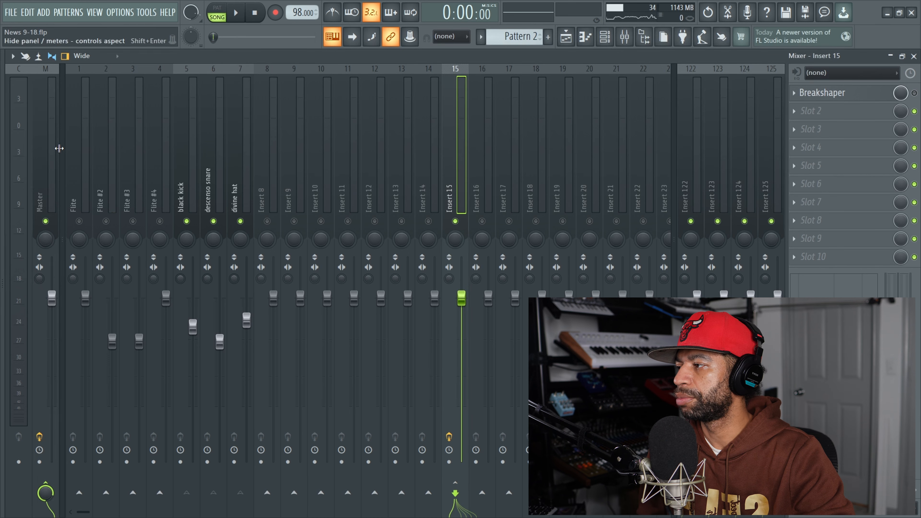
click(820, 93)
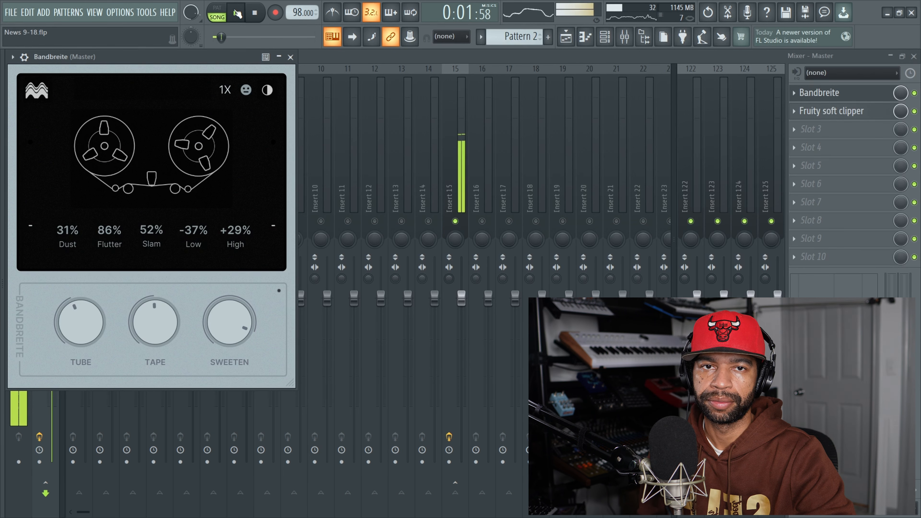
click(235, 12)
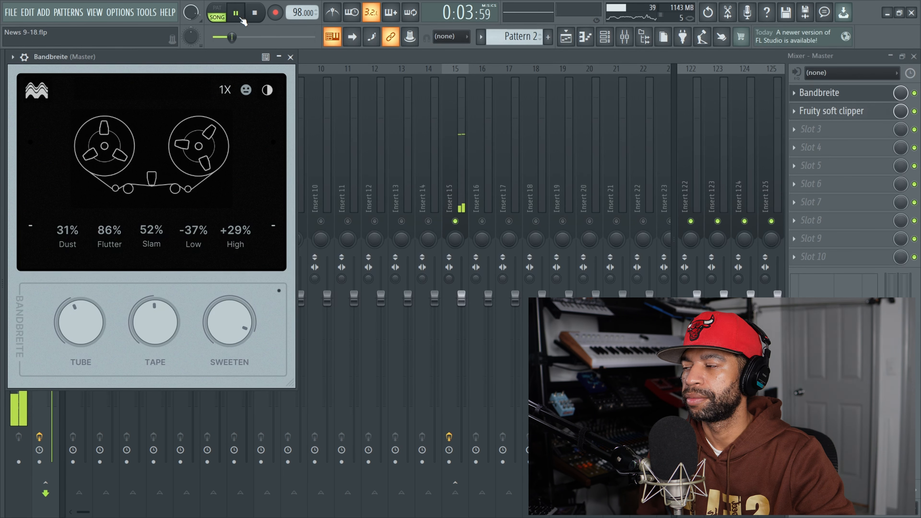
click(254, 12)
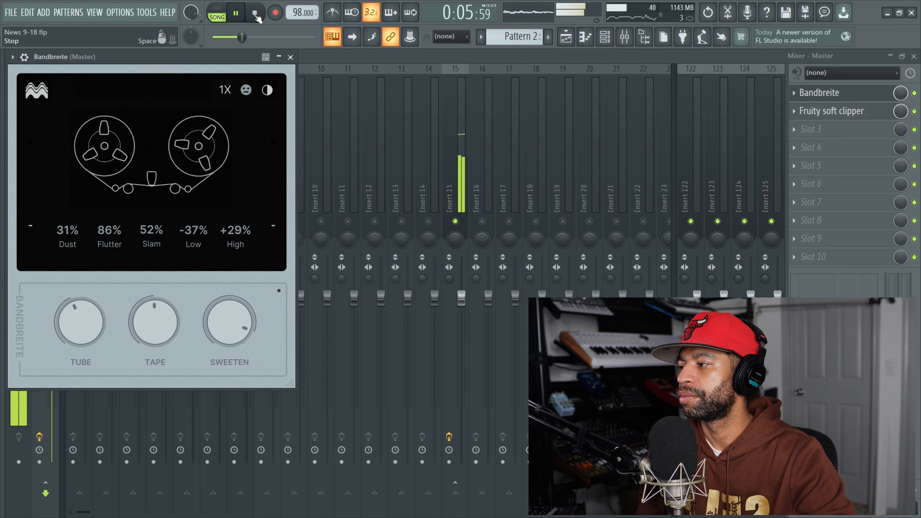
click(255, 11)
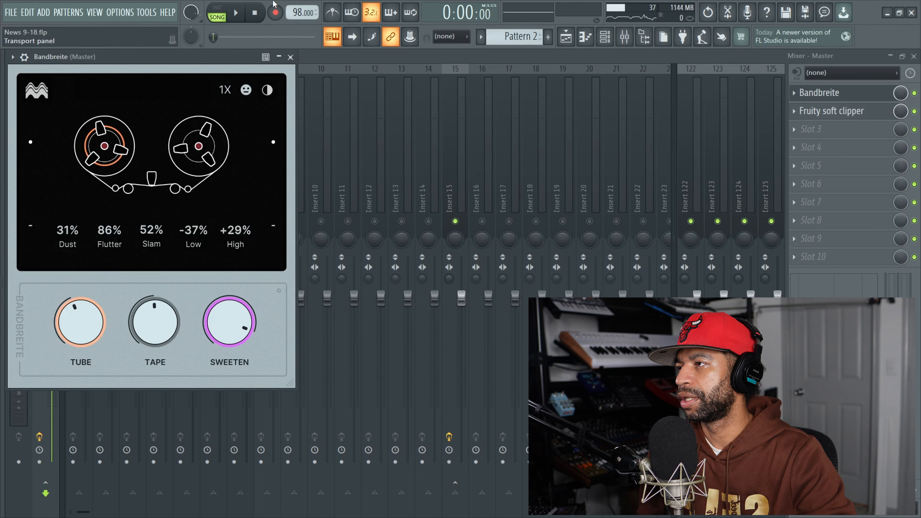
click(235, 12)
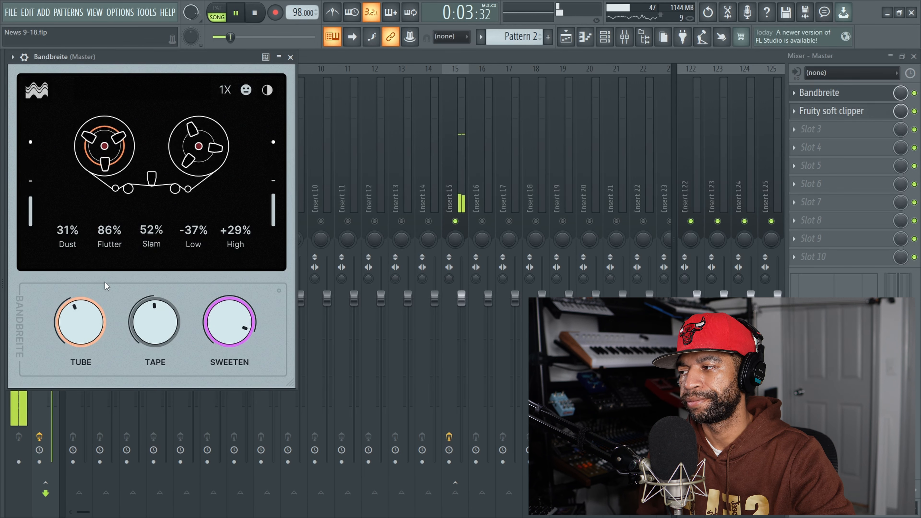
- Push Bandbreite harder: Dust 75%, Tube about 88%, Low +50%, Tape around 65%
drag(67, 235, 77, 220)
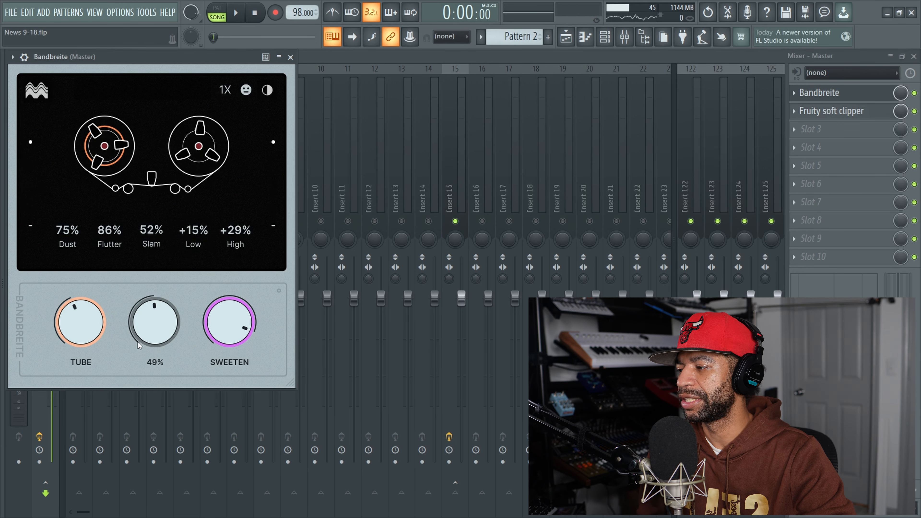
click(235, 12)
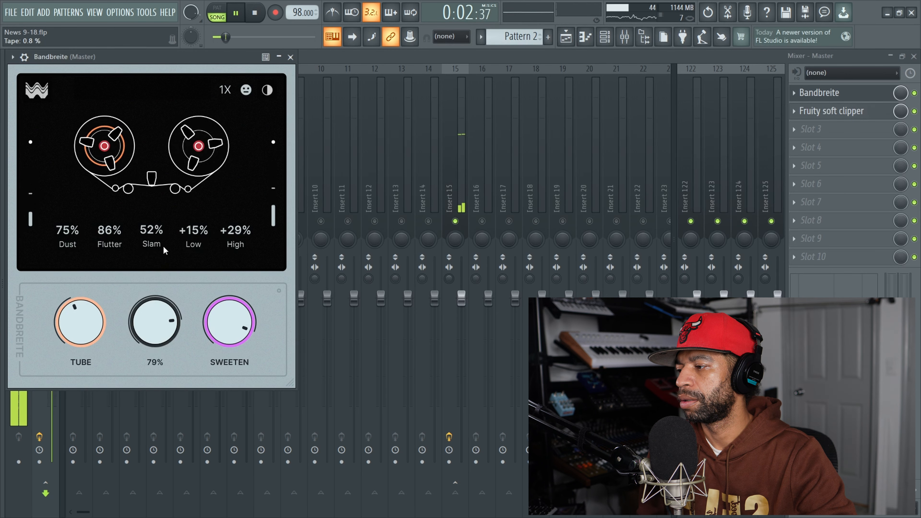
drag(154, 322, 154, 306)
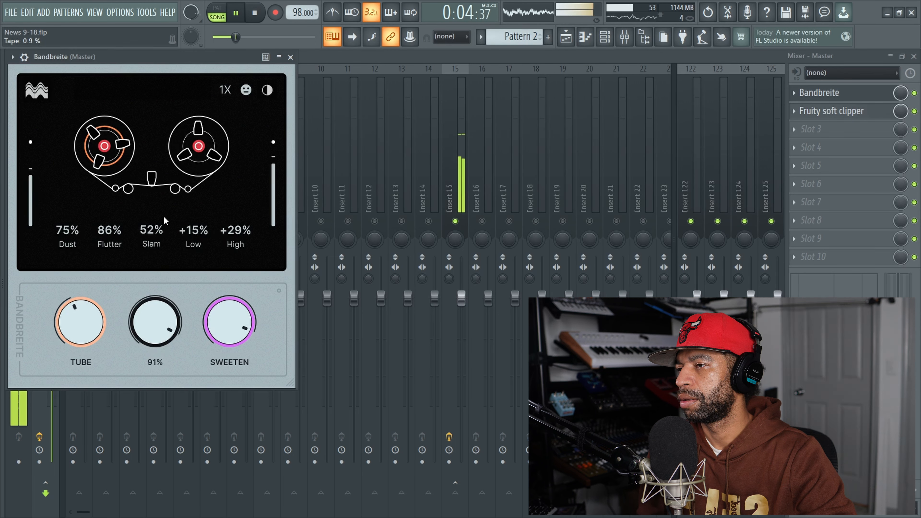
drag(154, 320, 154, 353)
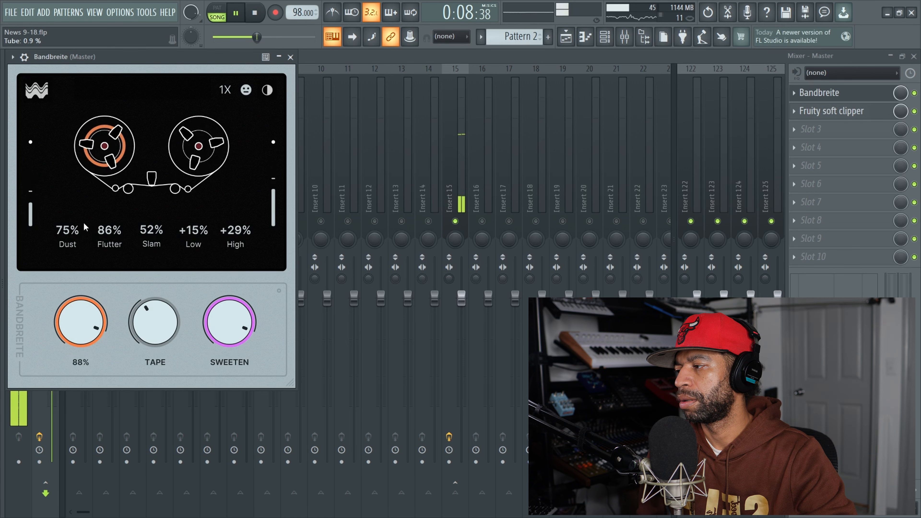
drag(80, 320, 80, 329)
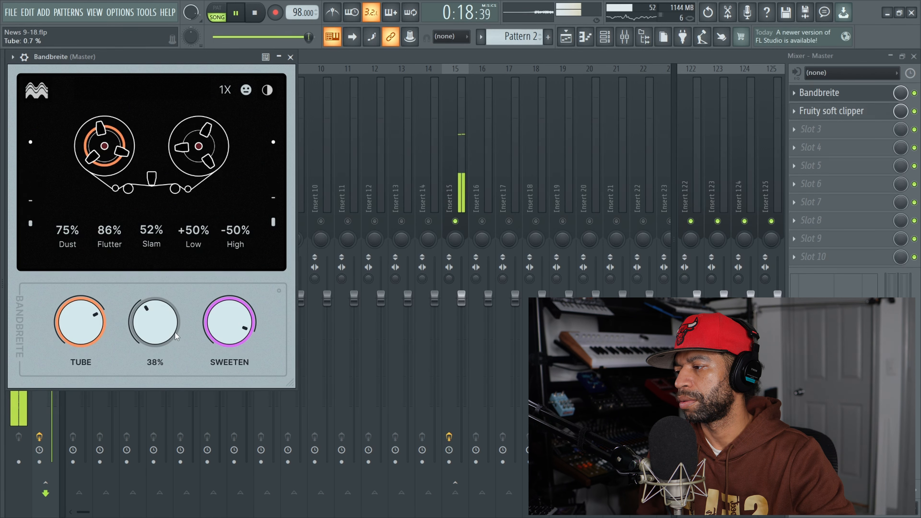
drag(154, 321, 154, 306)
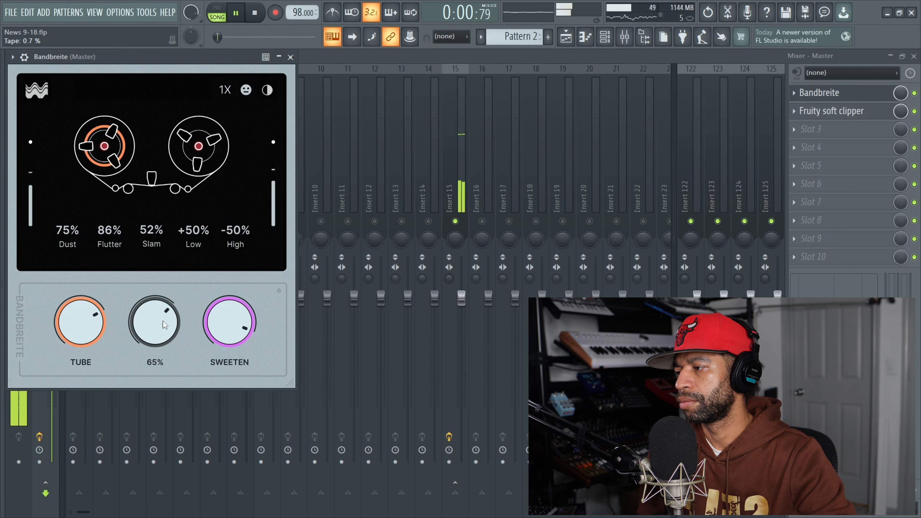
drag(154, 321, 154, 294)
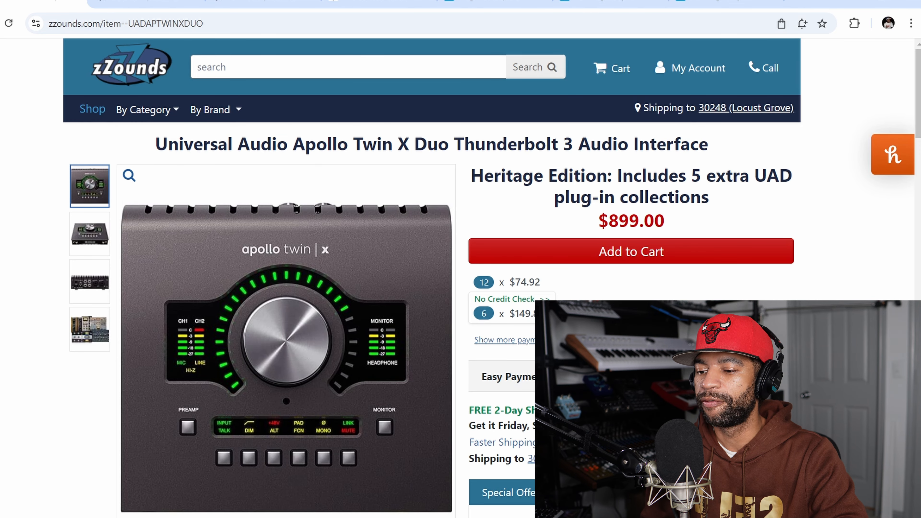
- Scroll the zZounds Apollo Twin X Duo page through Special Offers and Overview, then back up
scroll(down, 3)
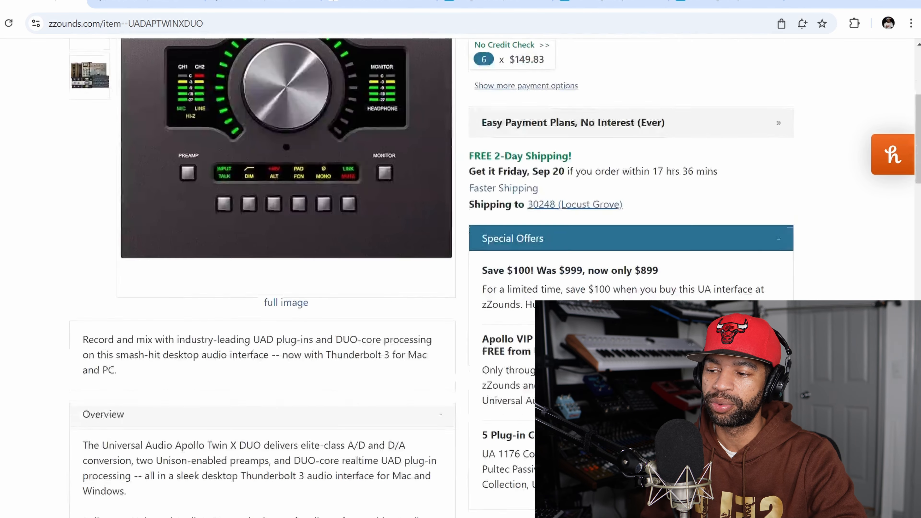
scroll(down, 3)
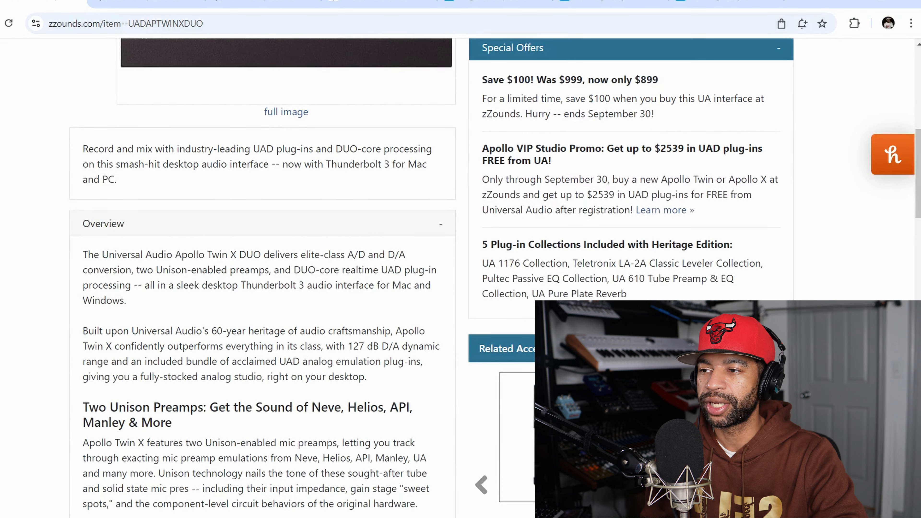
scroll(down, 3)
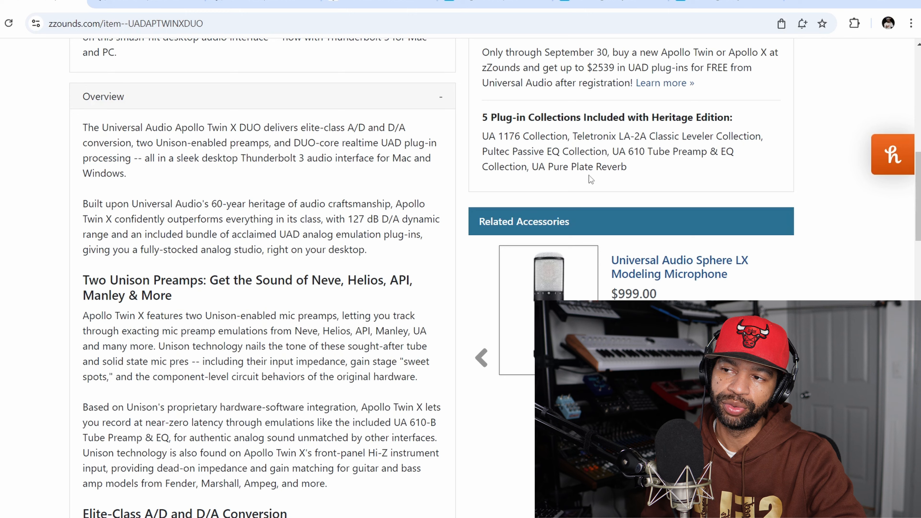
scroll(up, 3)
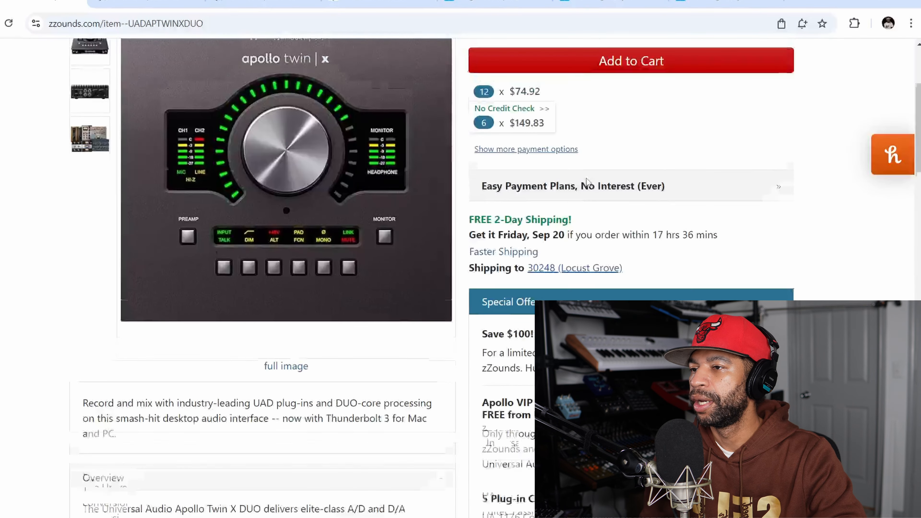
scroll(up, 3)
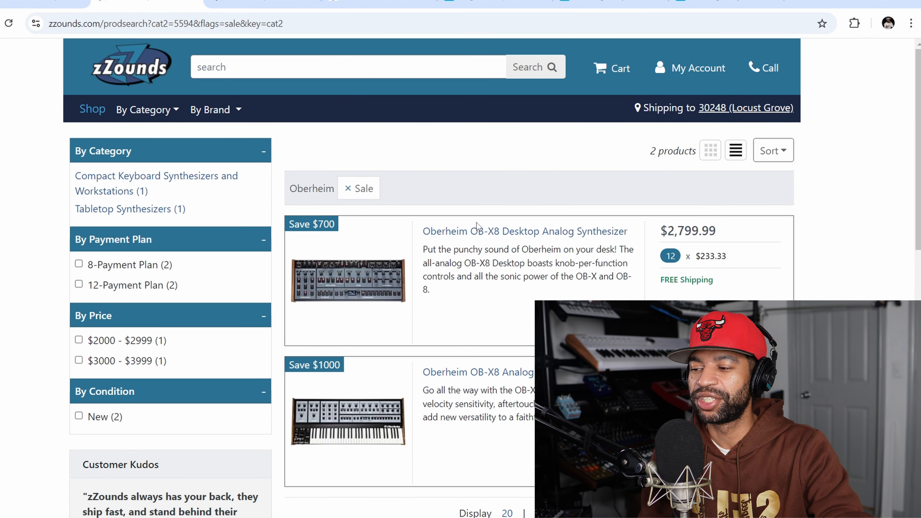
- Scroll the zZounds Oberheim sale search to show both OB-X8 desktop and keyboard listings
scroll(down, 3)
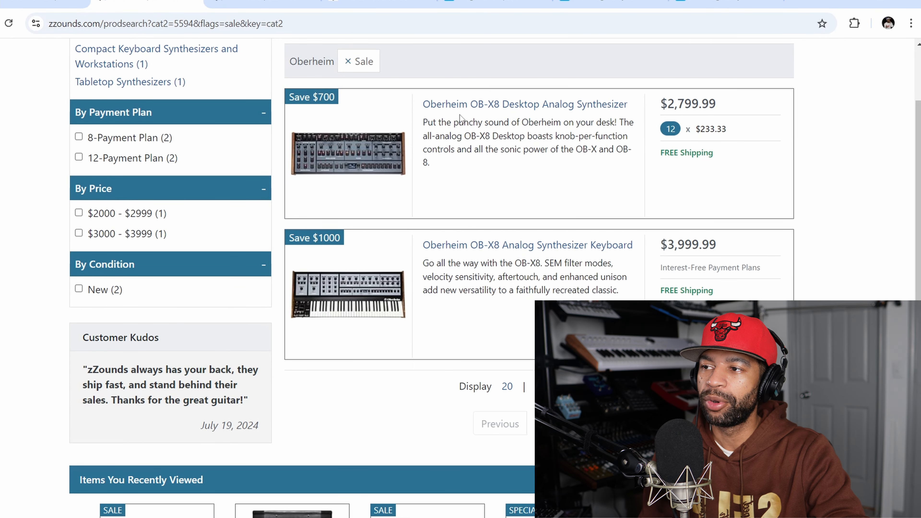
mouse_move(572, 112)
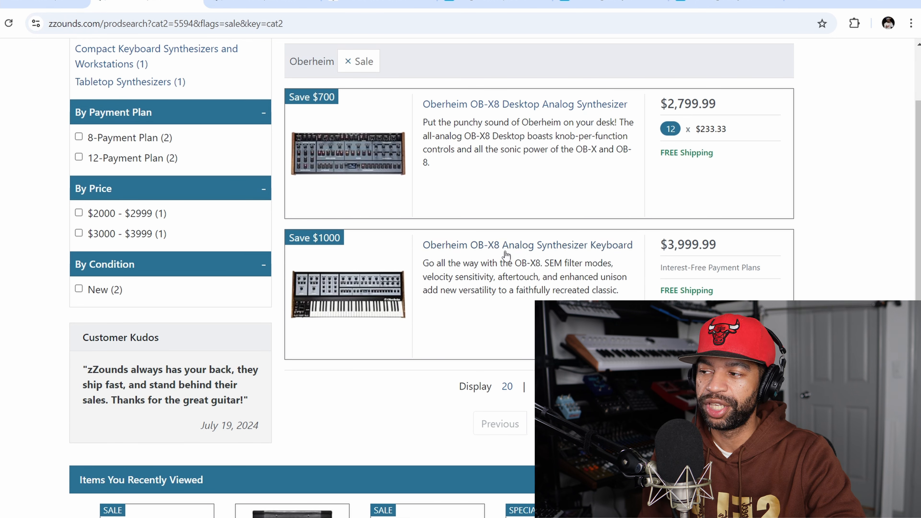
mouse_move(333, 253)
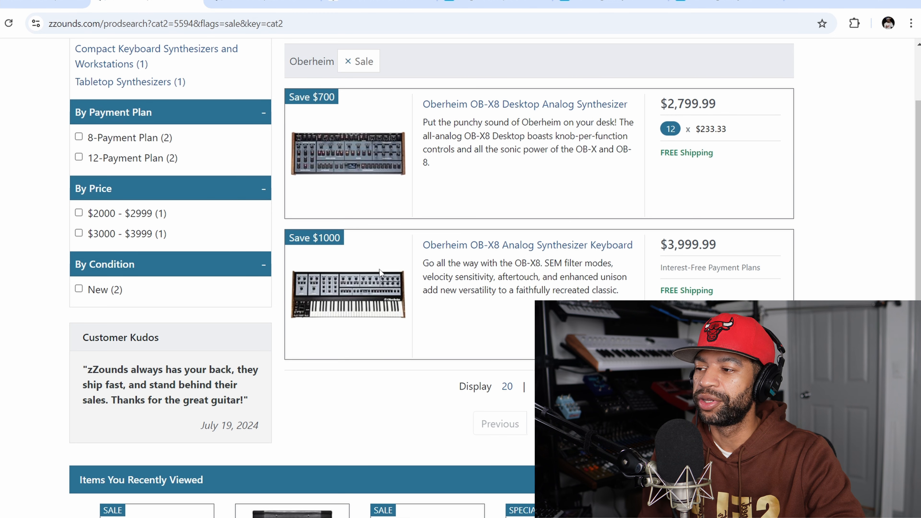
mouse_move(385, 304)
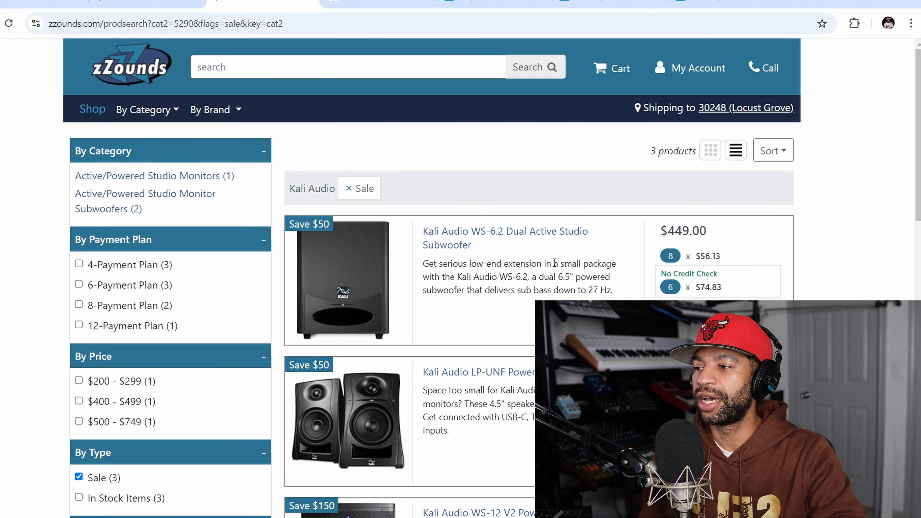
scroll(down, 3)
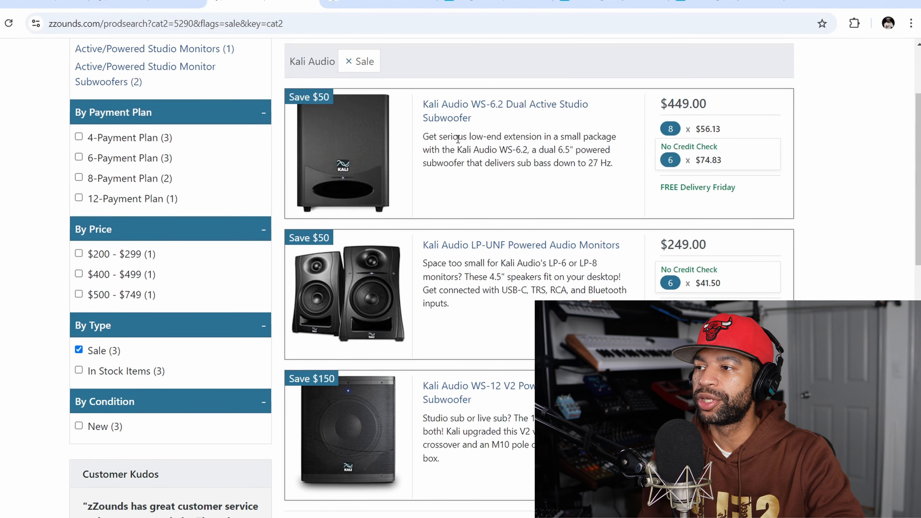
mouse_move(495, 113)
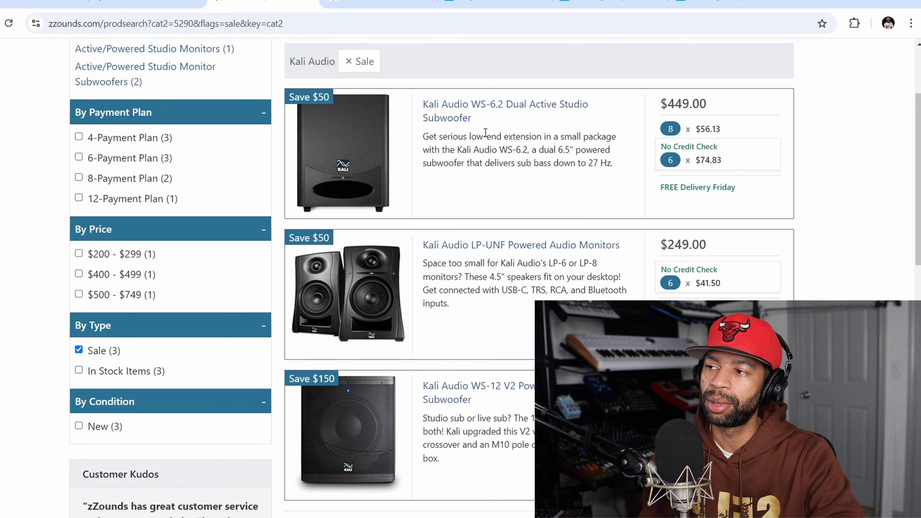
mouse_move(579, 245)
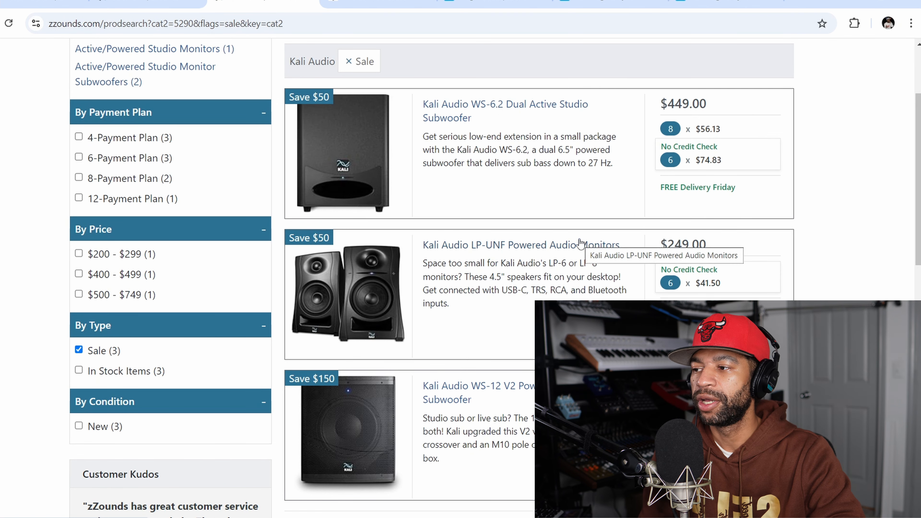
scroll(down, 3)
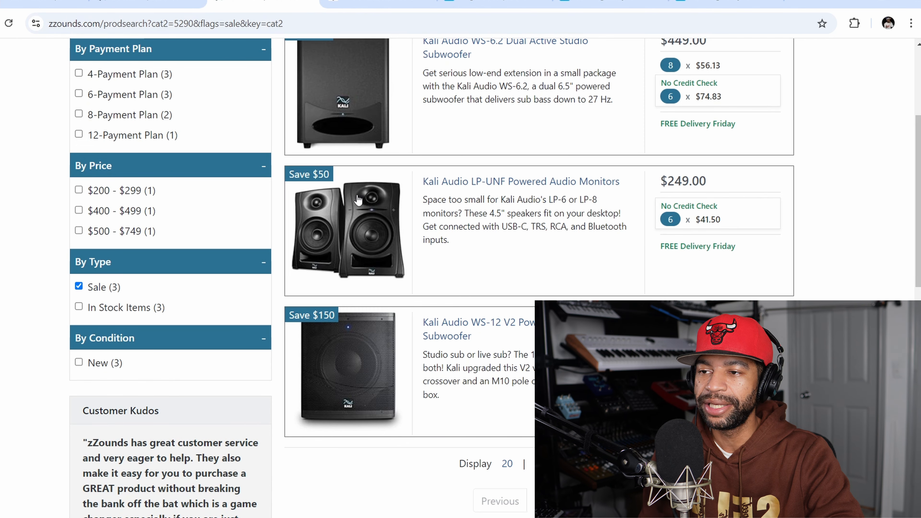
scroll(down, 3)
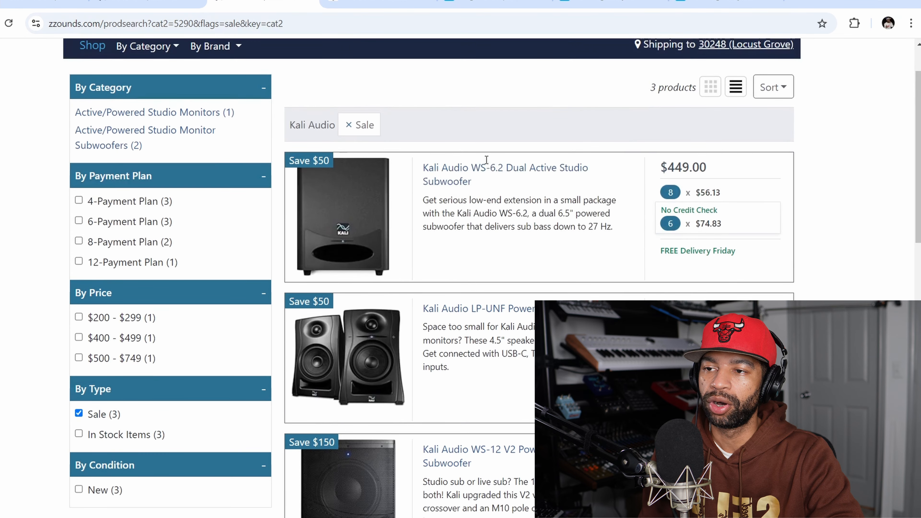
scroll(down, 3)
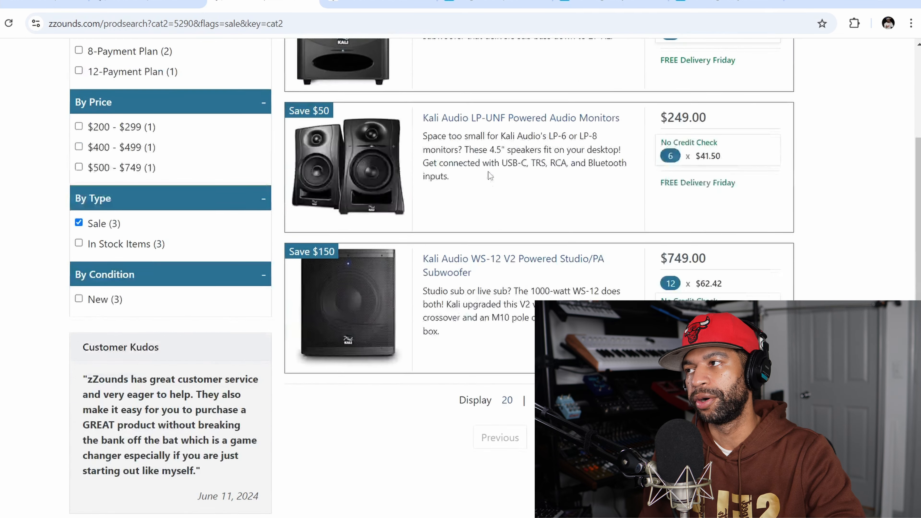
scroll(up, 3)
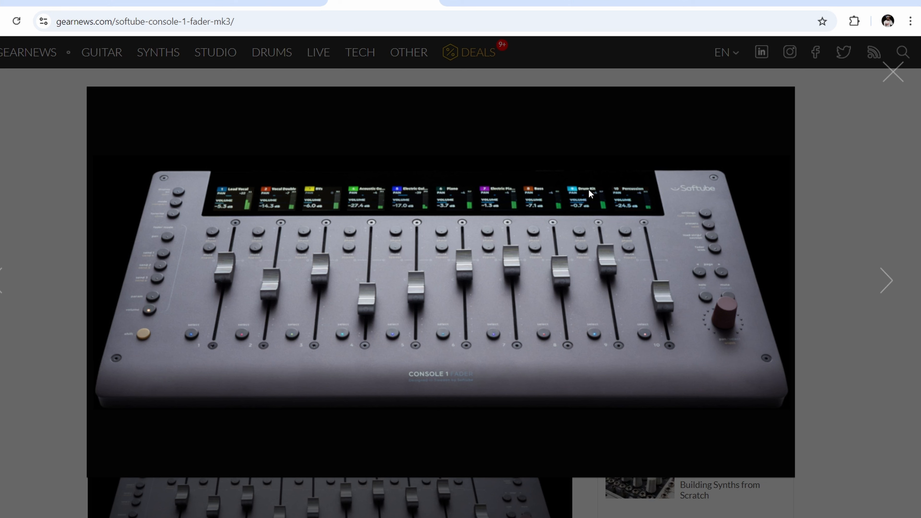
mouse_move(59, 93)
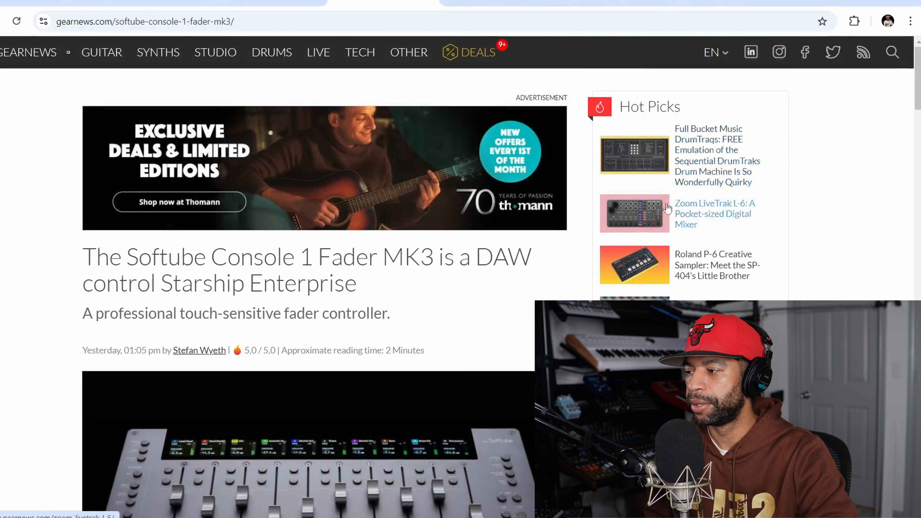
- Scroll down through the Gearnews Softube Console 1 Fader MK3 article body
scroll(down, 3)
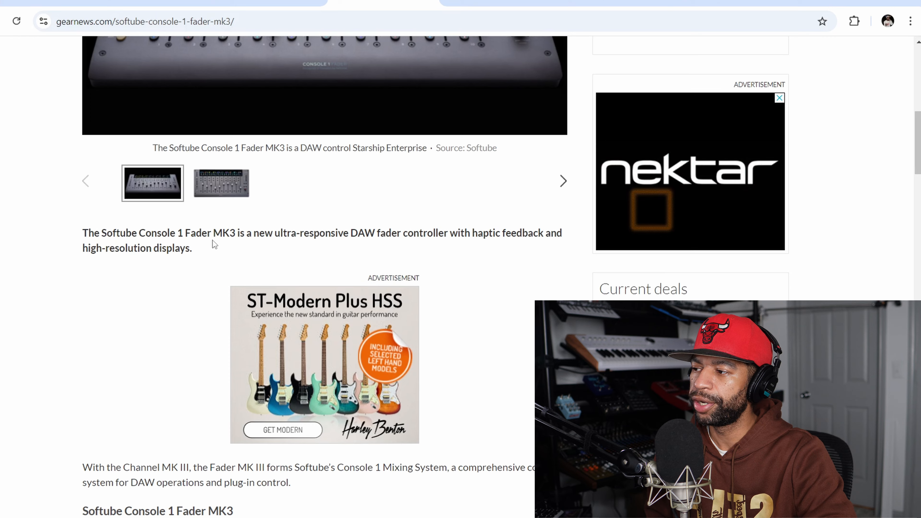
scroll(down, 3)
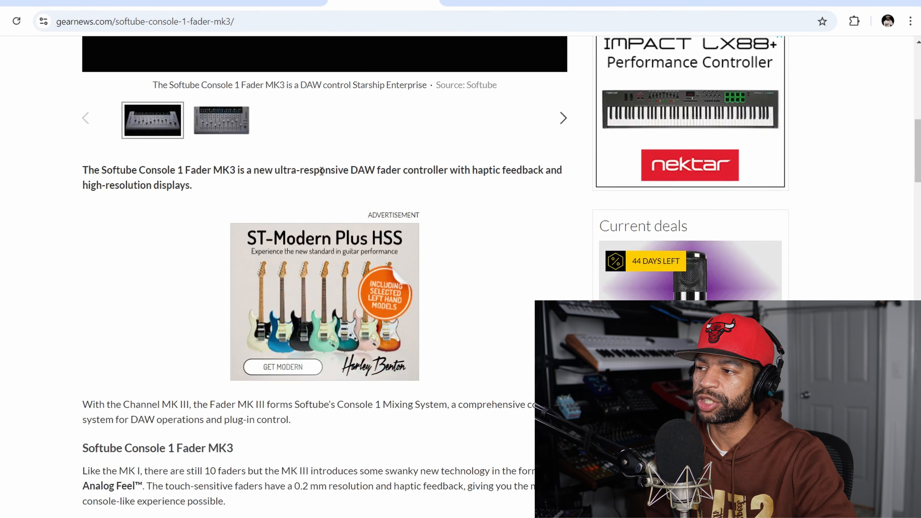
scroll(down, 3)
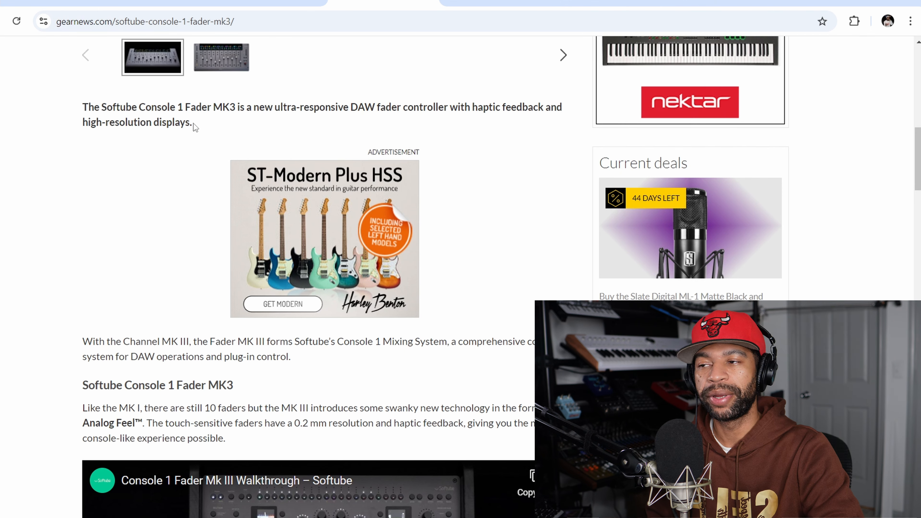
scroll(down, 3)
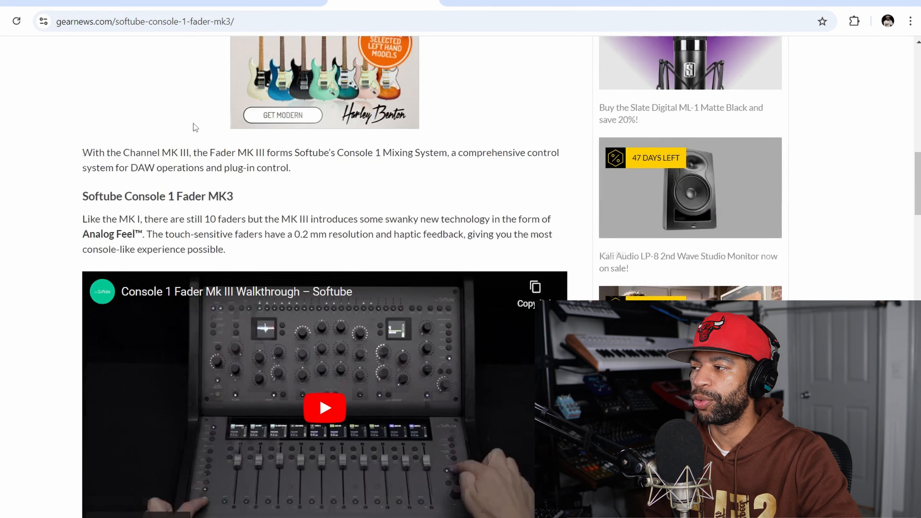
scroll(down, 3)
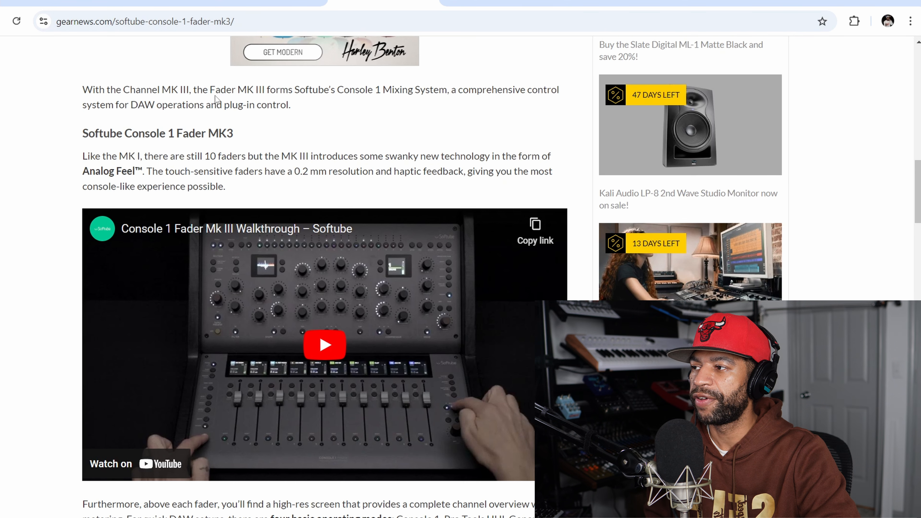
mouse_move(349, 111)
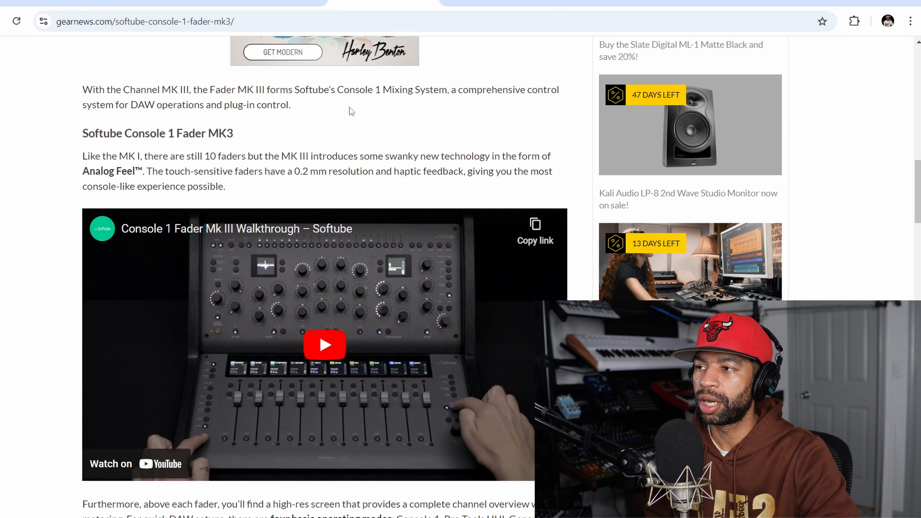
mouse_move(418, 92)
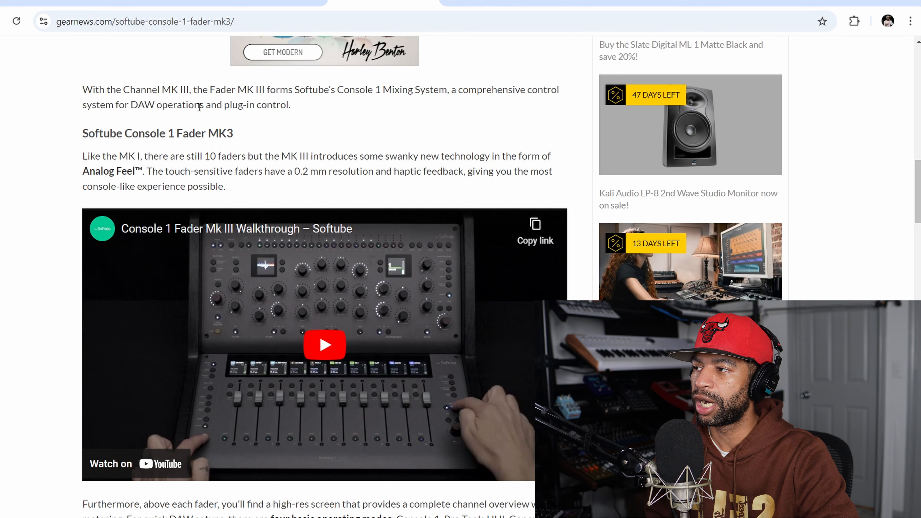
scroll(down, 3)
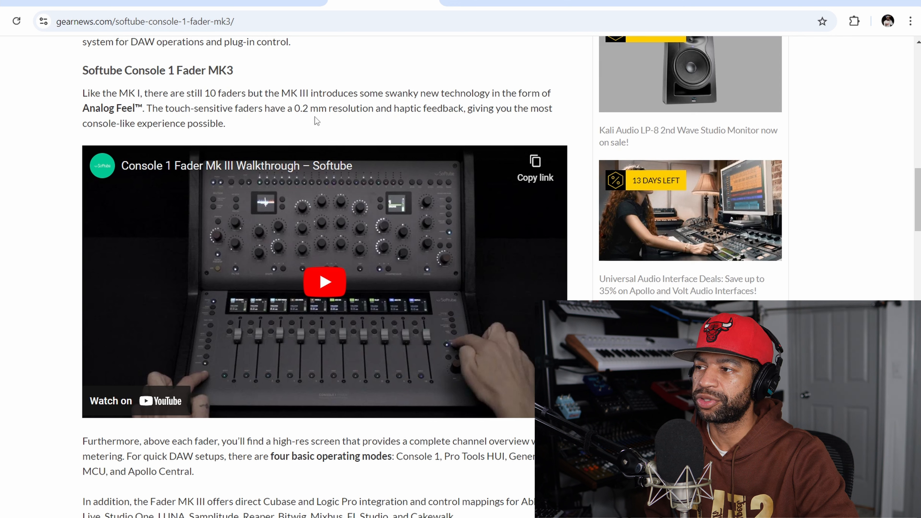
mouse_move(443, 104)
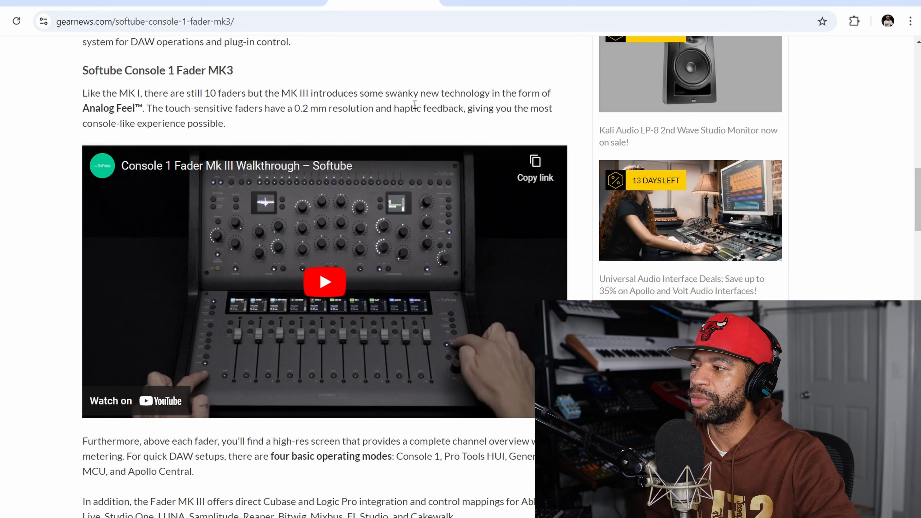
scroll(down, 3)
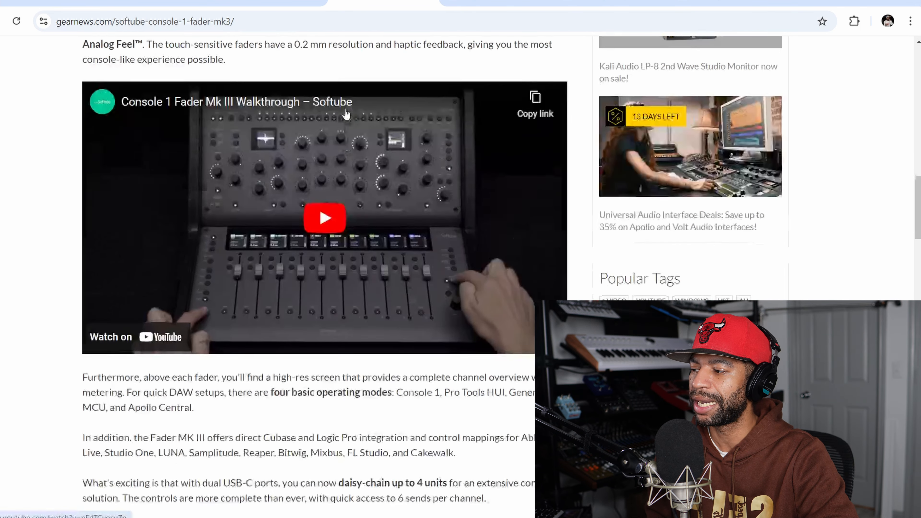
scroll(down, 3)
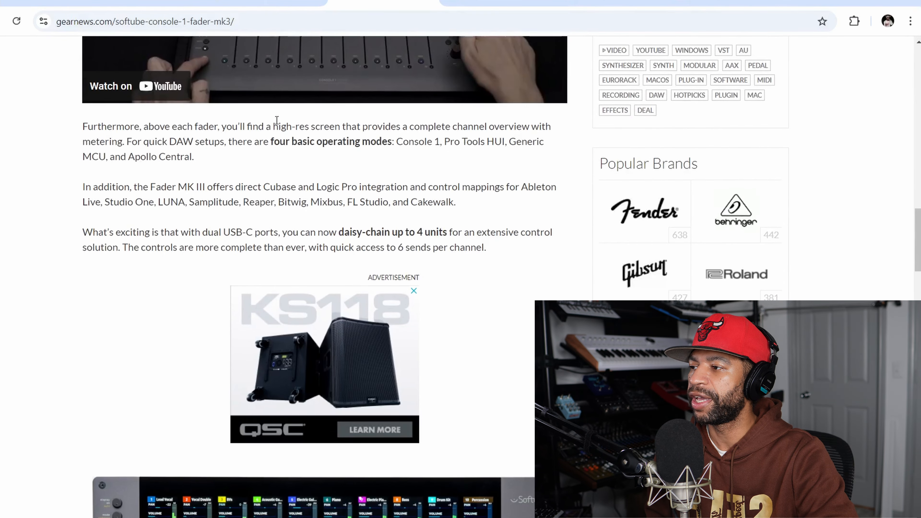
mouse_move(348, 128)
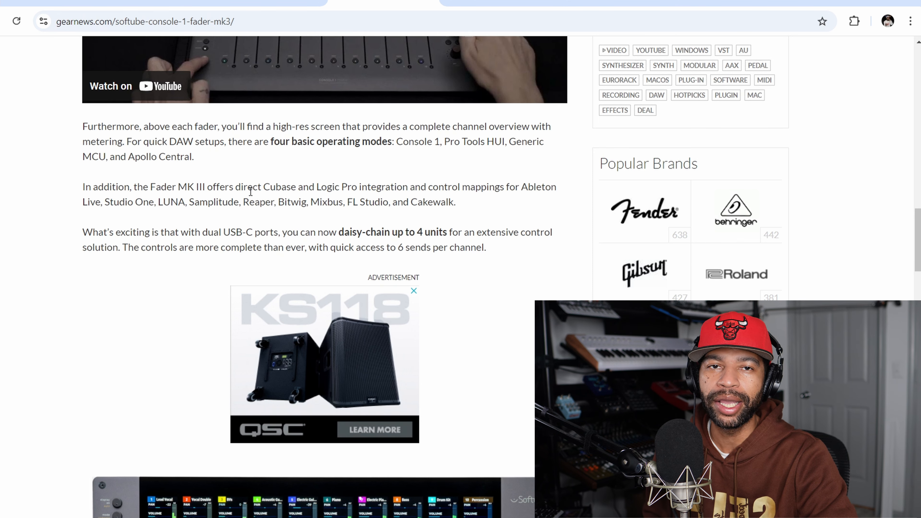
- Continue down to the Pricing and availability section showing $999 MSRP and the Thomann link
scroll(down, 3)
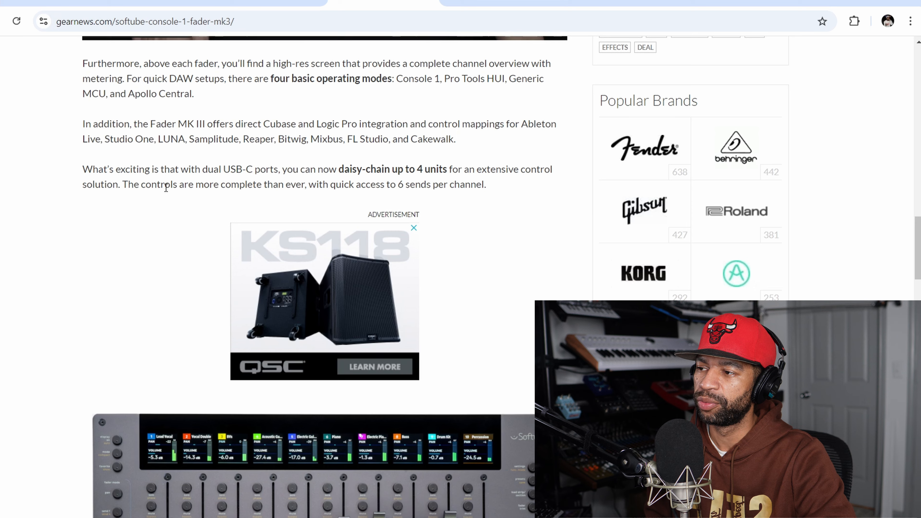
scroll(down, 3)
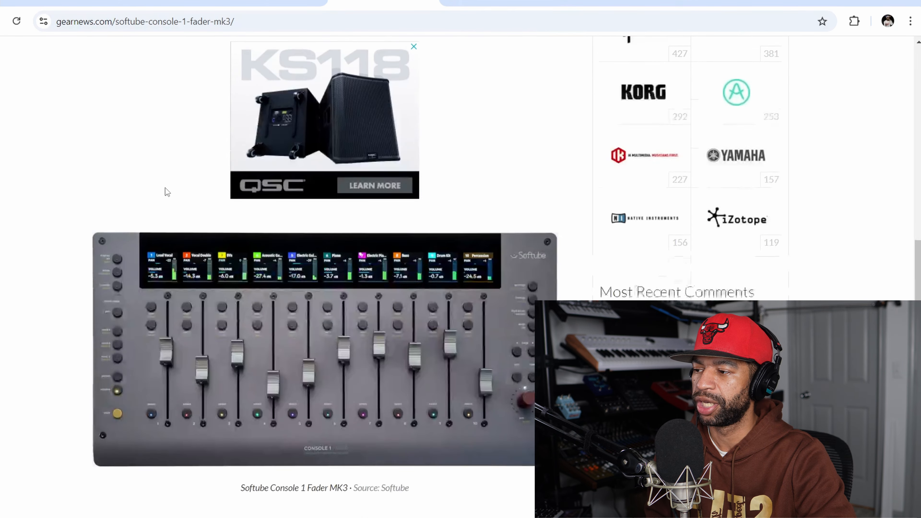
scroll(down, 3)
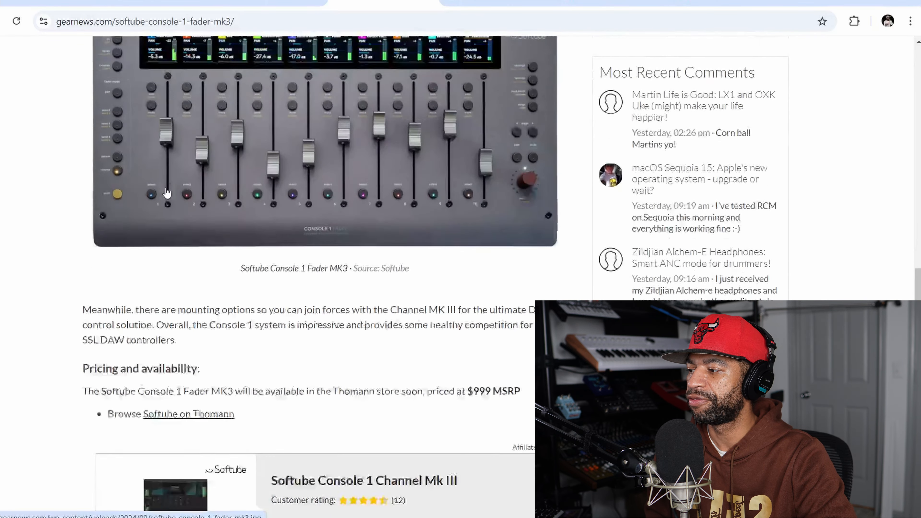
scroll(down, 3)
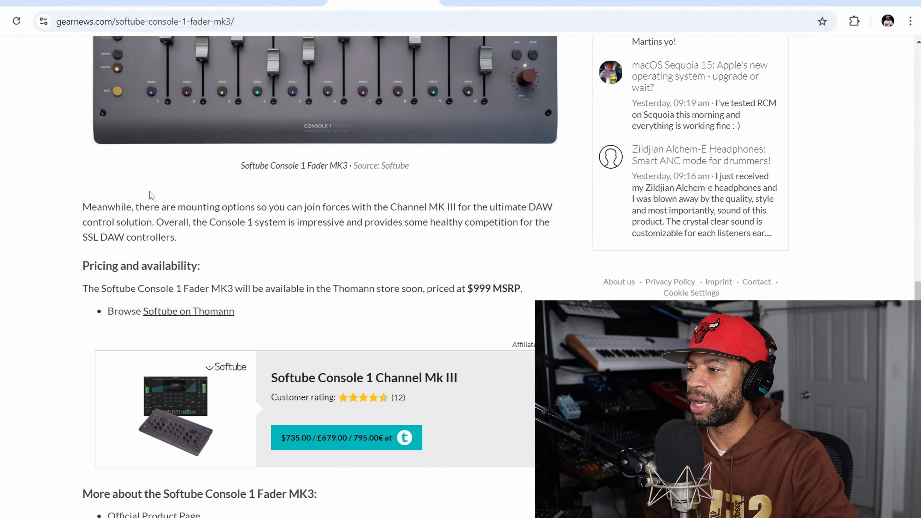
scroll(down, 3)
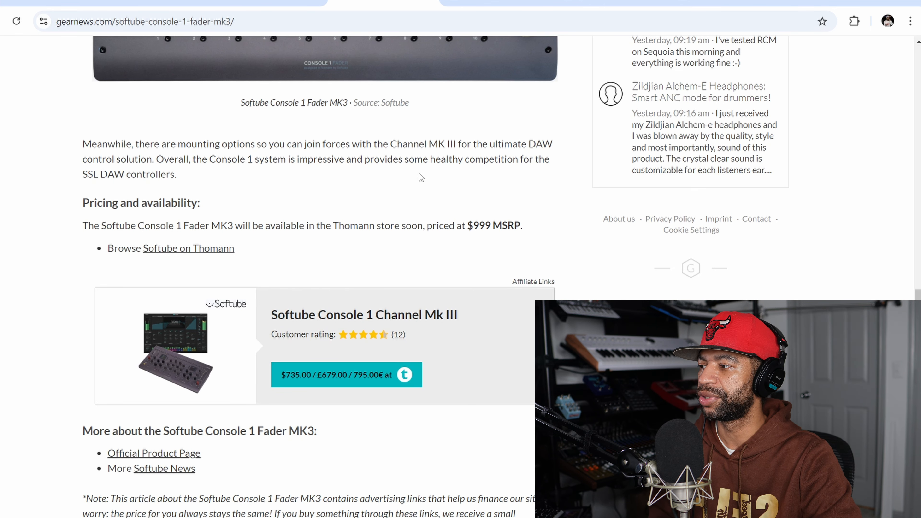
scroll(down, 3)
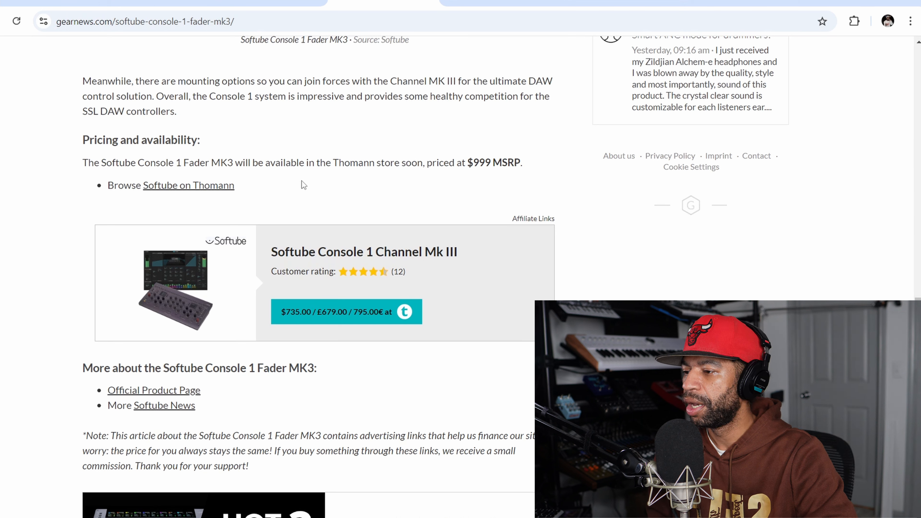
mouse_move(286, 188)
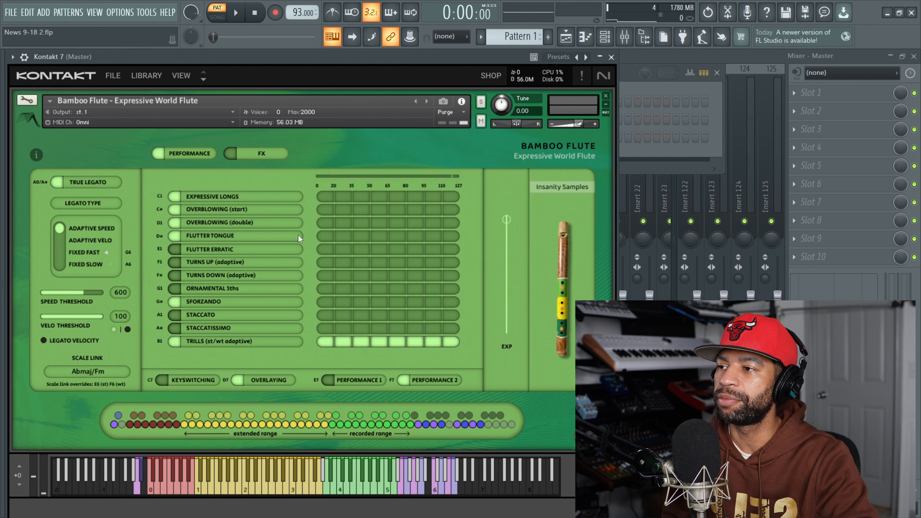
mouse_move(363, 190)
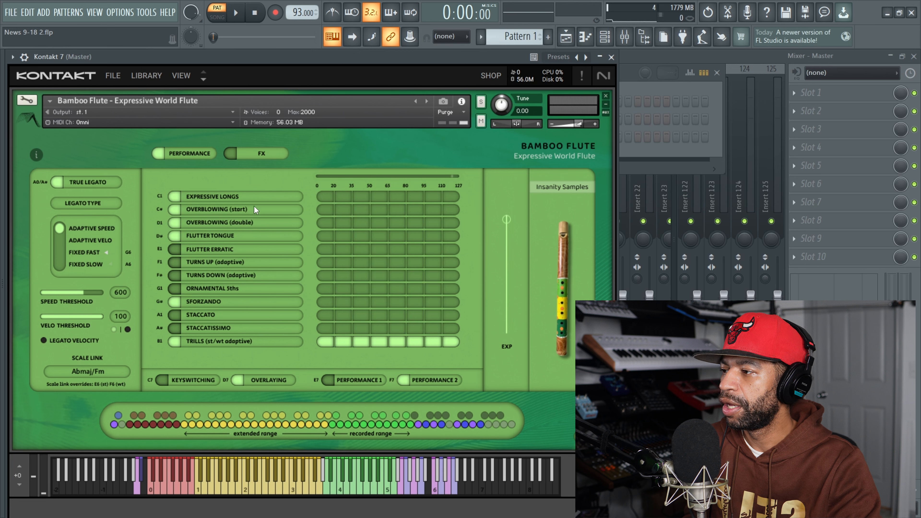
click(264, 152)
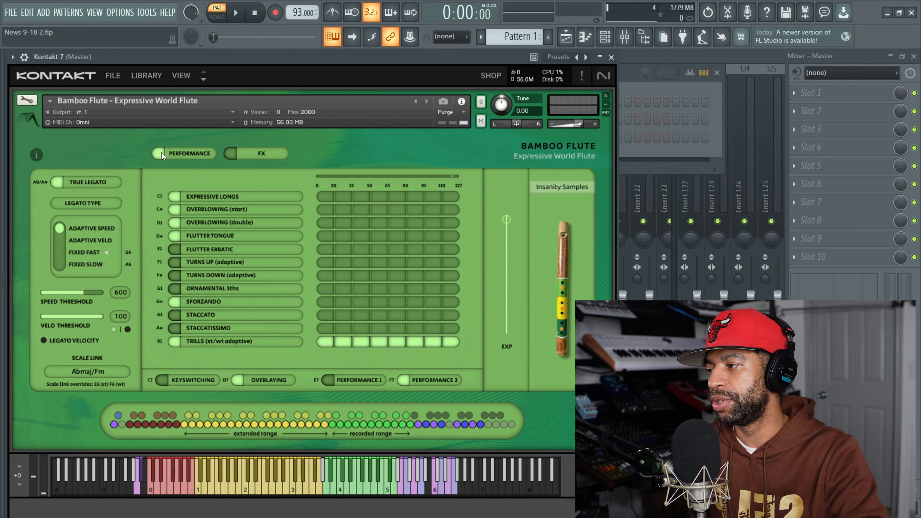
mouse_move(175, 149)
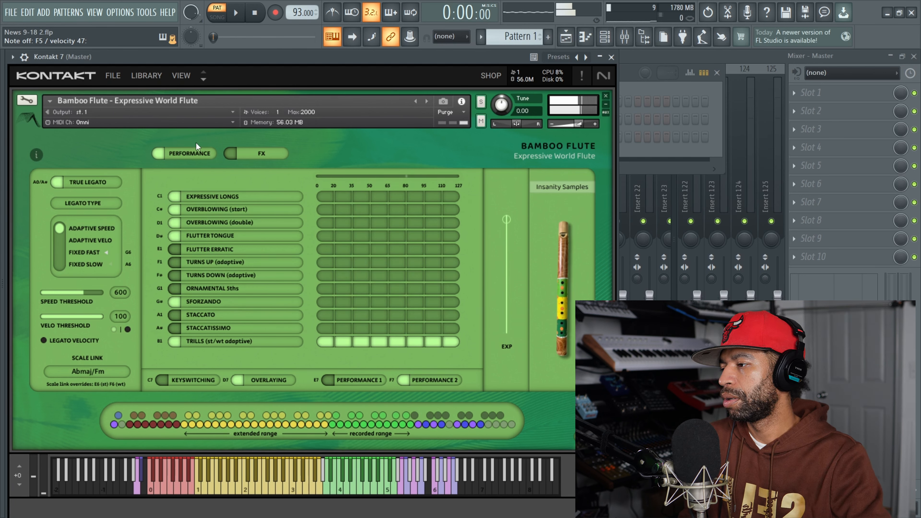
click(326, 237)
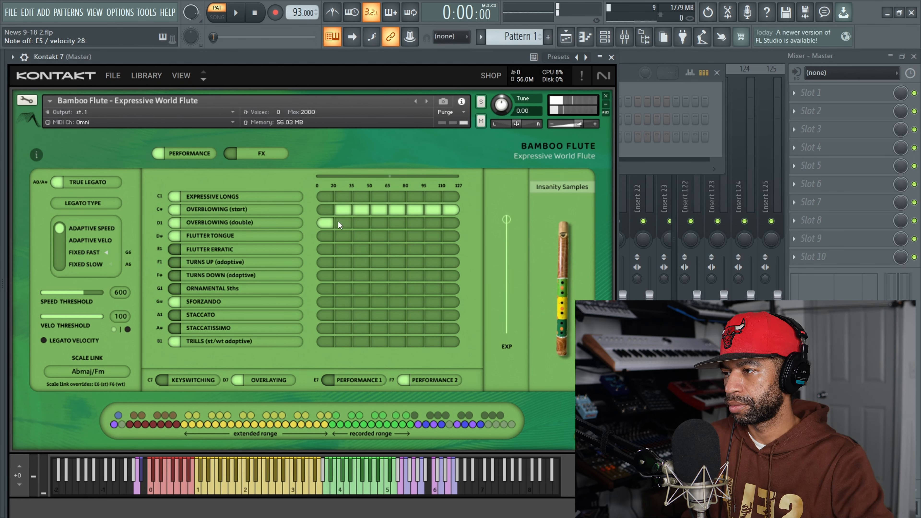
click(338, 222)
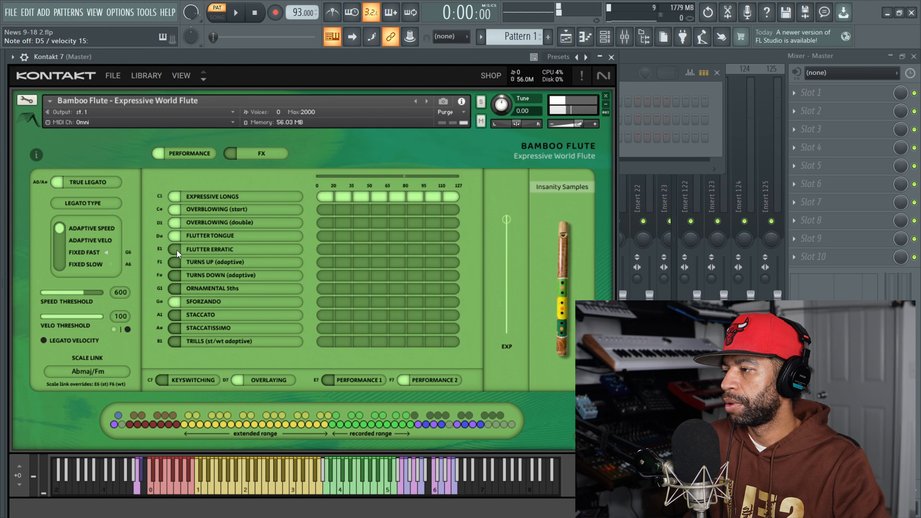
click(335, 249)
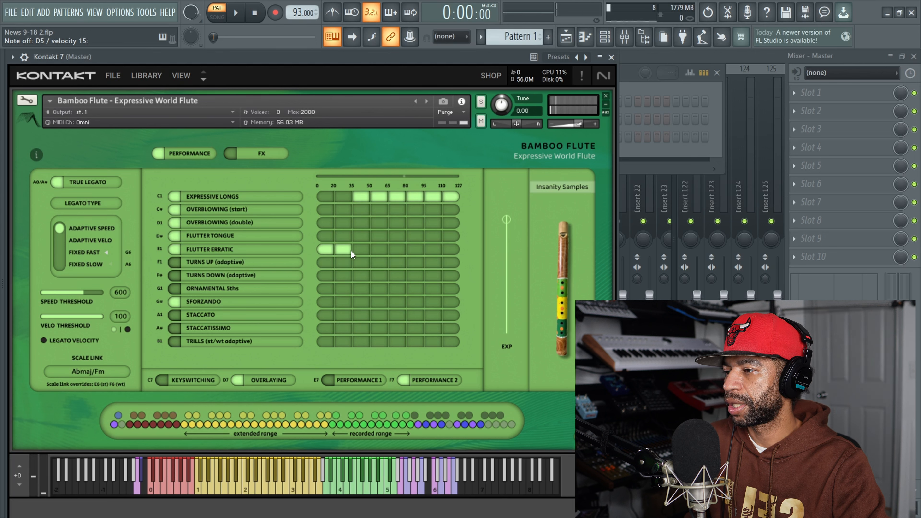
drag(353, 249, 417, 249)
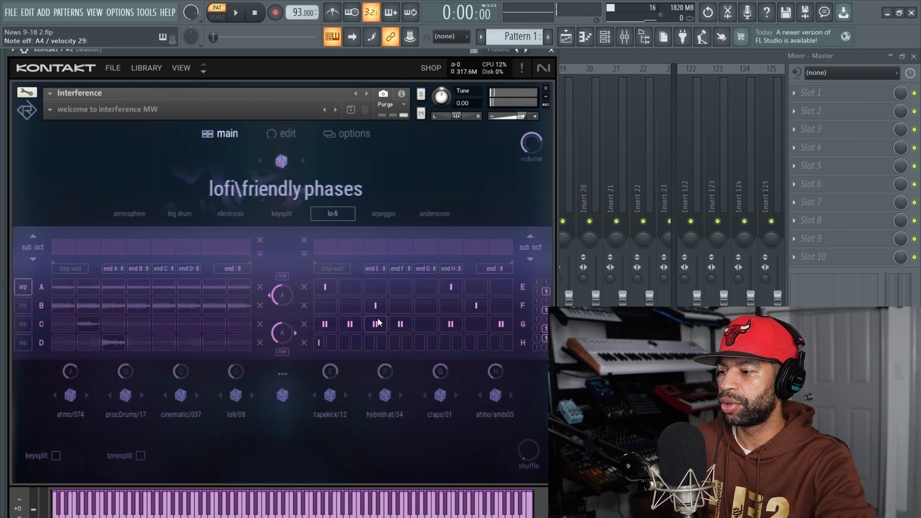
- Load Interference in Kontakt and audition a lo-fi preset, reaching lofi bitflex
click(375, 324)
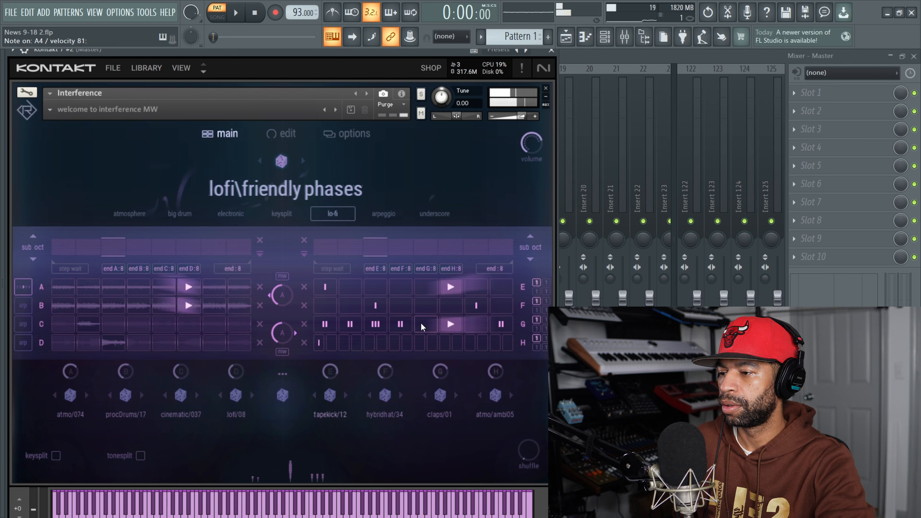
click(400, 324)
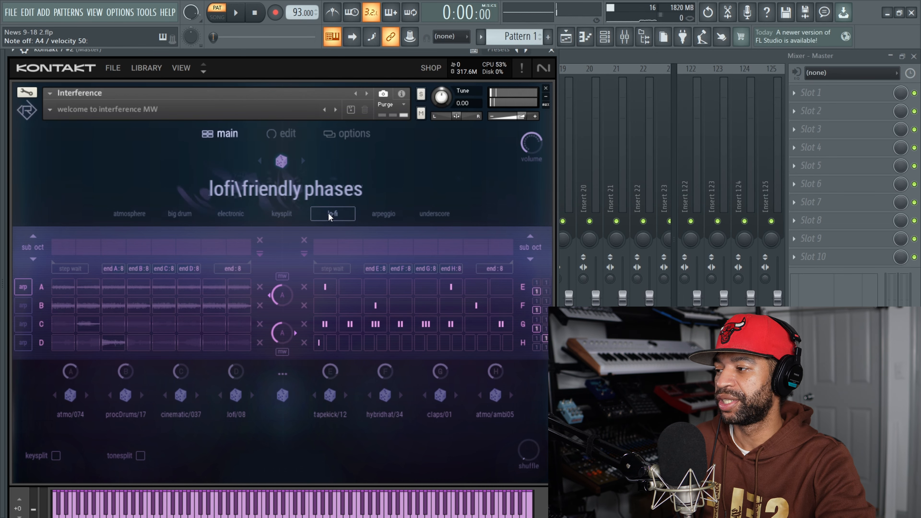
click(332, 213)
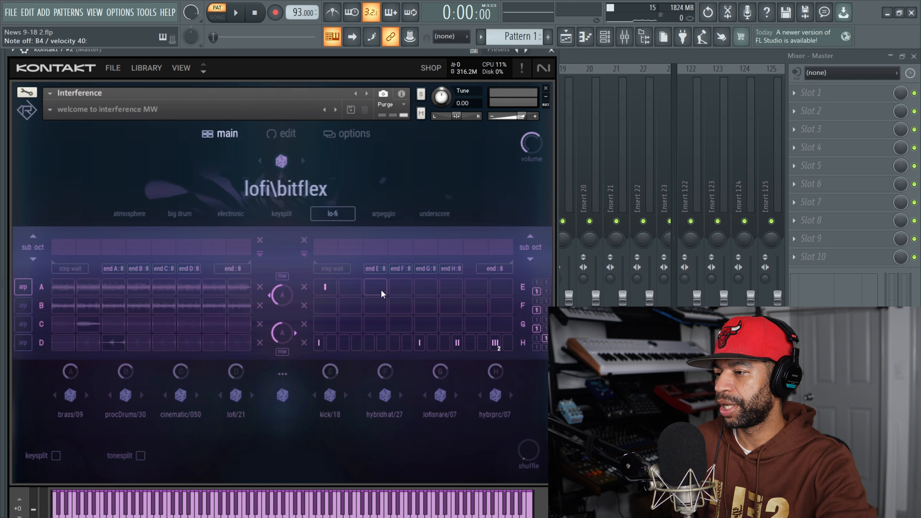
click(373, 287)
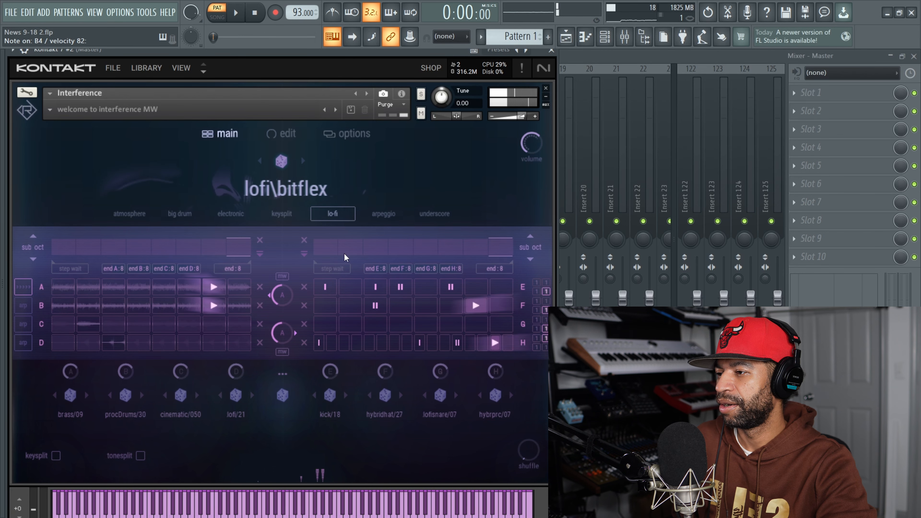
- Choose lofi degraded miracle from the lo-fi preset list
click(286, 189)
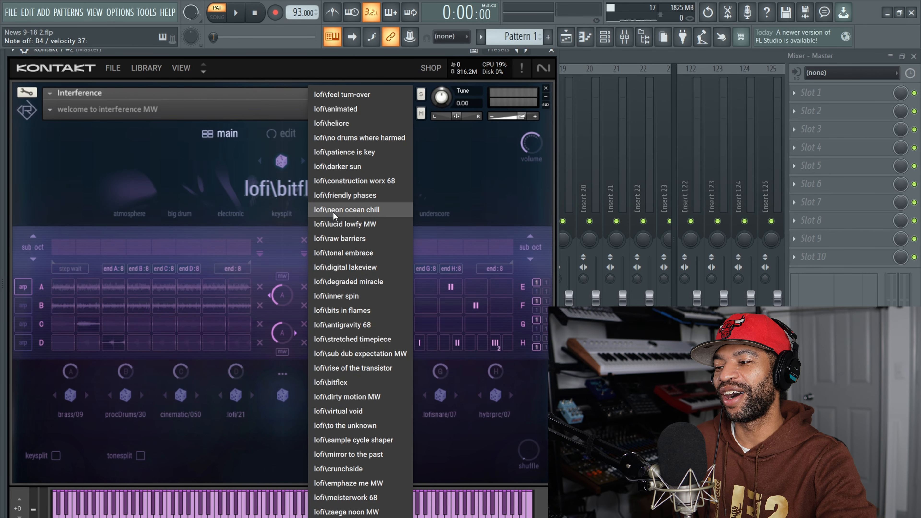
click(348, 281)
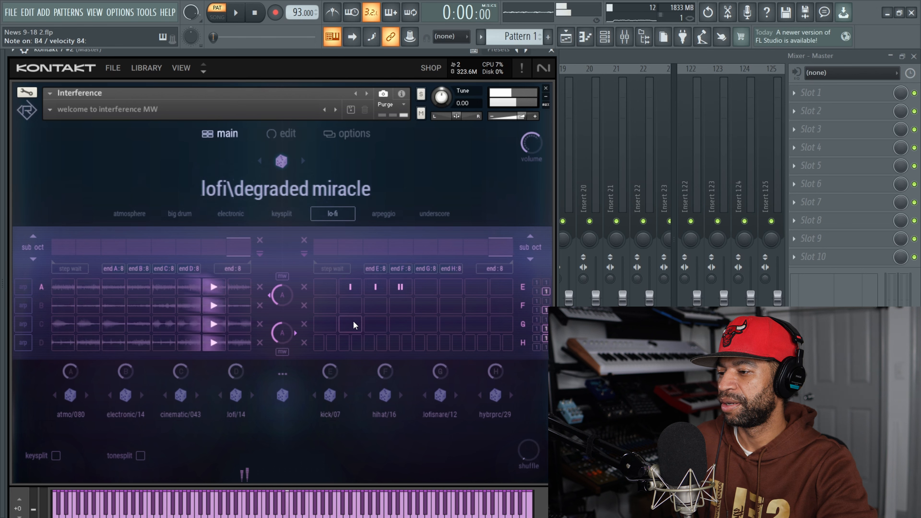
click(401, 324)
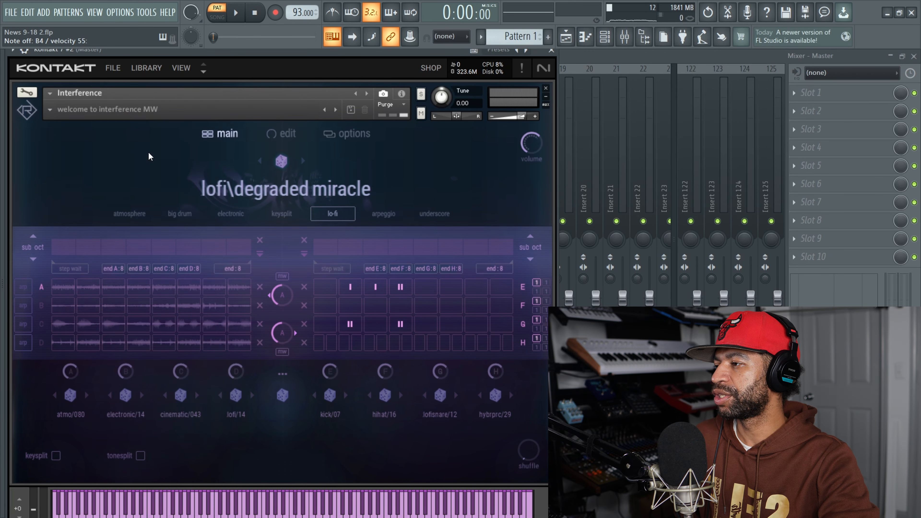
- Load the atmo ghost divine preset in Interference, then bring up the big drum preset list
click(130, 213)
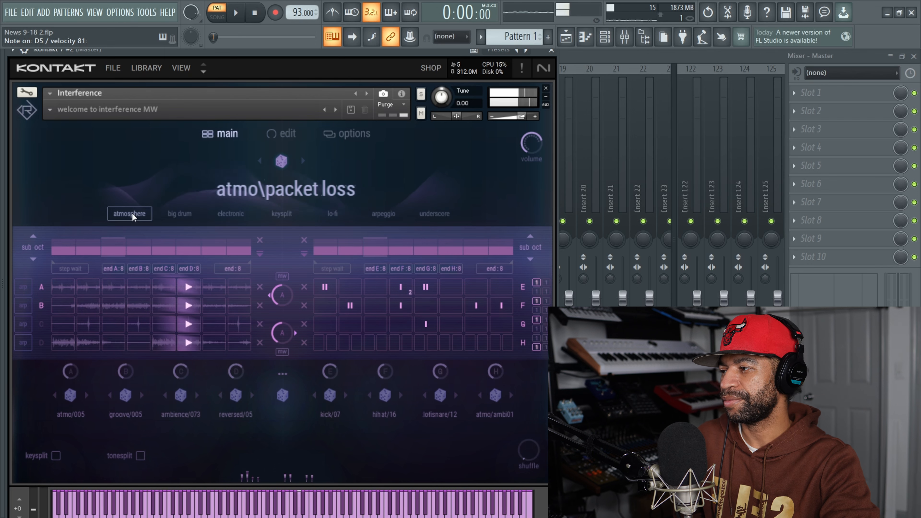
click(106, 109)
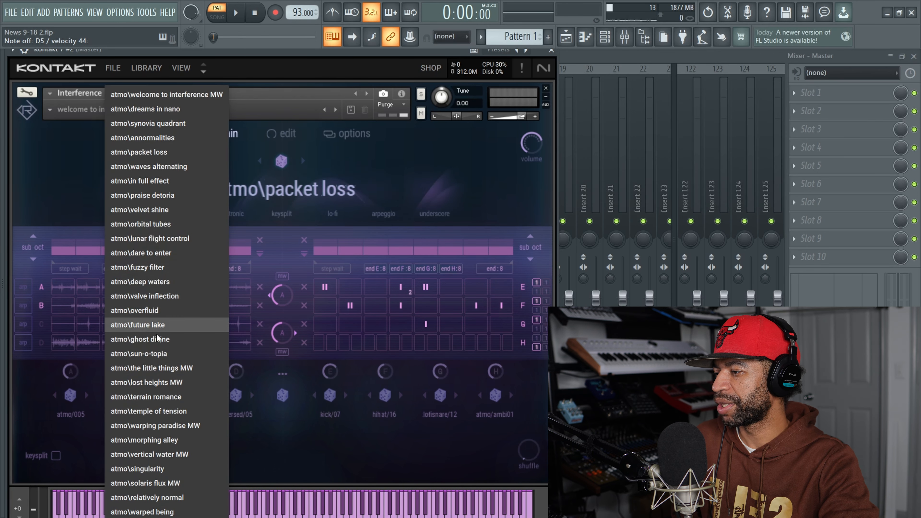
click(140, 339)
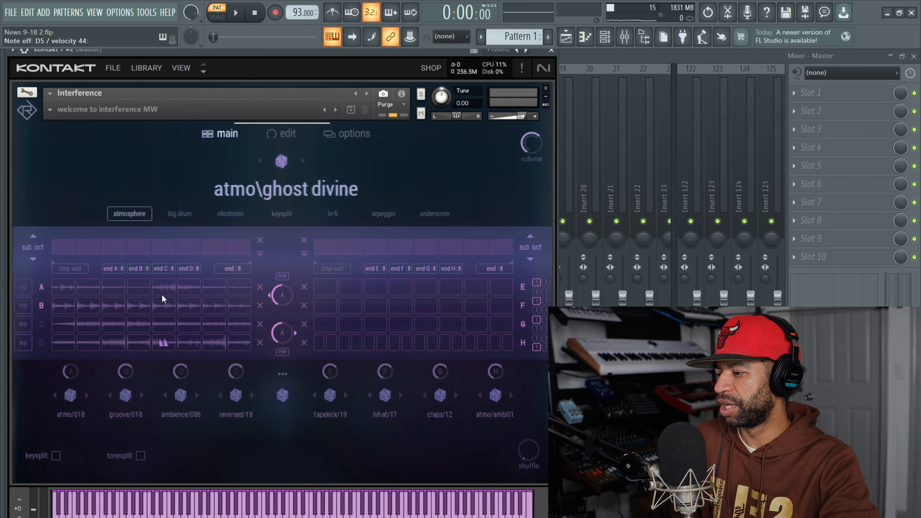
click(70, 395)
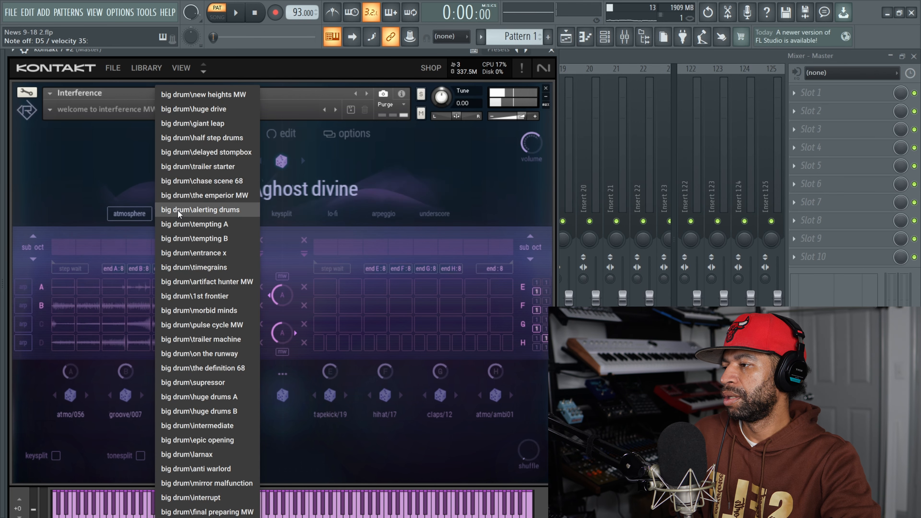
- Audition big drum tempting B, then load big drum on the runway
click(194, 238)
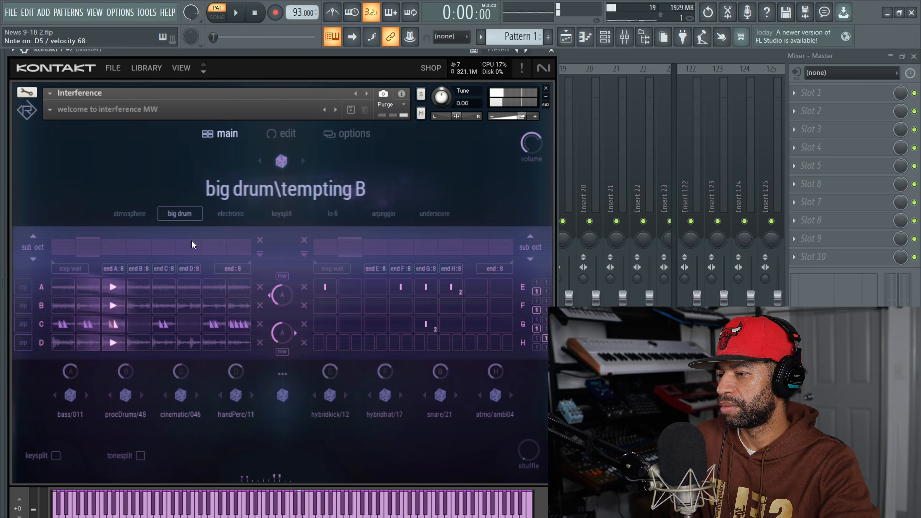
click(327, 287)
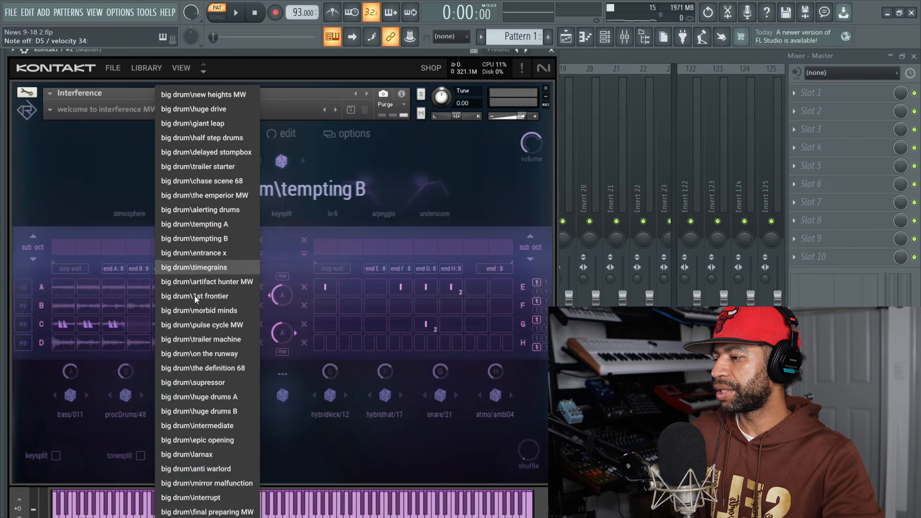
click(199, 353)
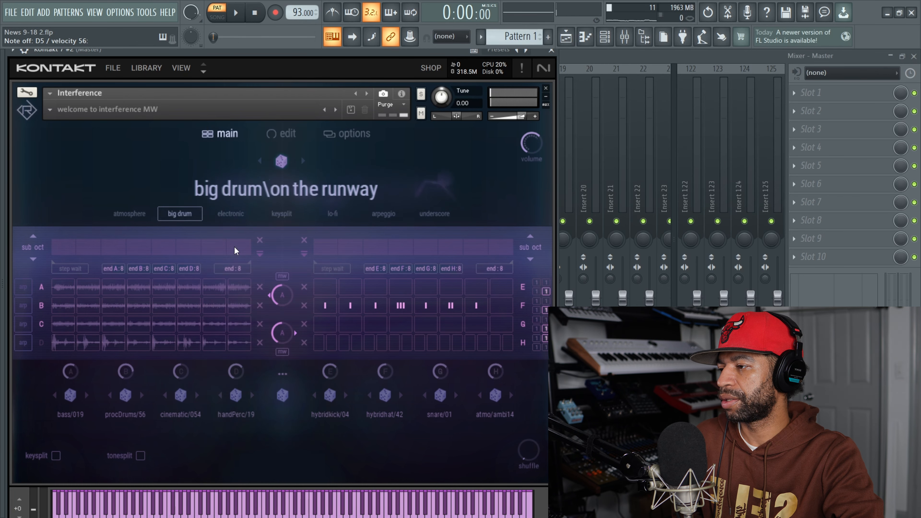
- Load the electronic abortion MW preset in Interference
click(230, 213)
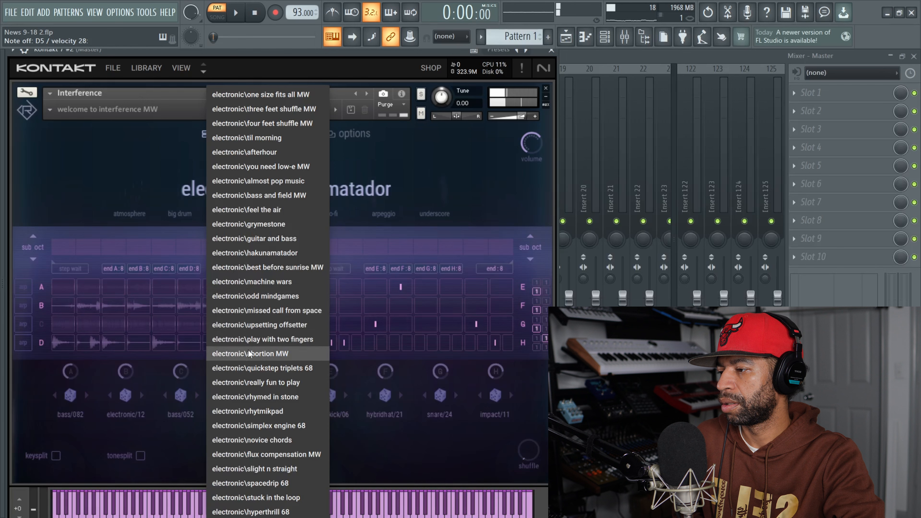
click(250, 353)
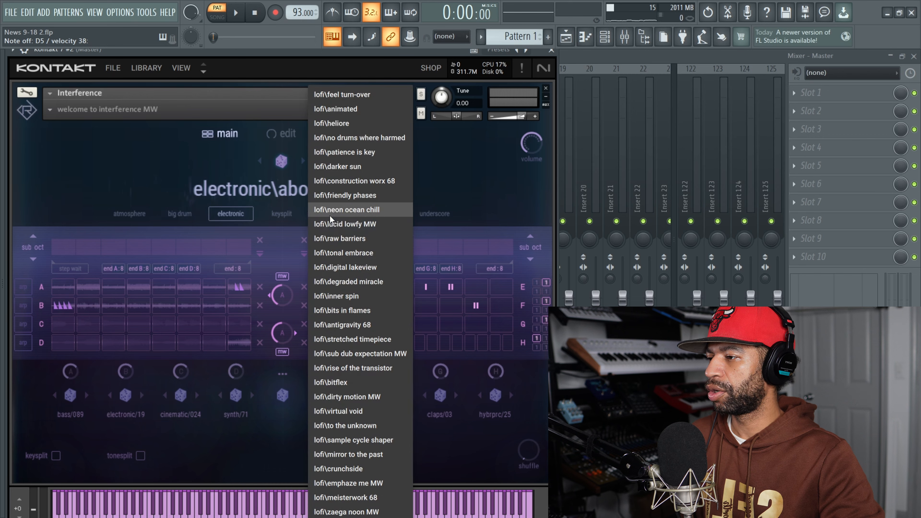
- Load lofi neon ocean chill then lofi digital lakeview, and show the preset's edit view
click(345, 209)
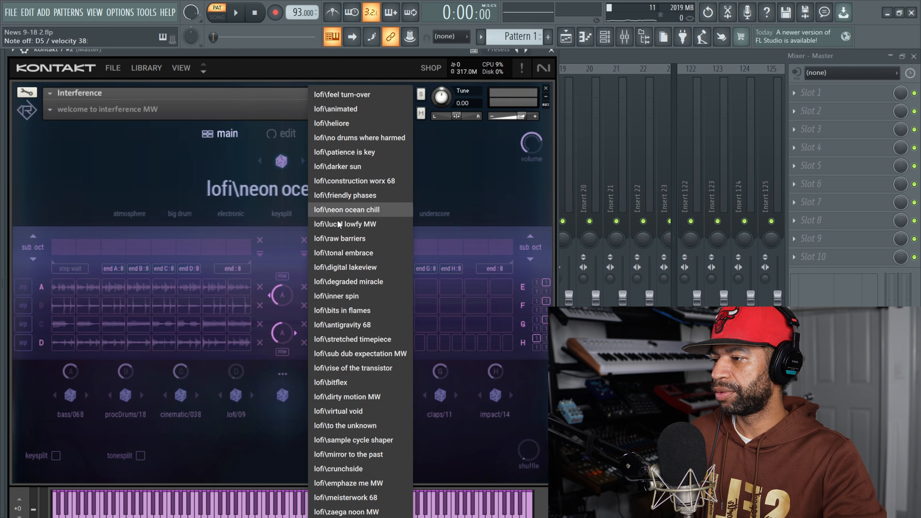
click(345, 267)
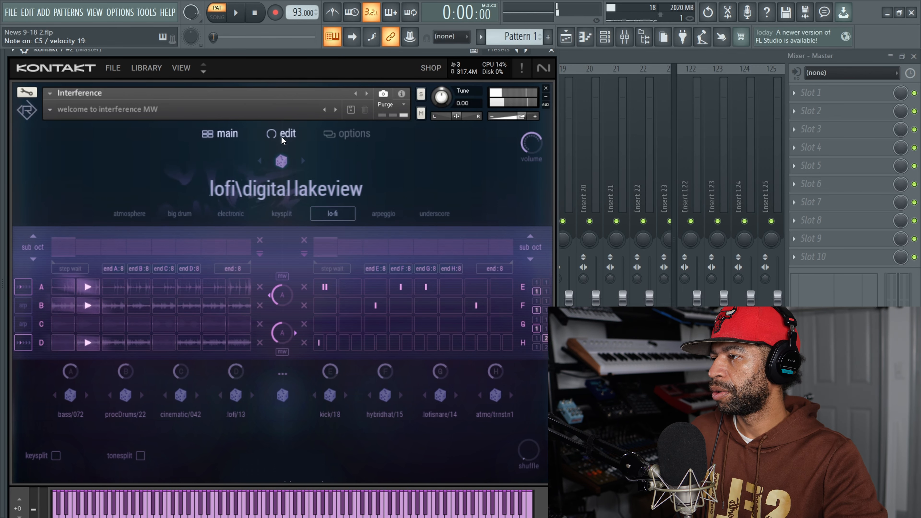
click(288, 133)
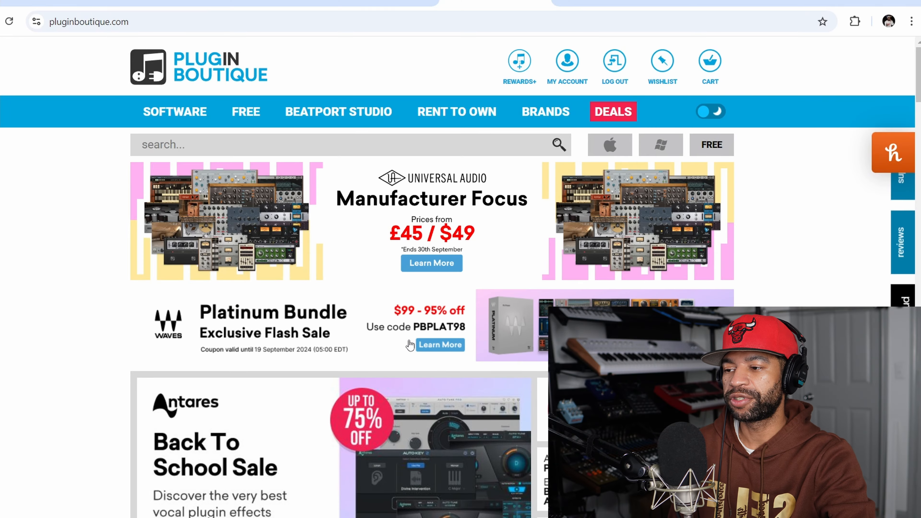
- Scroll the Plugin Boutique homepage to the Tracktion Dawesome Synth Month Sale banner
scroll(down, 3)
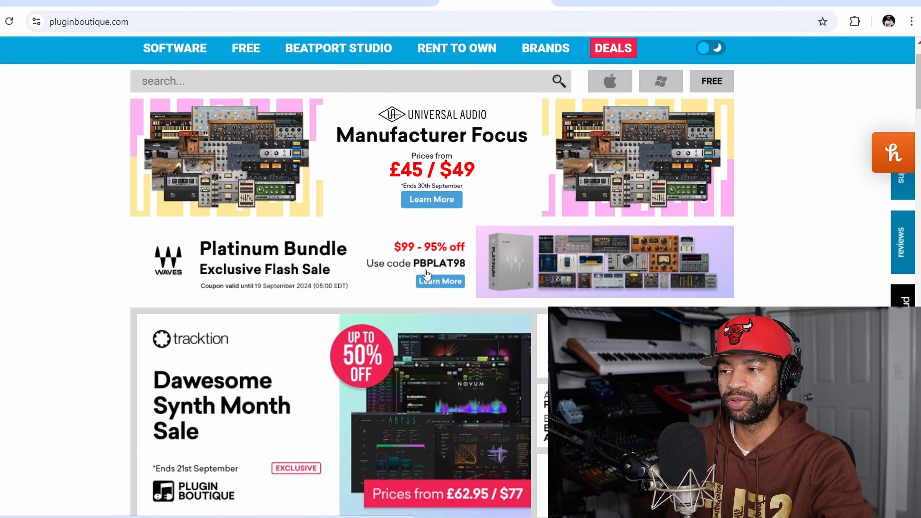
mouse_move(322, 265)
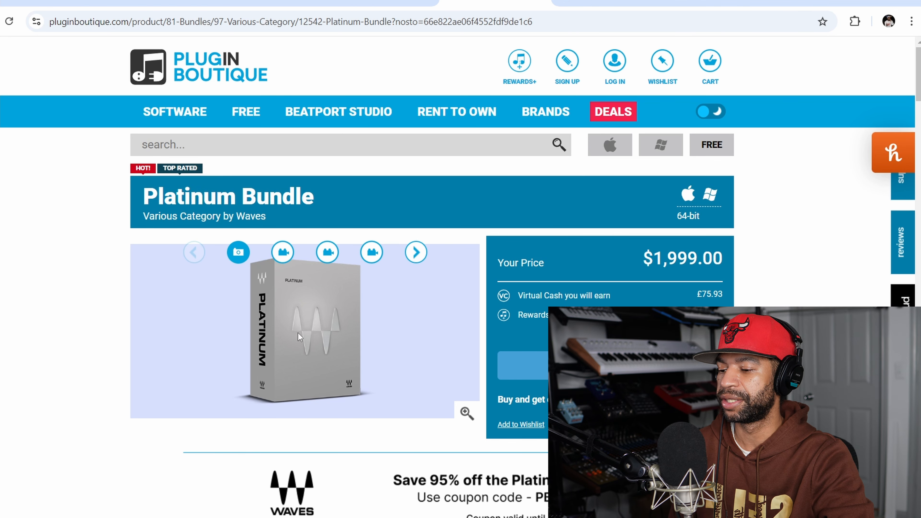
scroll(down, 3)
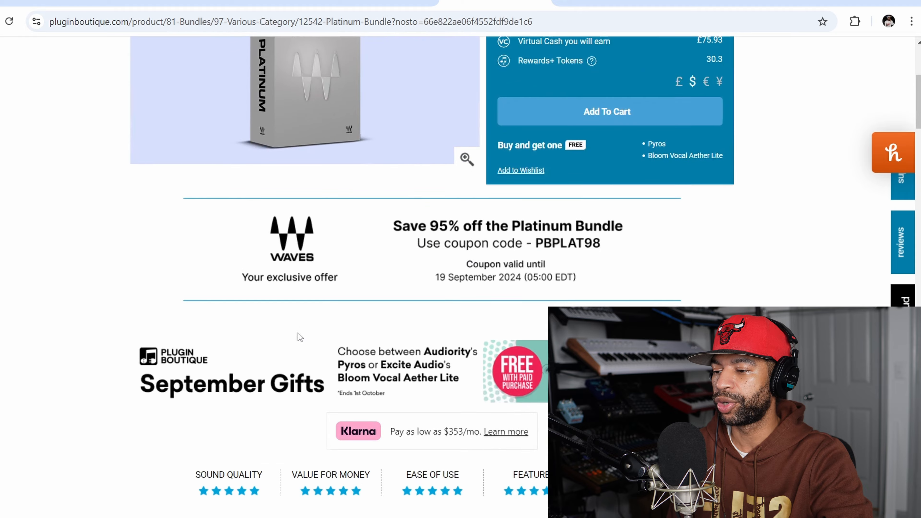
scroll(down, 3)
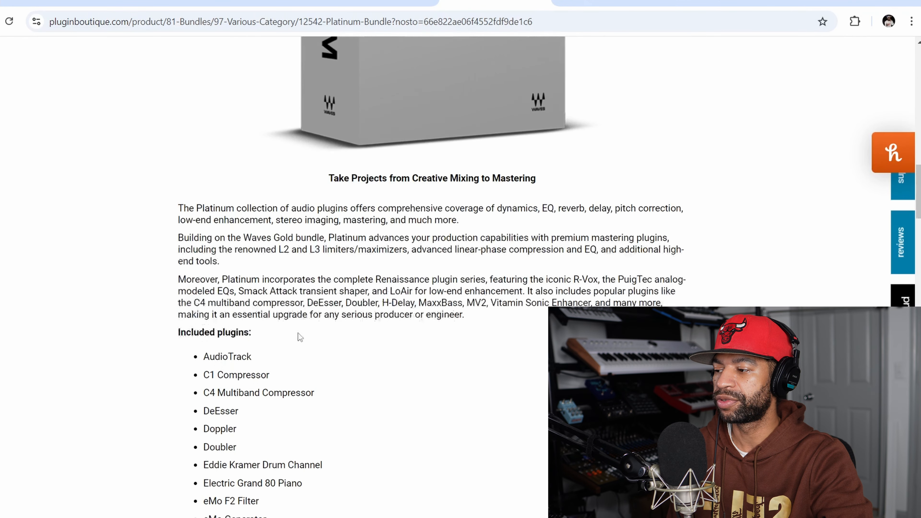
scroll(down, 3)
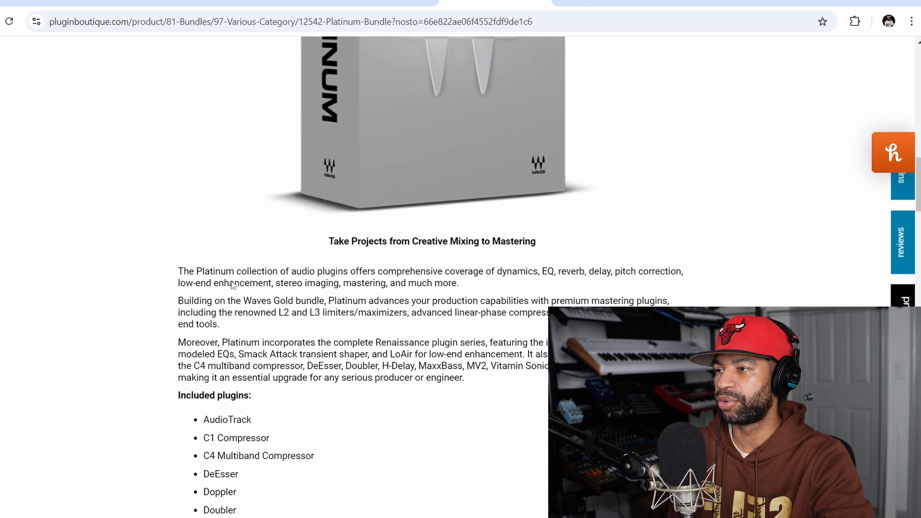
scroll(up, 3)
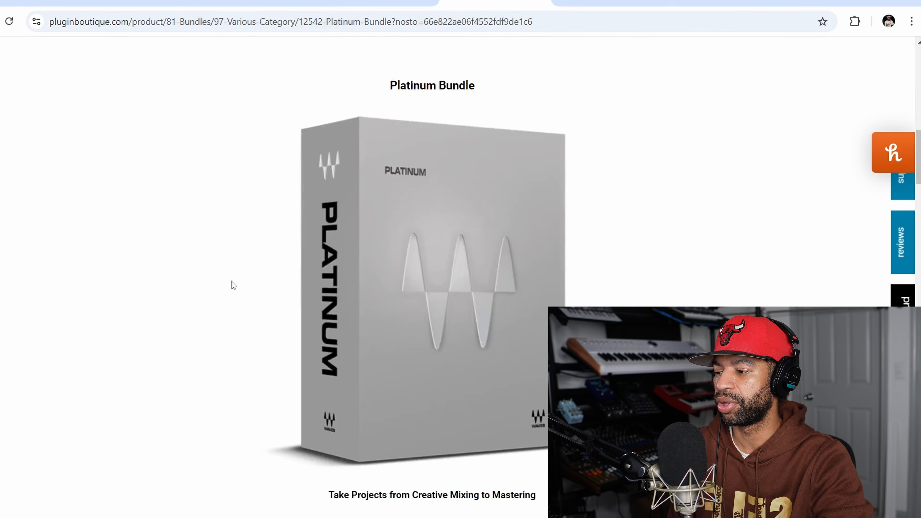
scroll(down, 3)
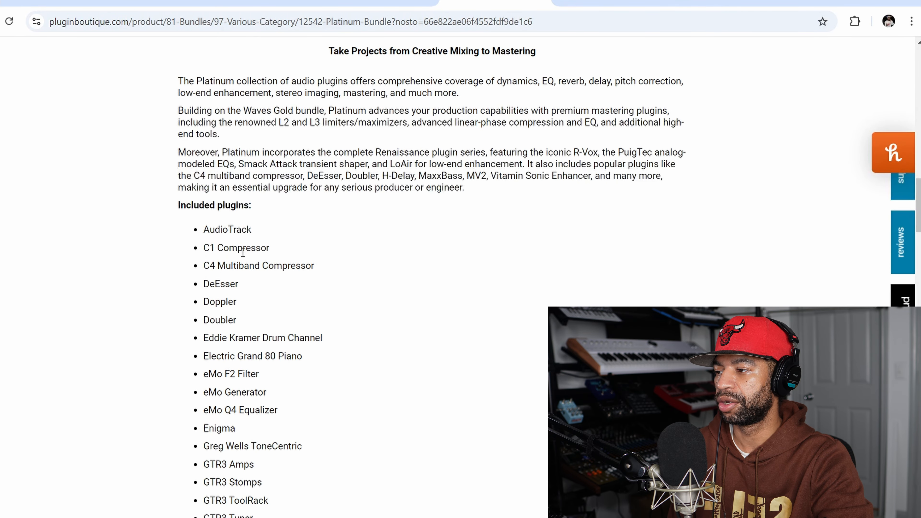
scroll(down, 3)
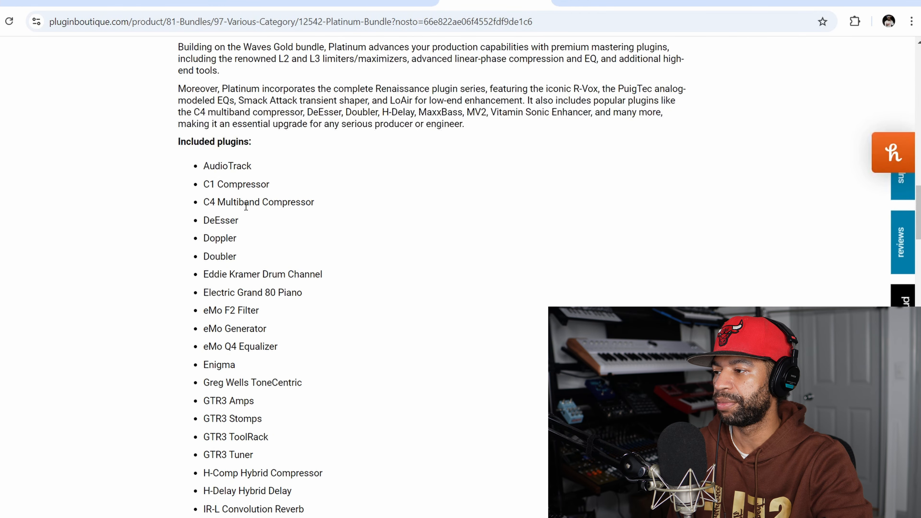
scroll(down, 3)
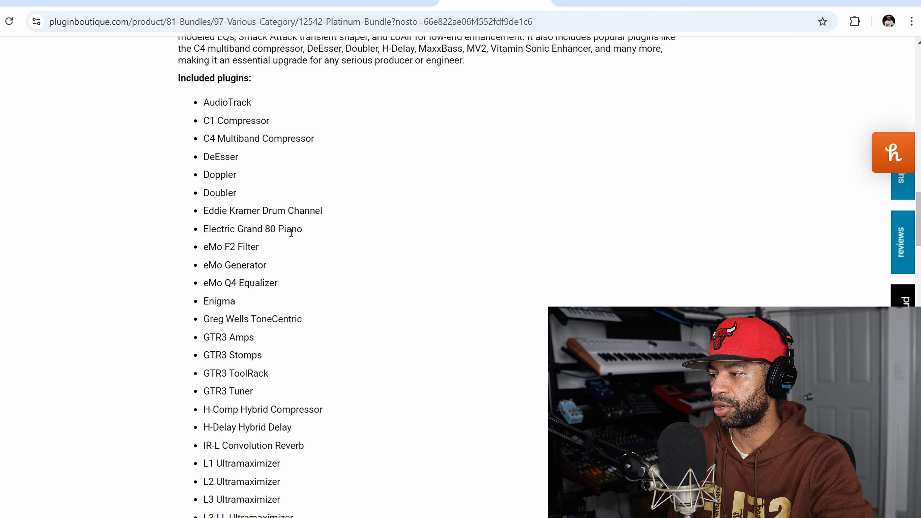
scroll(down, 3)
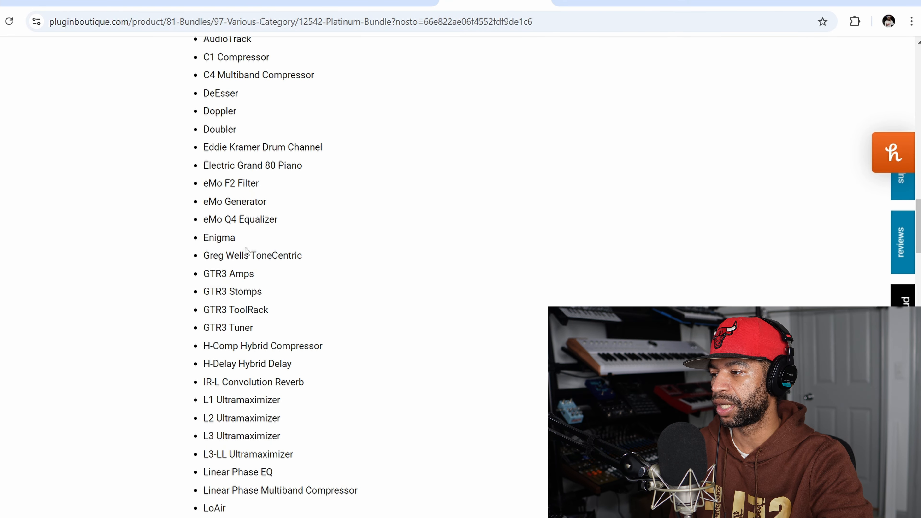
scroll(down, 3)
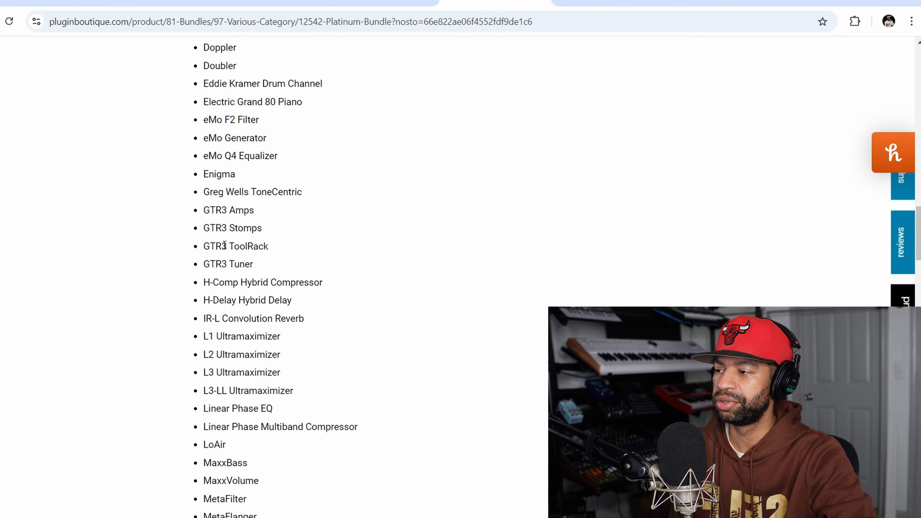
mouse_move(243, 285)
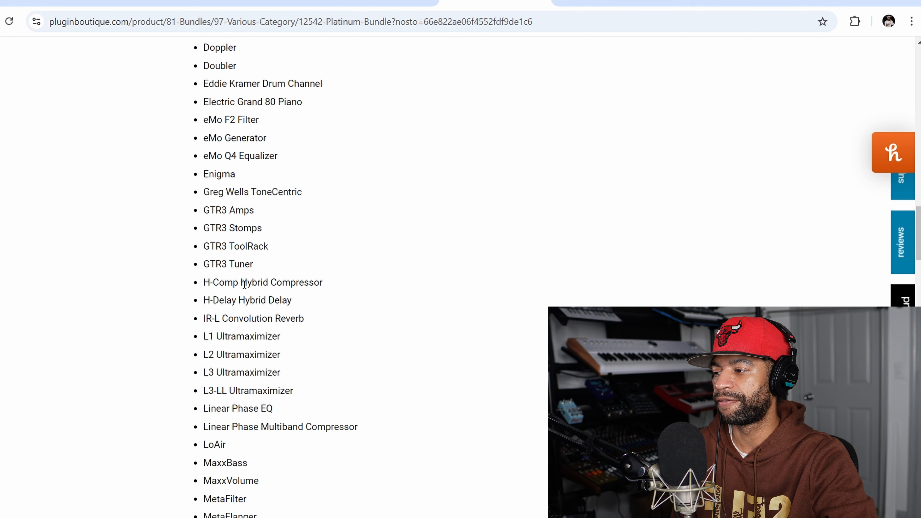
scroll(down, 3)
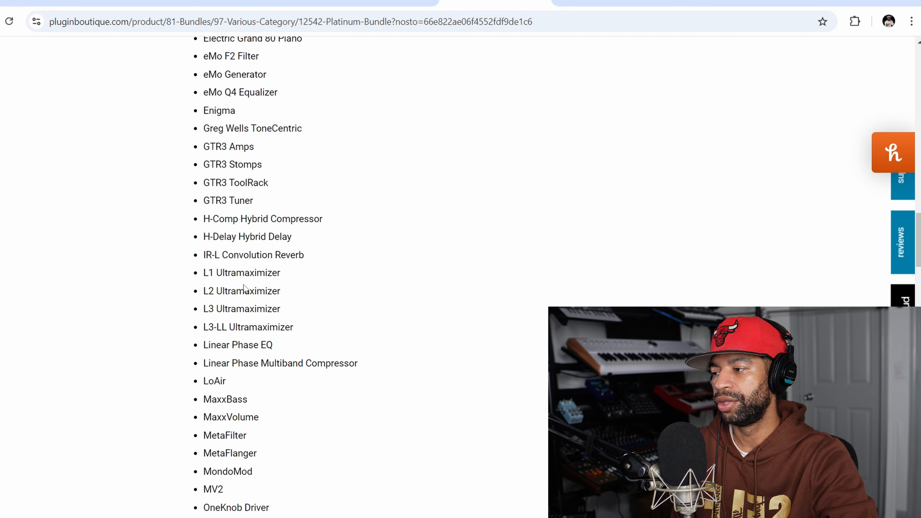
scroll(down, 3)
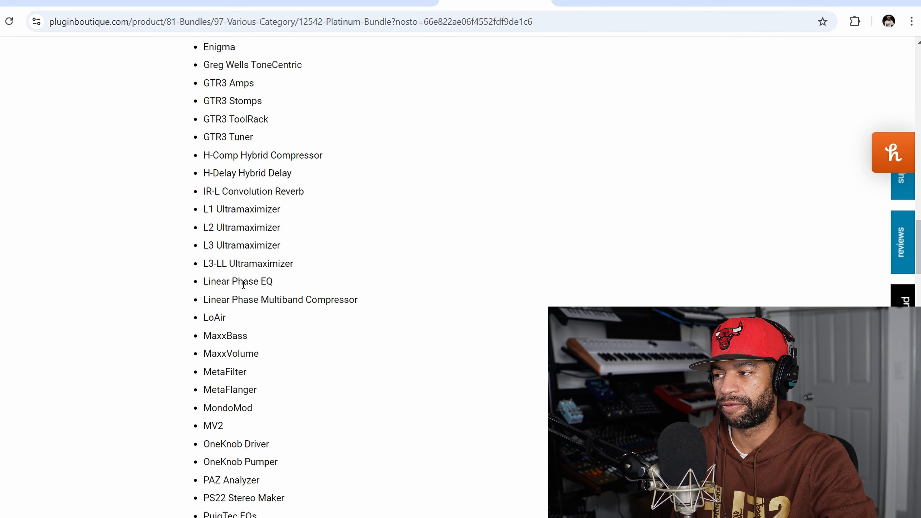
scroll(down, 3)
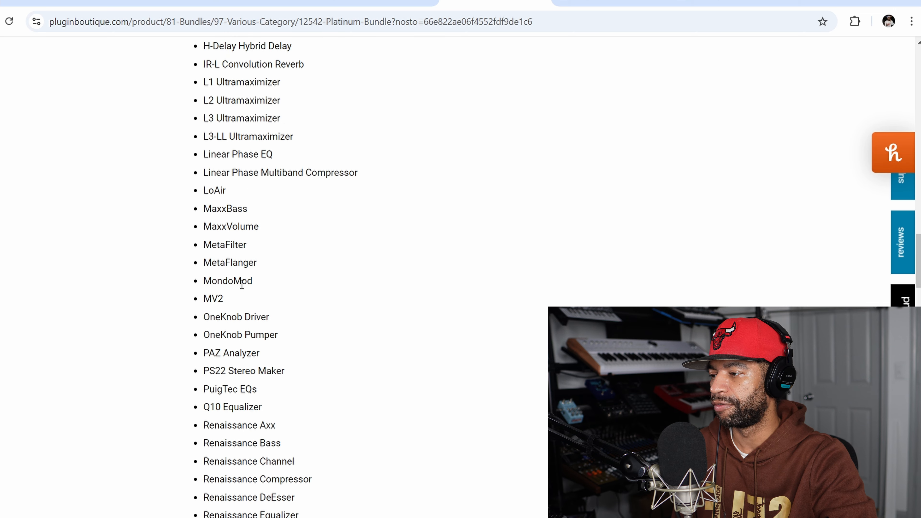
scroll(down, 3)
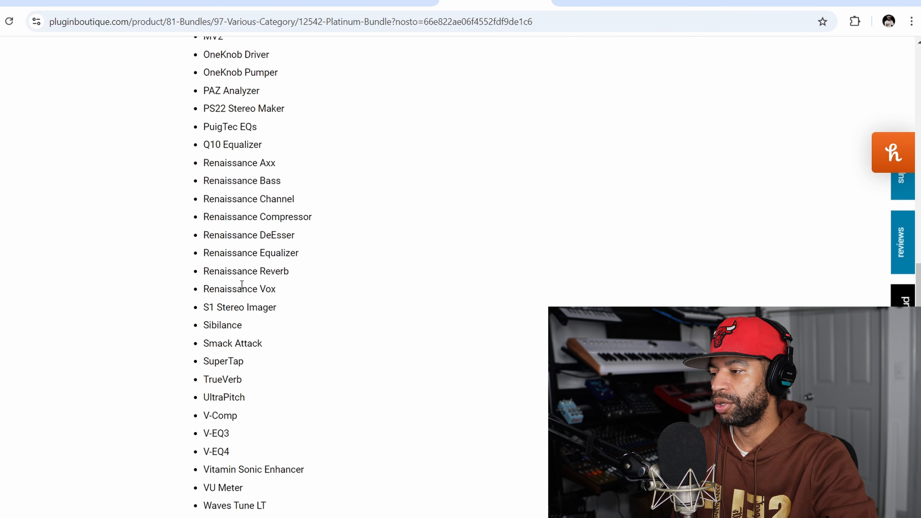
scroll(down, 3)
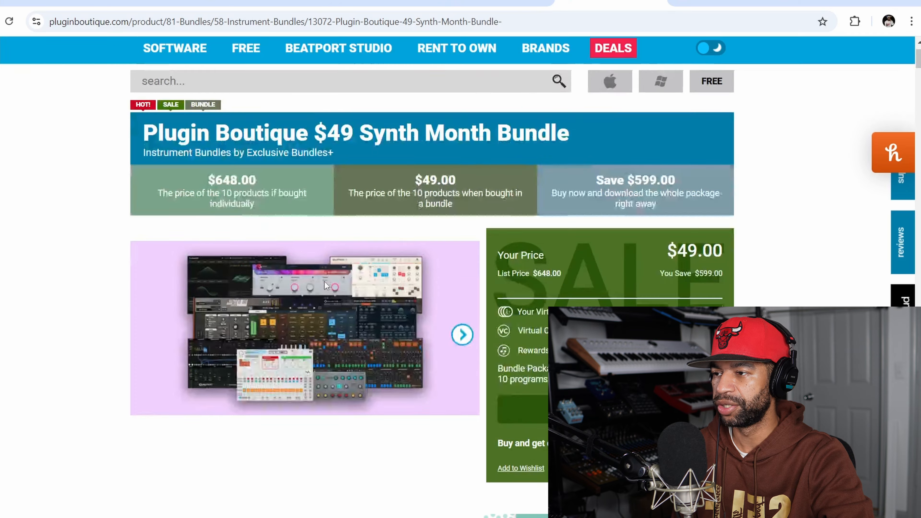
- Scroll the $49 Synth Month Bundle page through the included synth descriptions
scroll(down, 3)
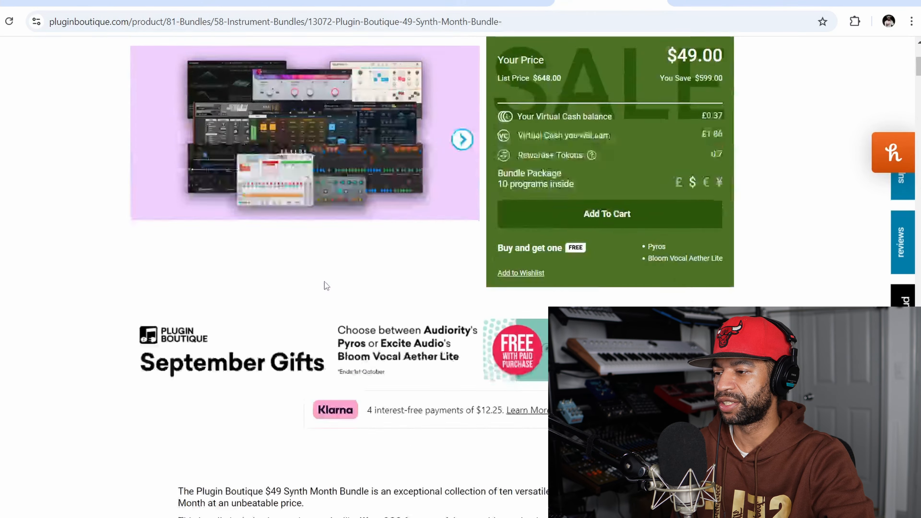
scroll(down, 3)
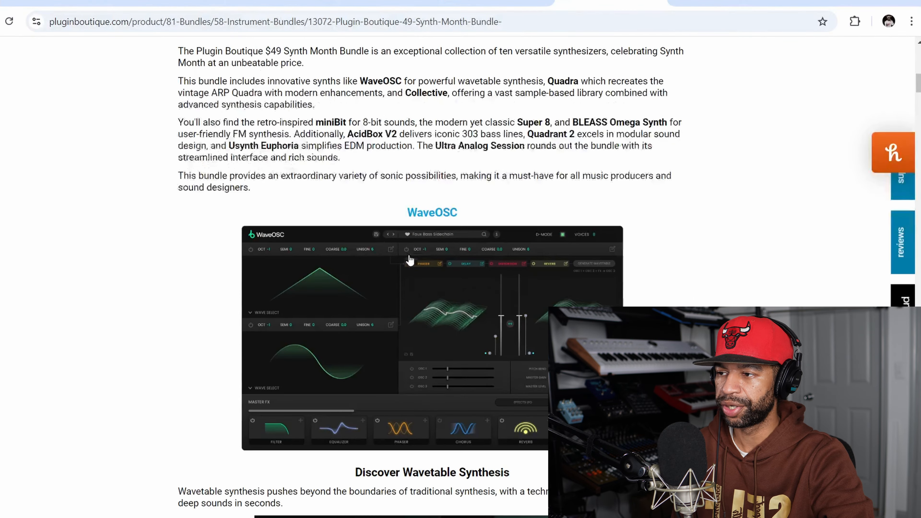
scroll(down, 3)
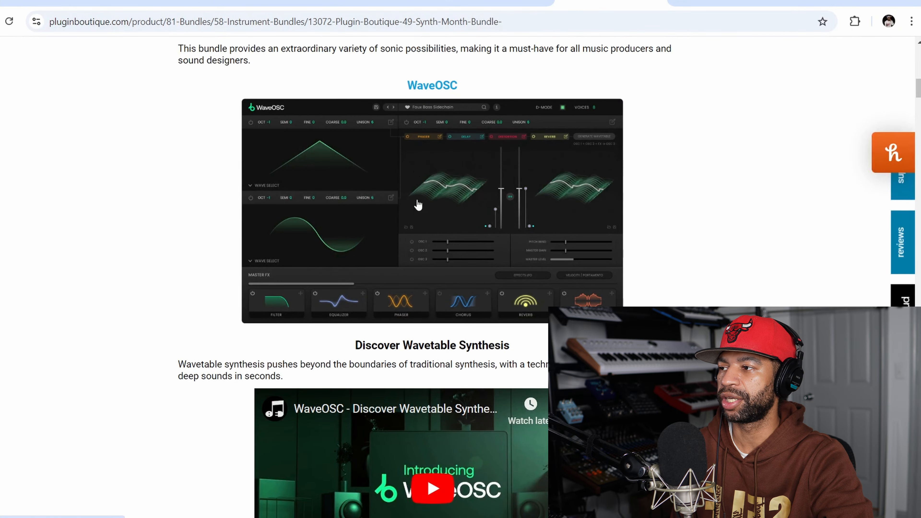
mouse_move(447, 186)
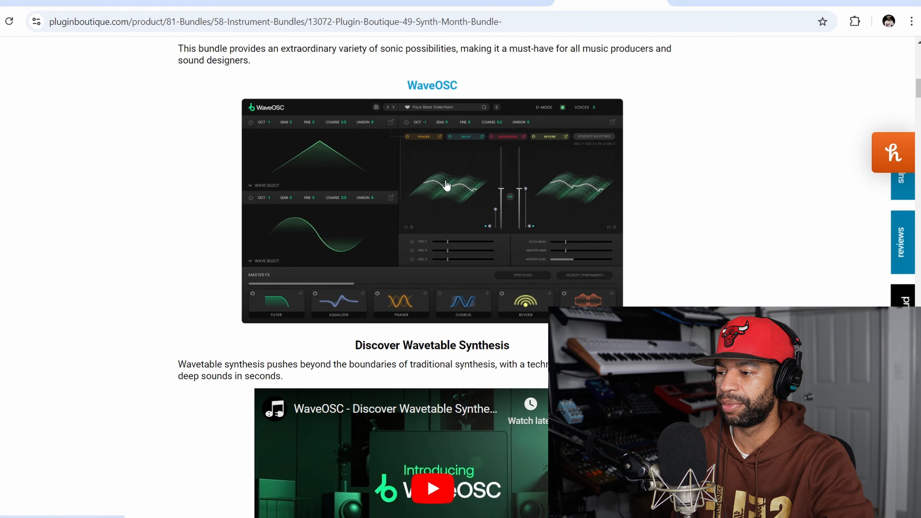
scroll(down, 3)
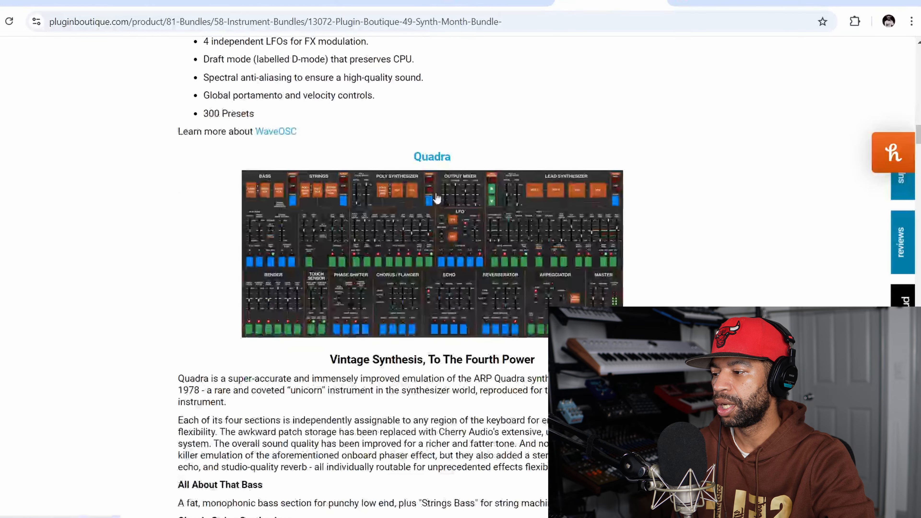
scroll(down, 3)
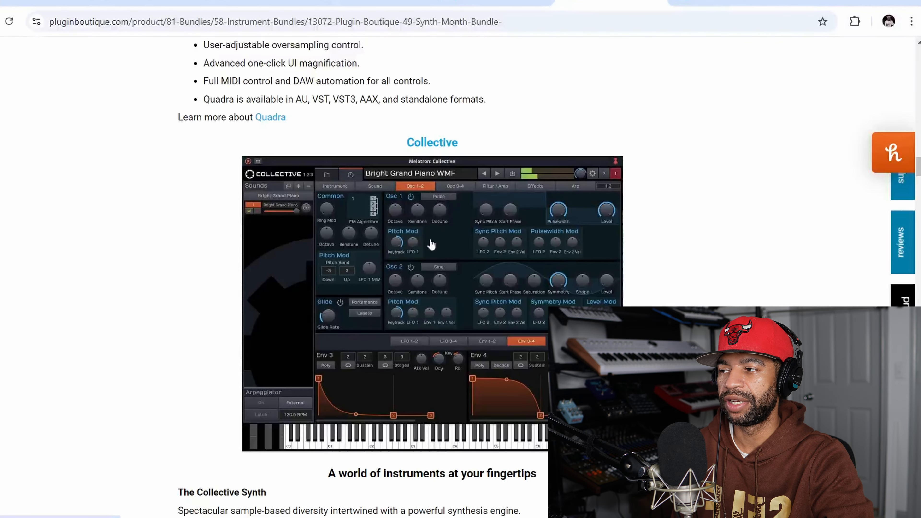
scroll(down, 3)
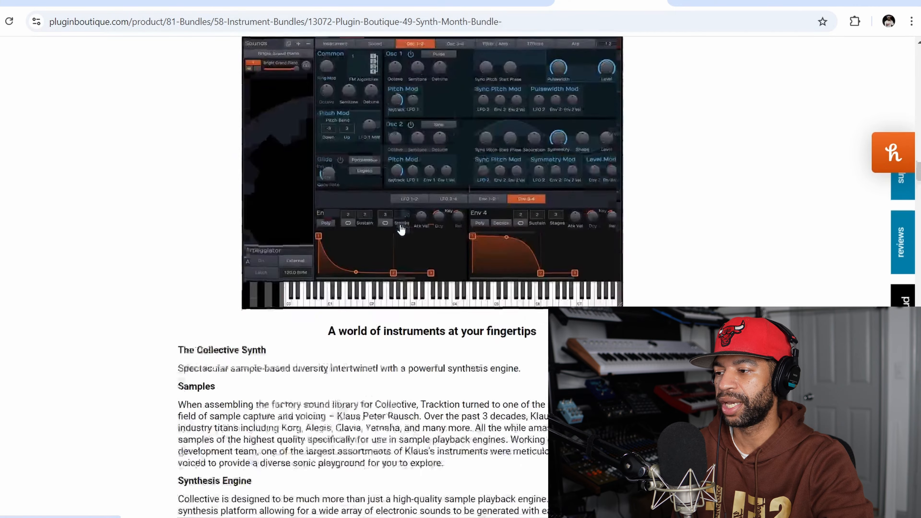
scroll(down, 3)
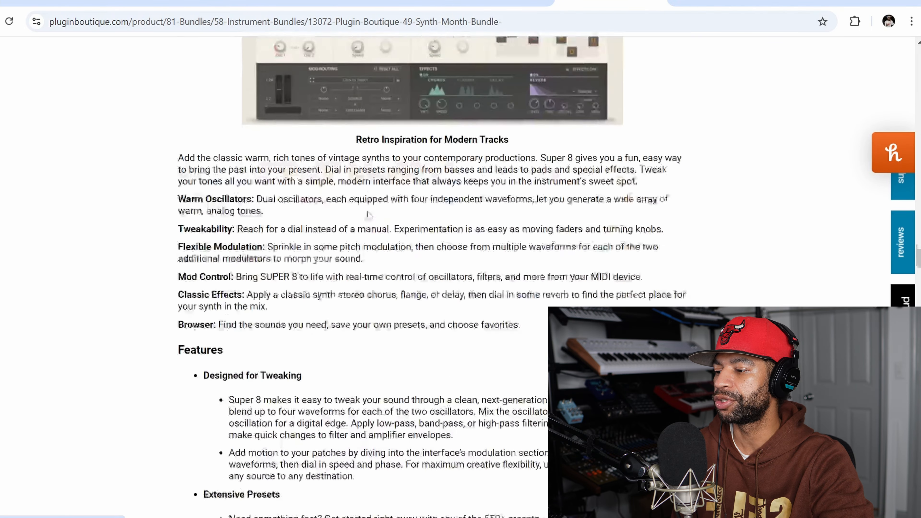
scroll(down, 3)
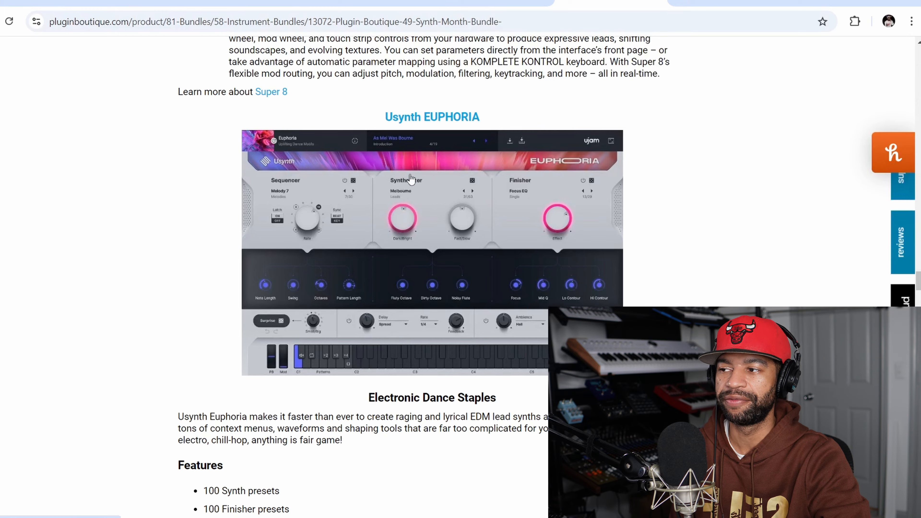
mouse_move(386, 160)
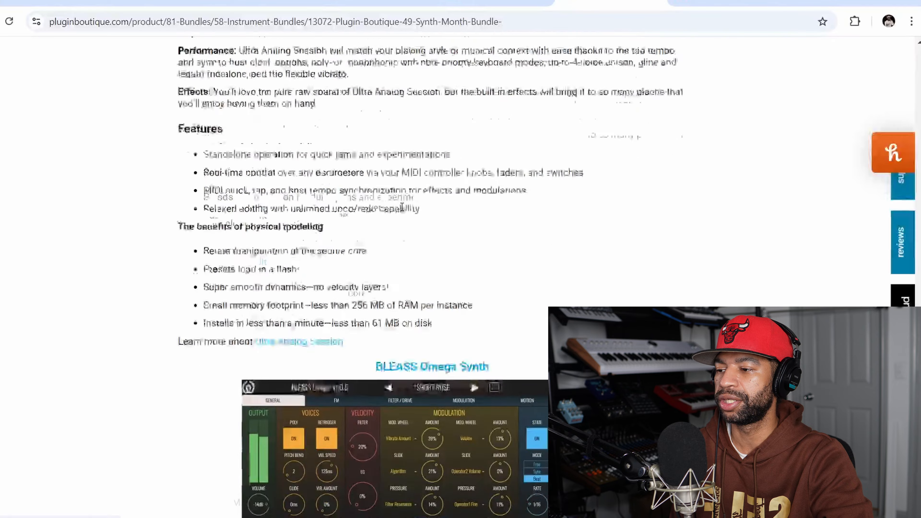
- Continue past BLEASS Omega, AcidBox V2 and Quadrant 2 down to the system requirements
scroll(down, 3)
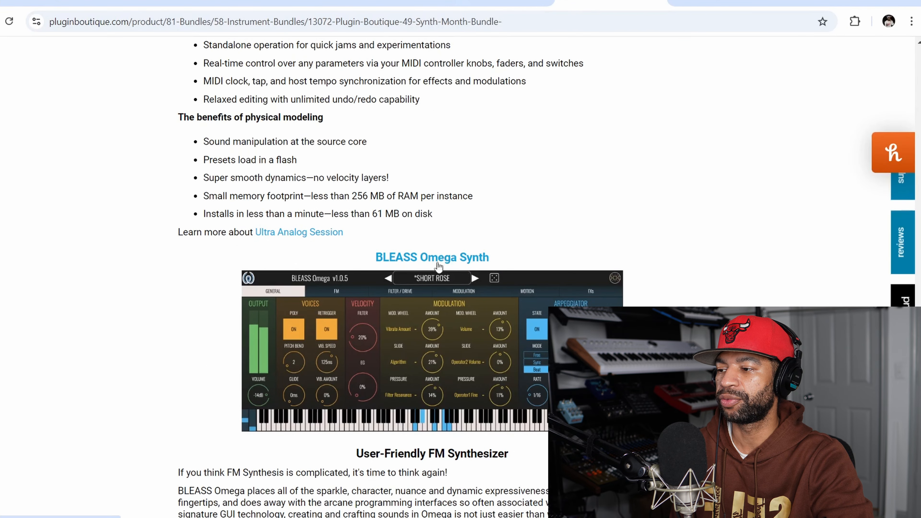
scroll(down, 3)
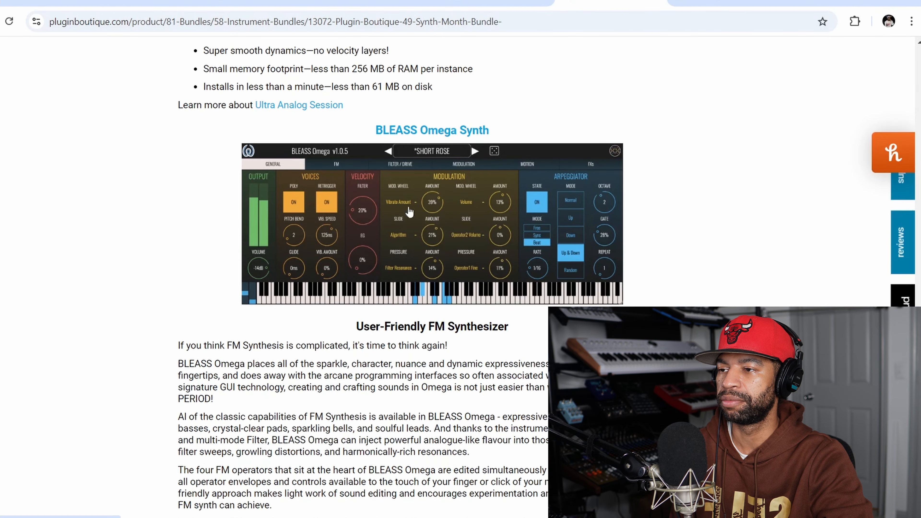
scroll(down, 3)
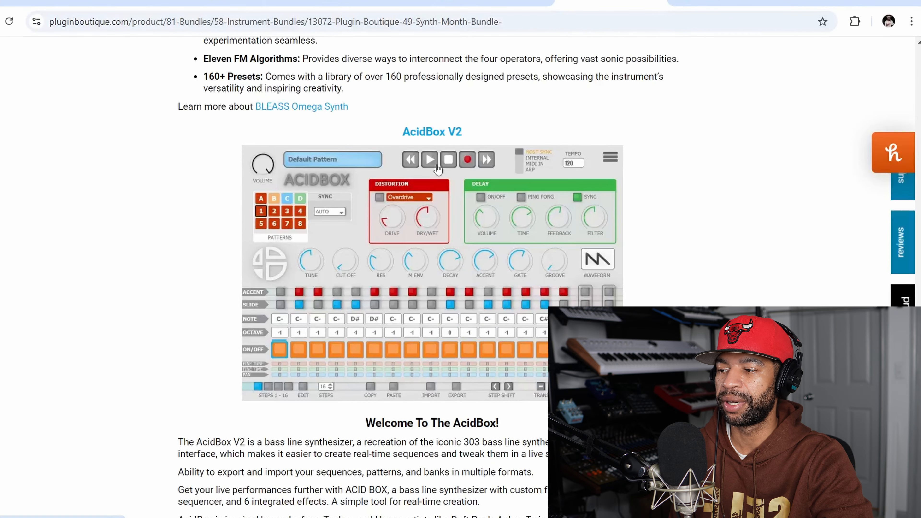
scroll(down, 3)
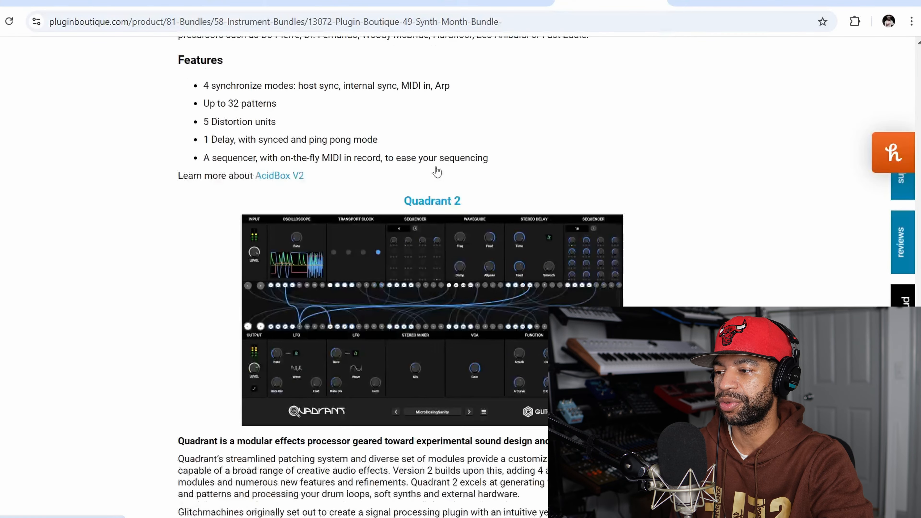
scroll(down, 3)
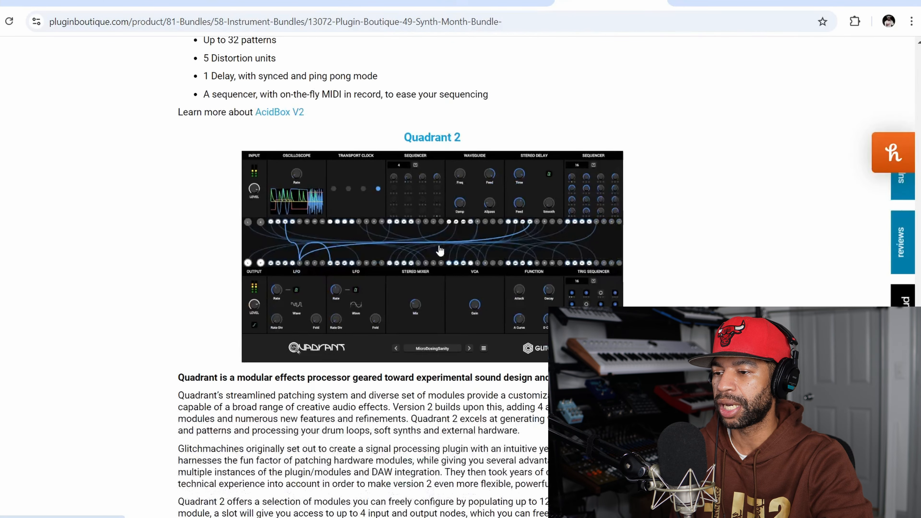
scroll(down, 3)
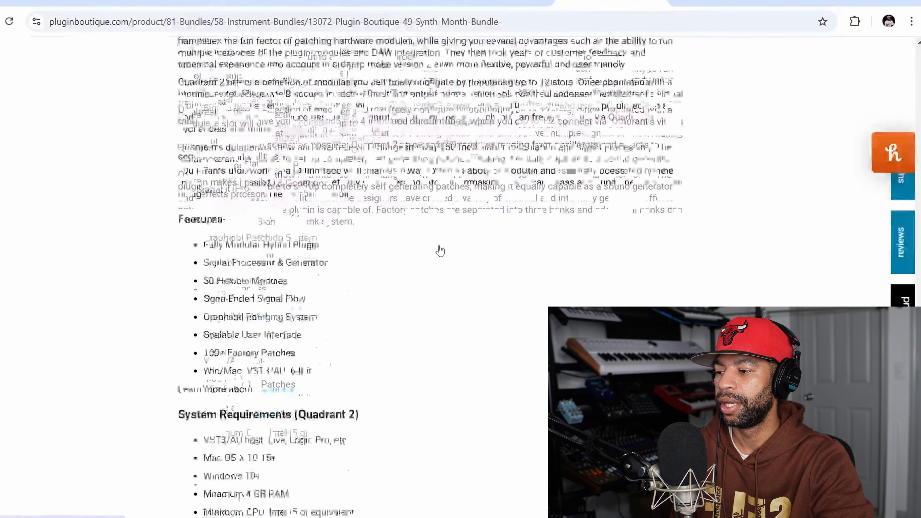
scroll(down, 3)
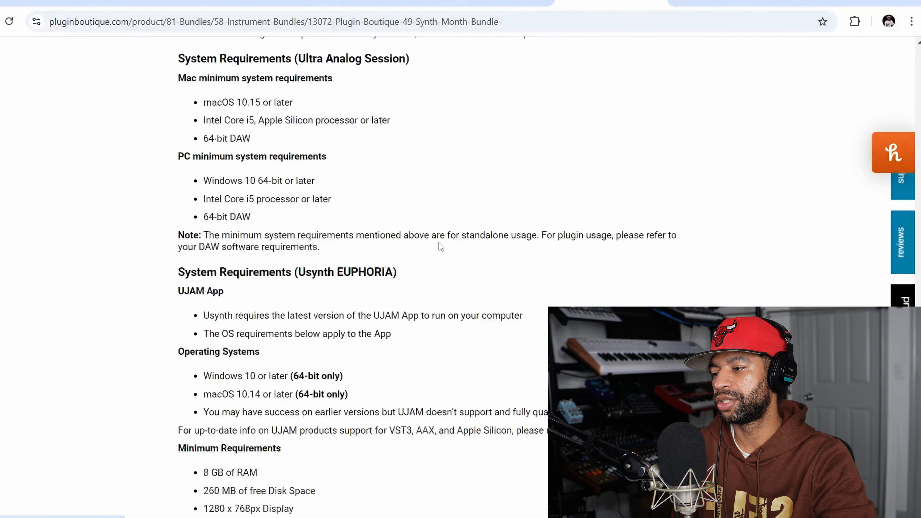